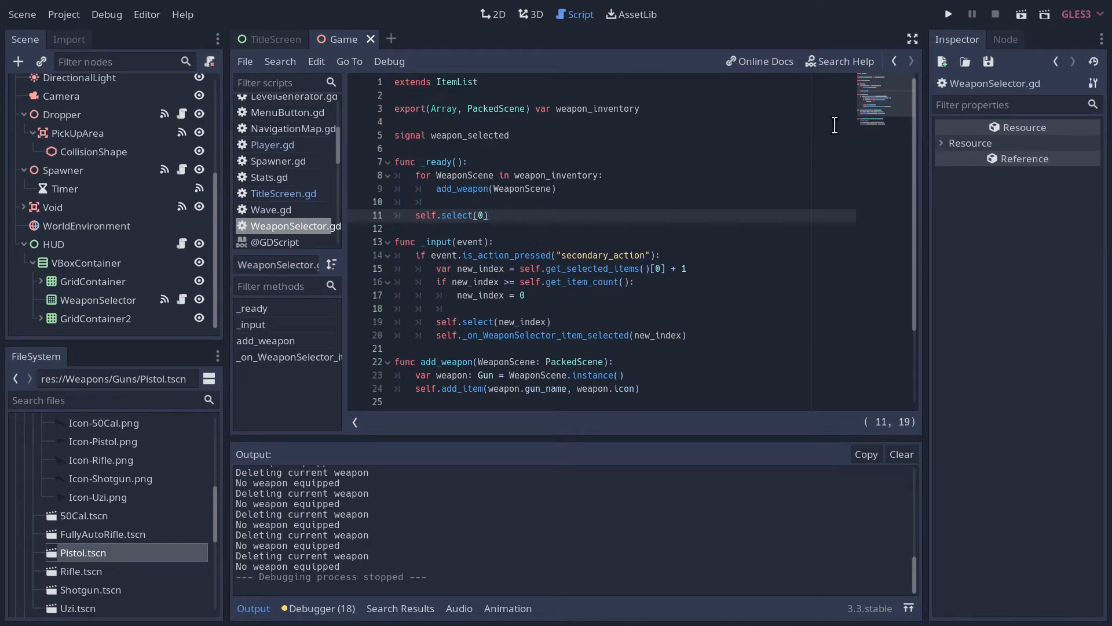
# - After a brief test run, connect Dropper's item_picked_up signal to WeaponSelector, generating _on_Dropper_item_picked_up
pyautogui.click(948, 13)
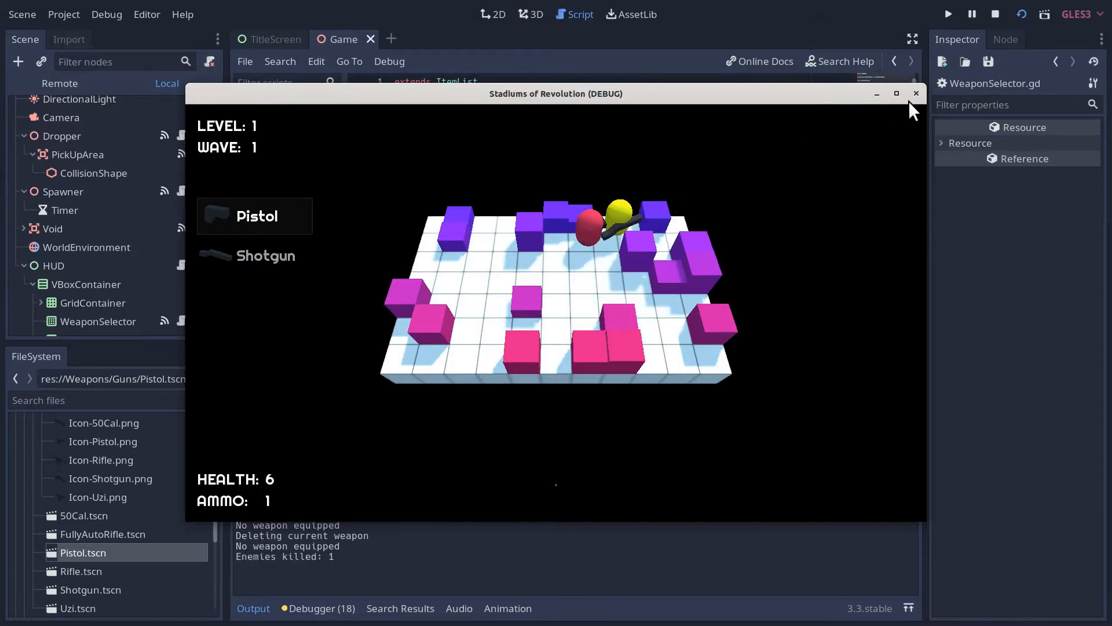
pyautogui.click(995, 14)
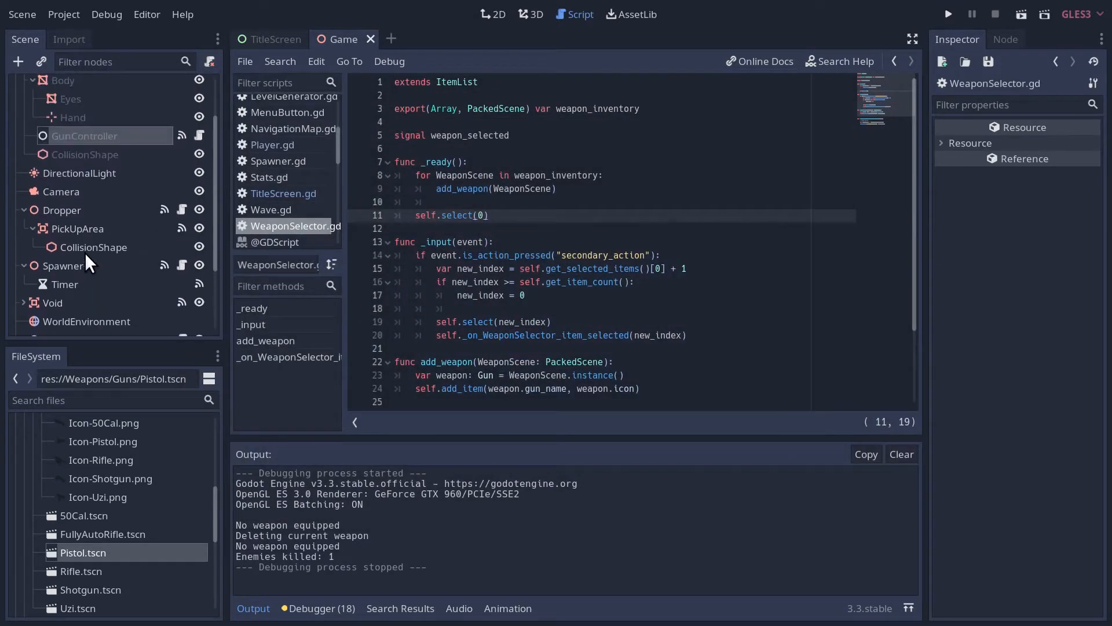
pyautogui.click(61, 210)
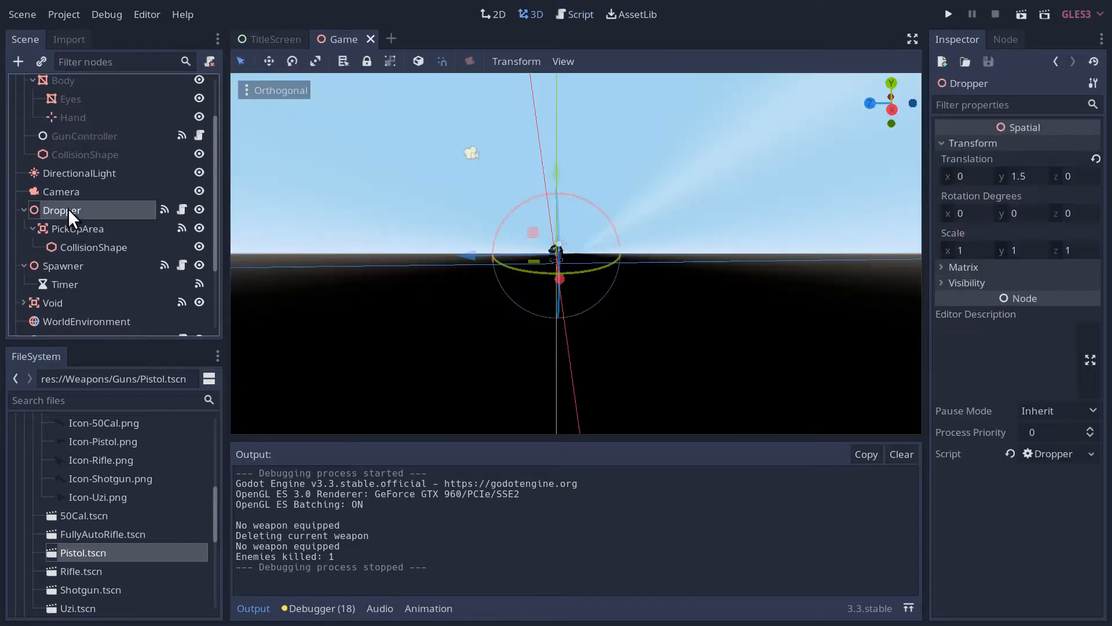
pyautogui.click(1005, 39)
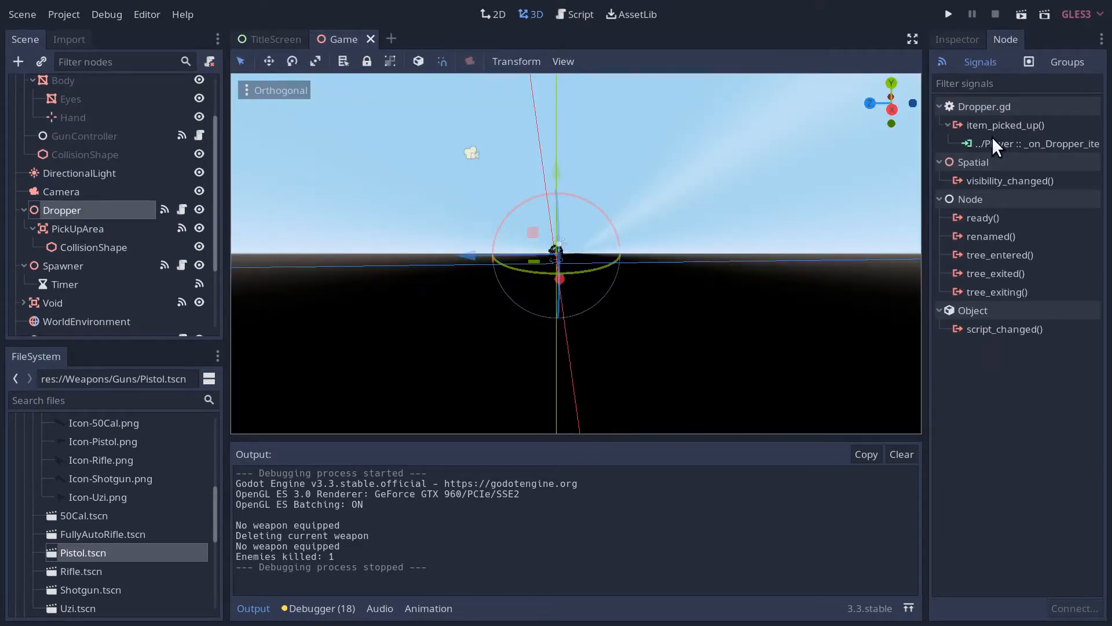
pyautogui.moveTo(1002, 125)
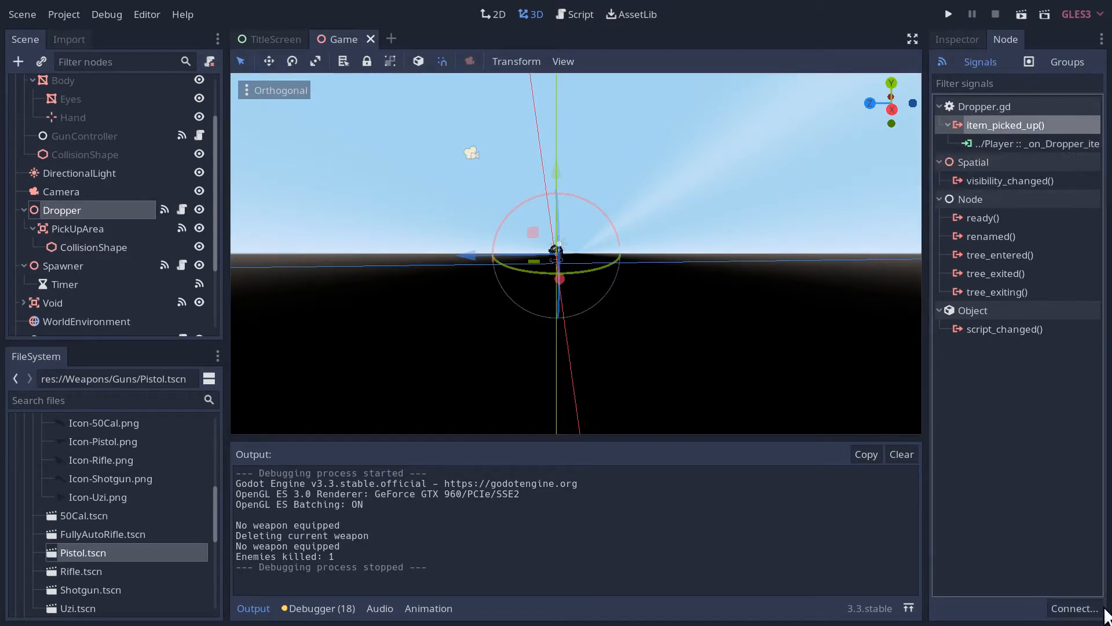
pyautogui.doubleClick(1004, 125)
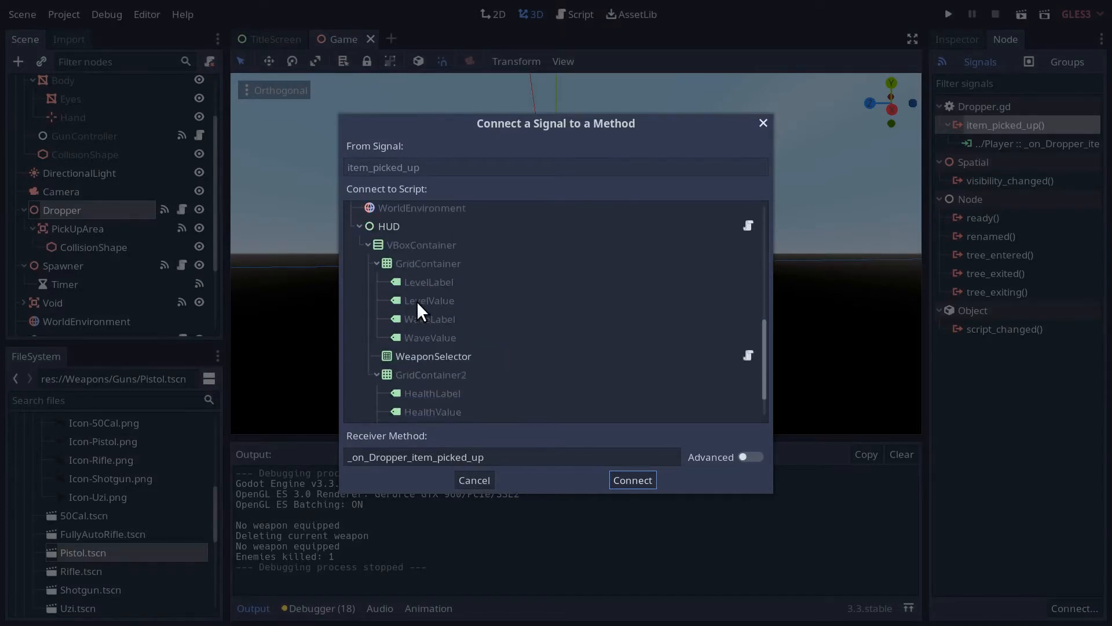
pyautogui.click(433, 356)
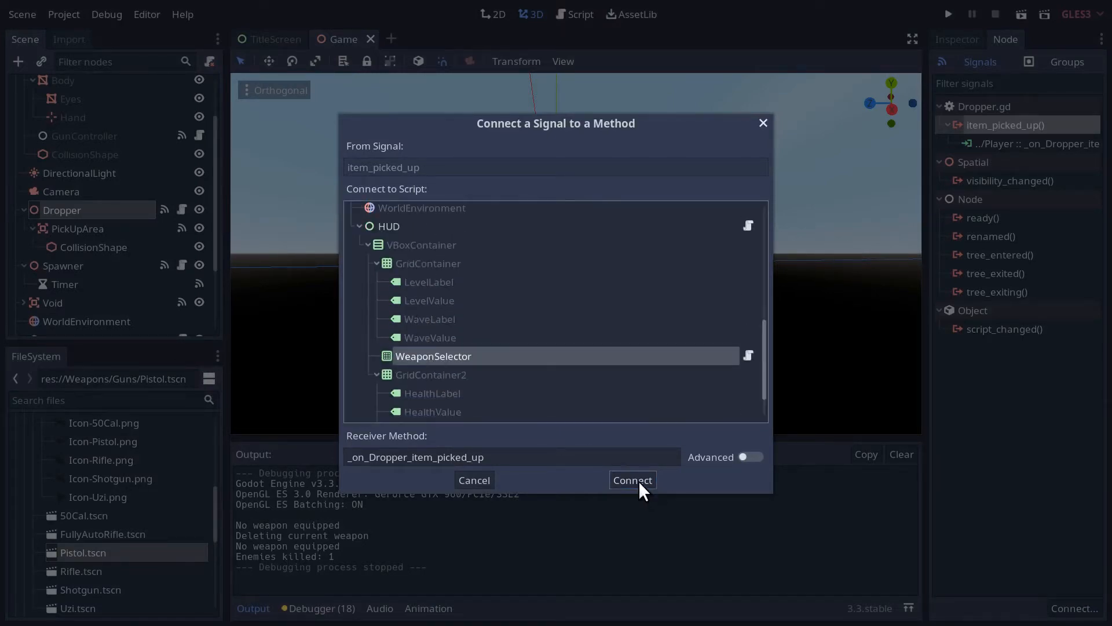
pyautogui.click(630, 480)
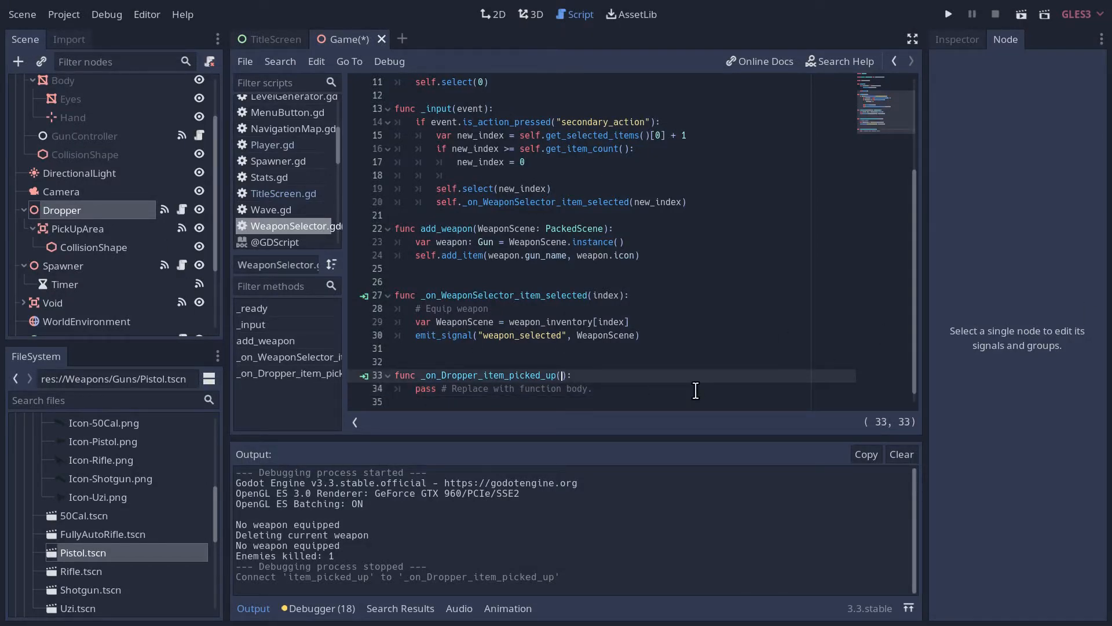
# - Give the handler an ItemScene: PackedScene parameter, call add_weapon(ItemScene), tidy the blank line and save
pyautogui.write('ItemScene:')
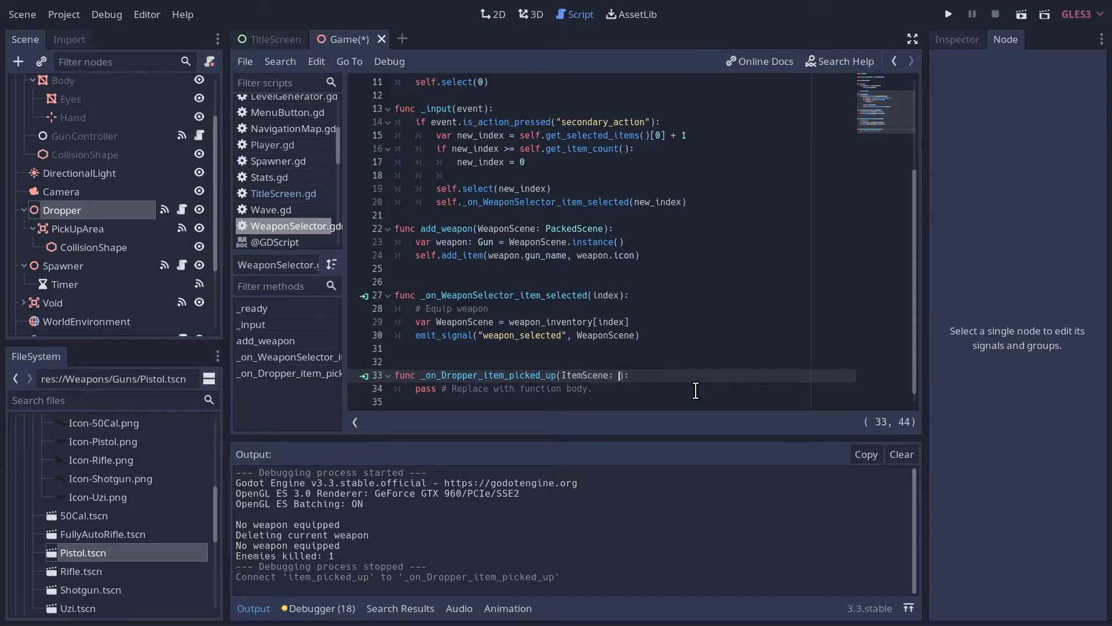
pyautogui.write('PackedScene')
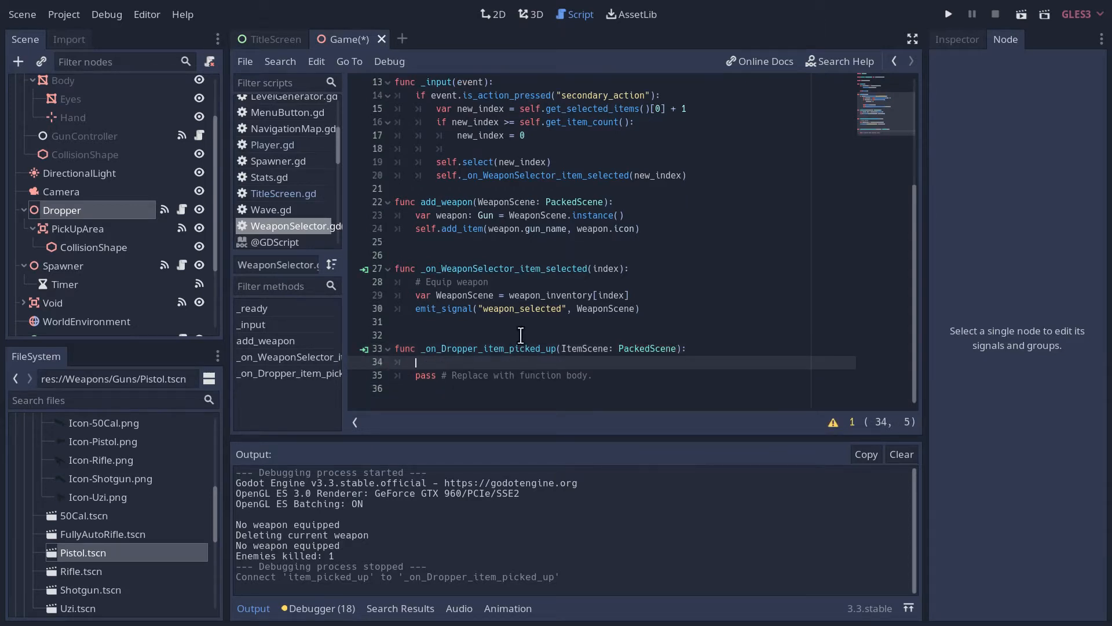
pyautogui.scroll(-3)
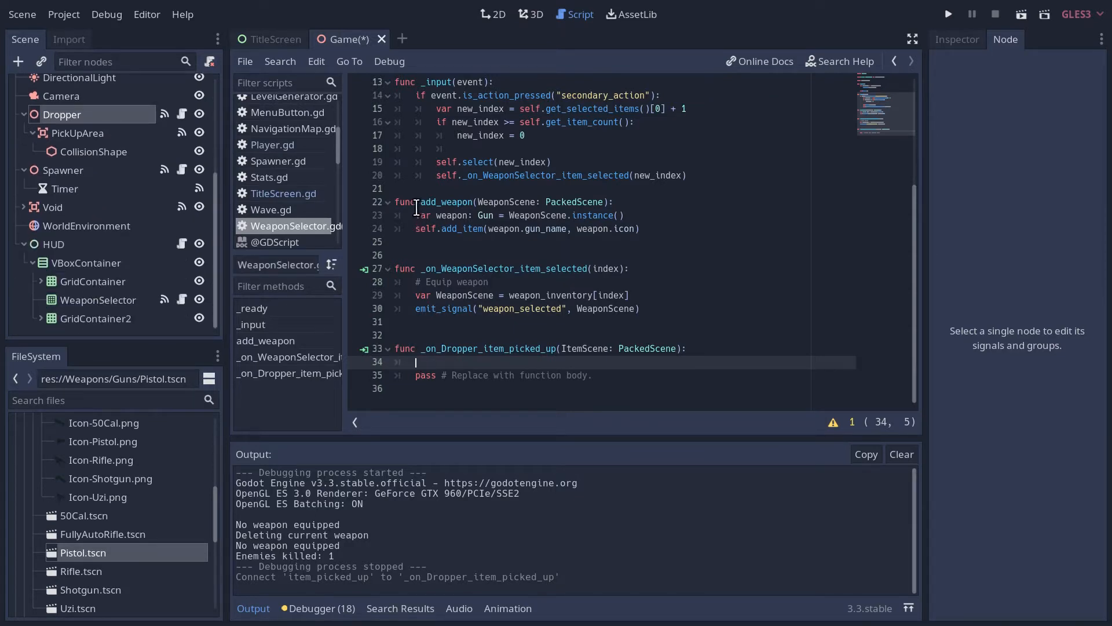
pyautogui.write('add_weapon(')
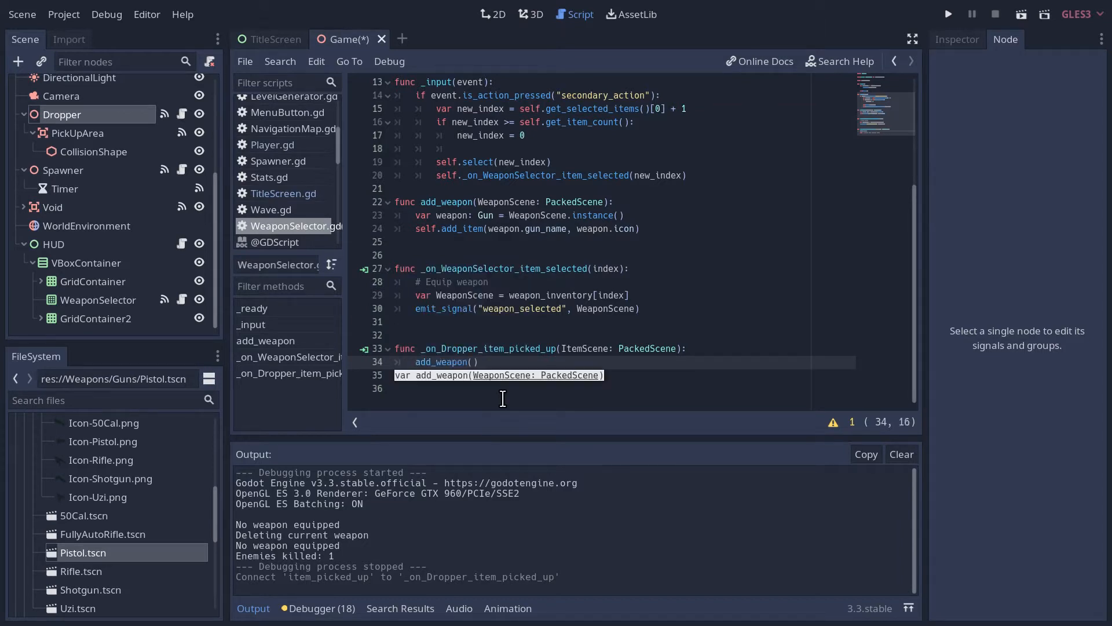
pyautogui.write('ItemScene')
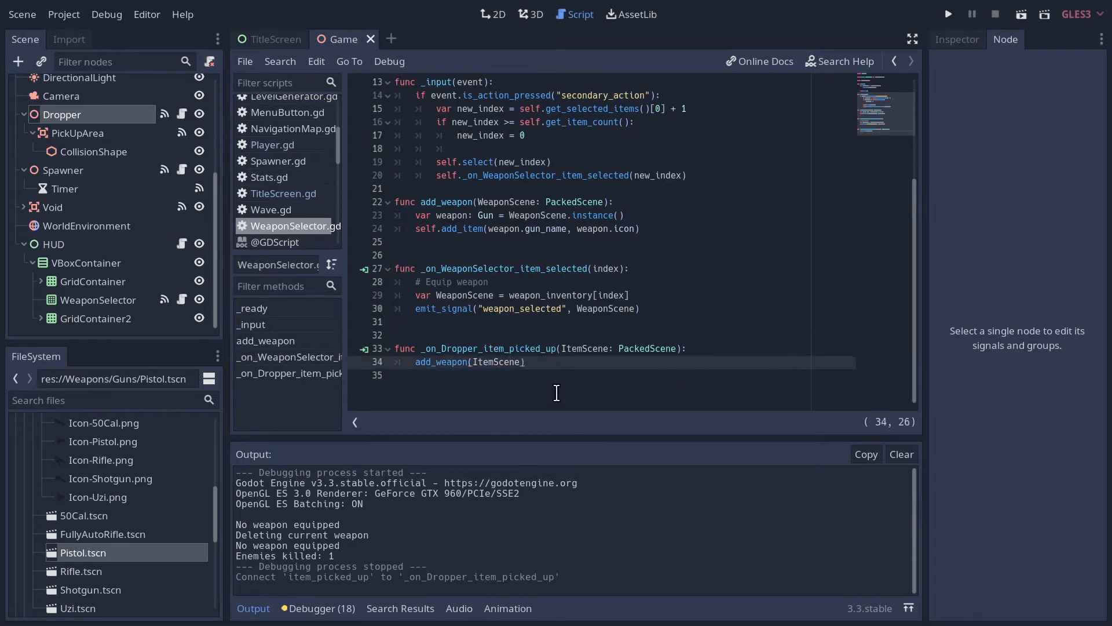
pyautogui.click(437, 295)
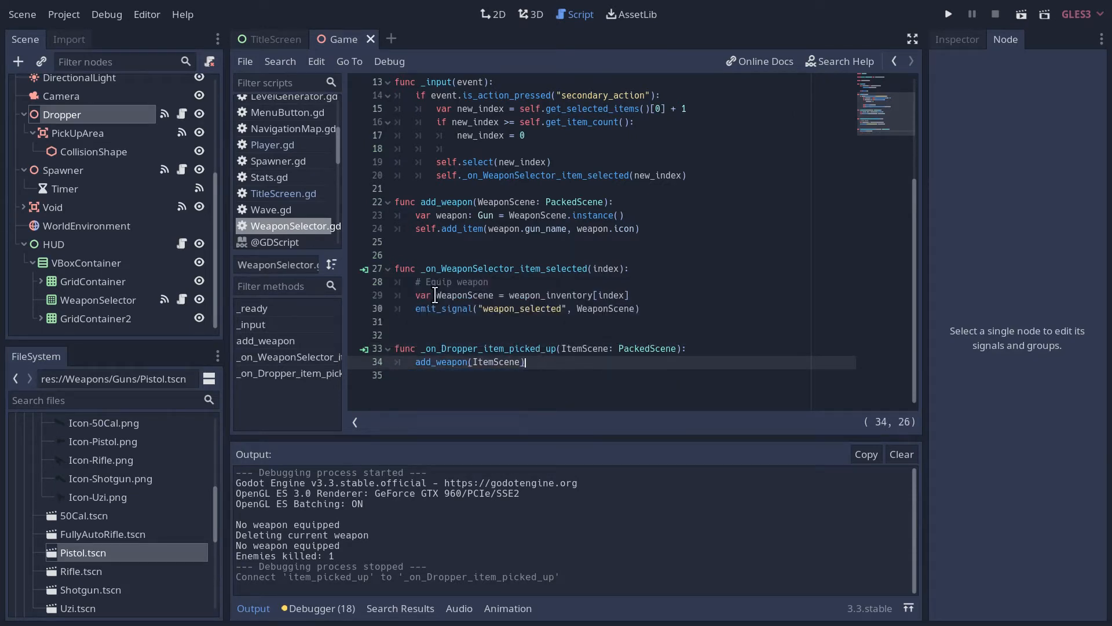
pyautogui.click(468, 335)
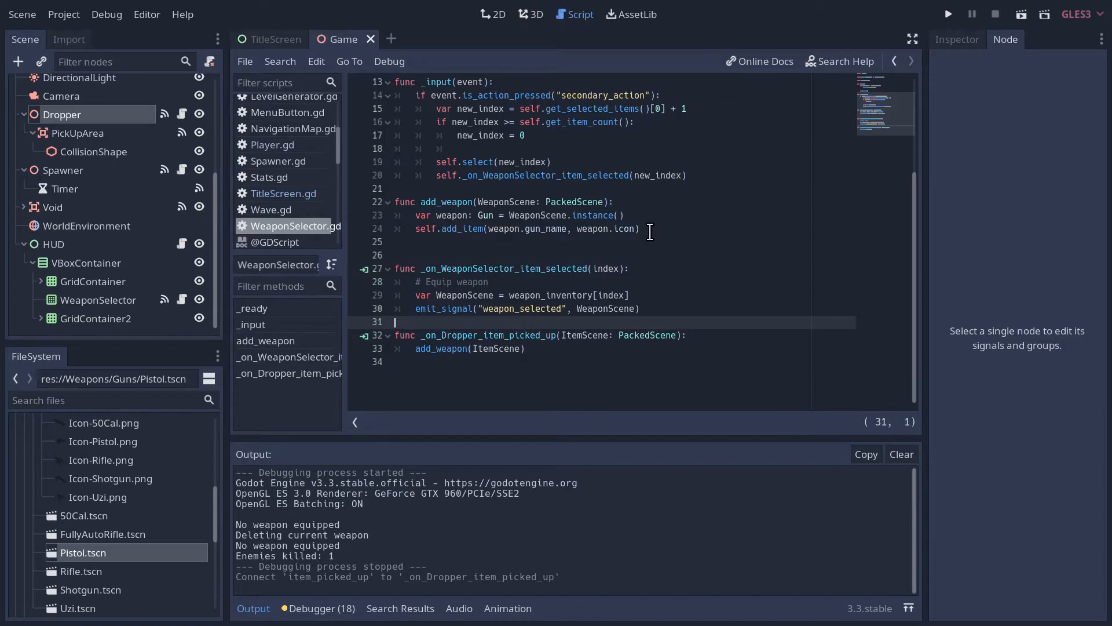
pyautogui.moveTo(586, 291)
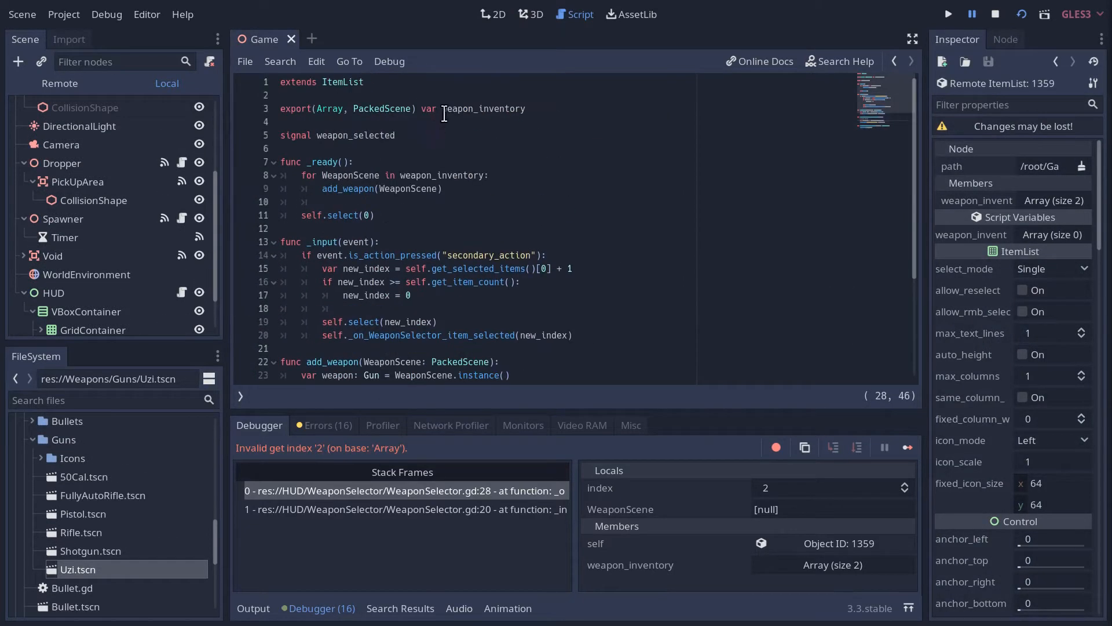
# - In add_weapon, append WeaponScene to weapon_inventory only if not already in weapon_inventory
pyautogui.doubleClick(482, 109)
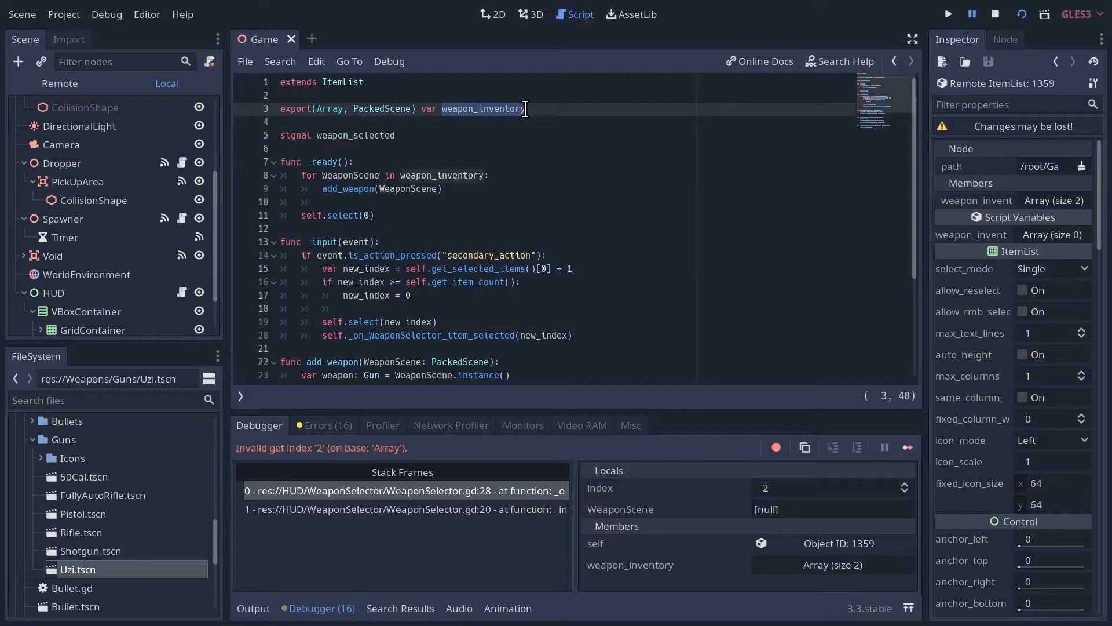
pyautogui.moveTo(381, 257)
pyautogui.write('self.add_item(weapon.gun_name, weapon.icon)')
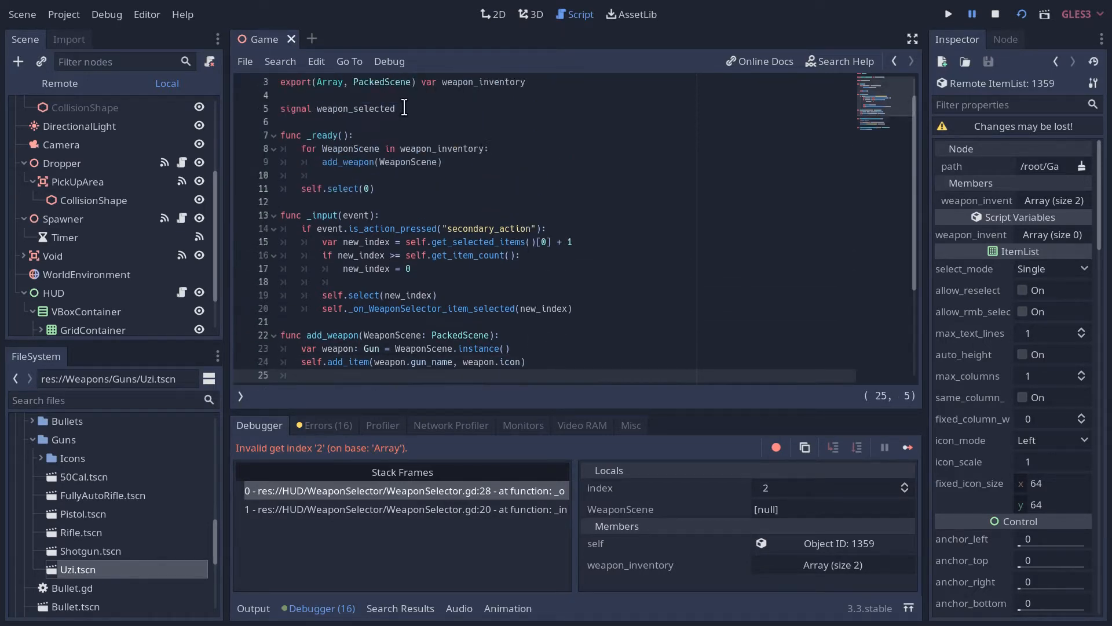
pyautogui.scroll(-3)
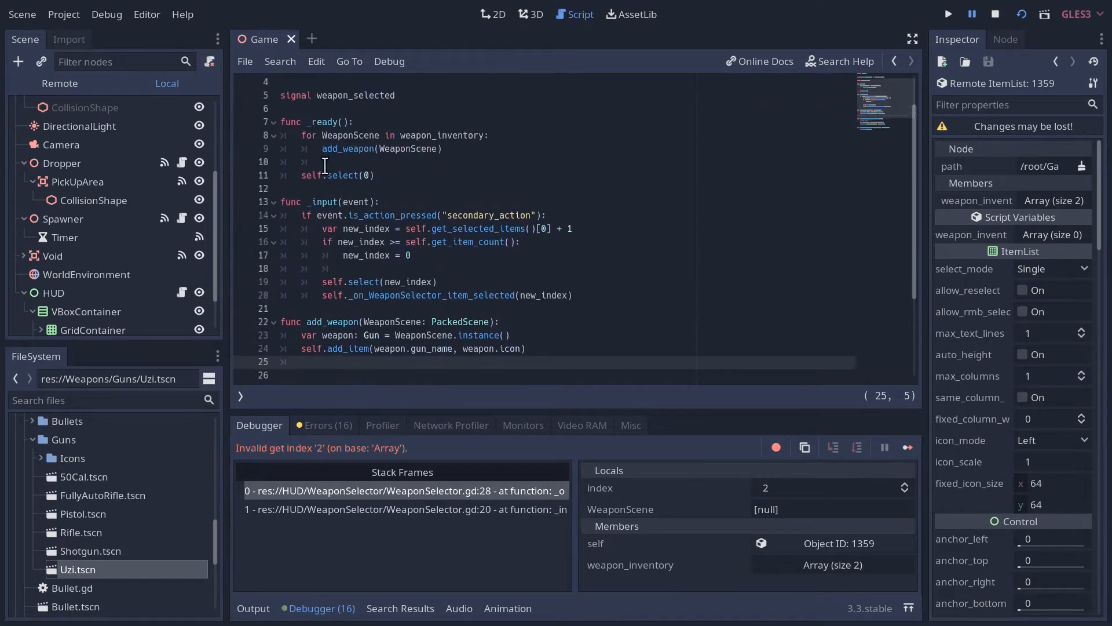
pyautogui.scroll(-3)
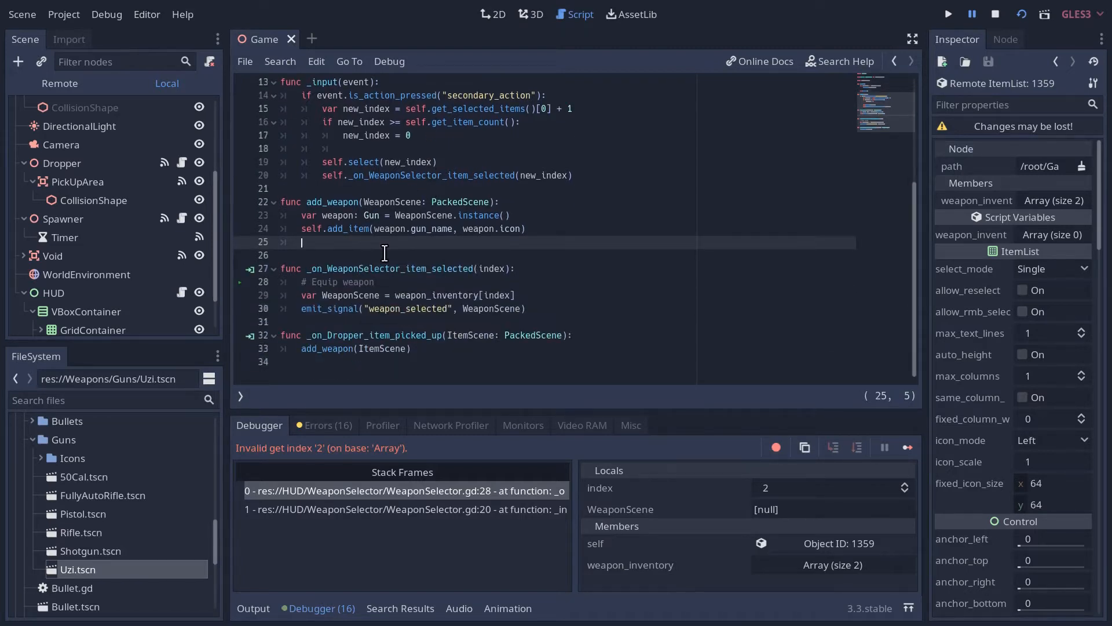
pyautogui.write('if not WeaponScene in')
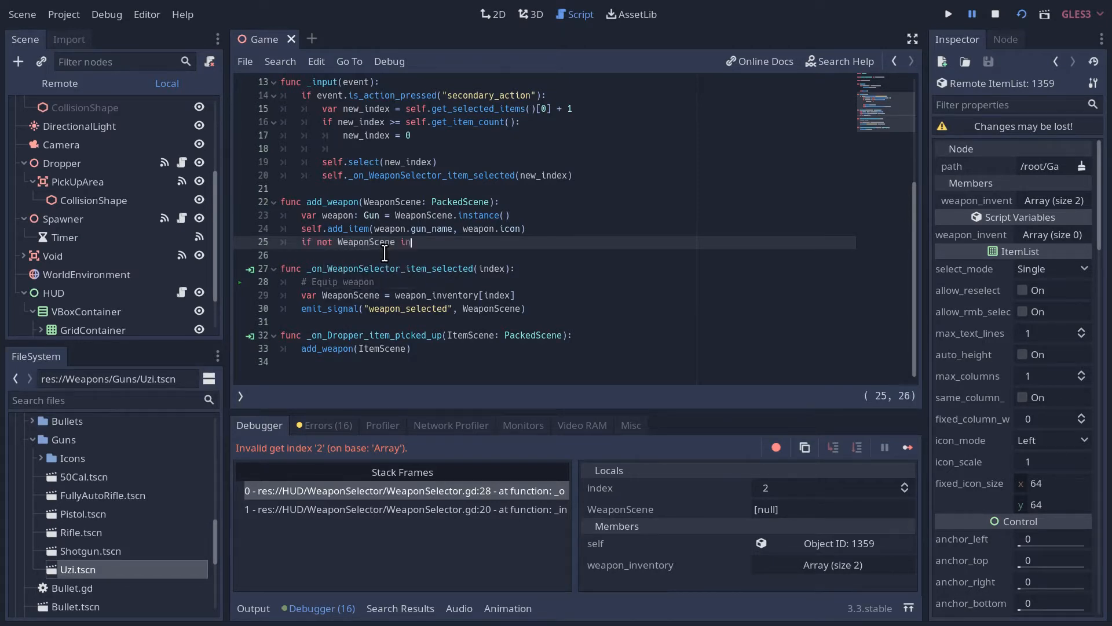
pyautogui.write('weapon_inventory:')
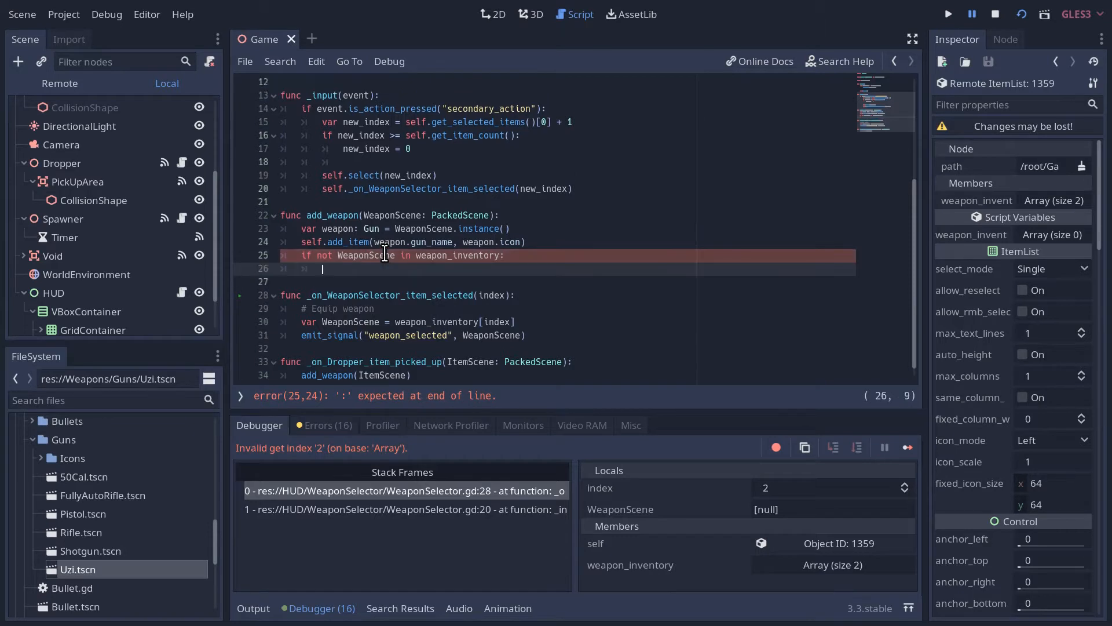
pyautogui.write('weapon_inventory.append(')
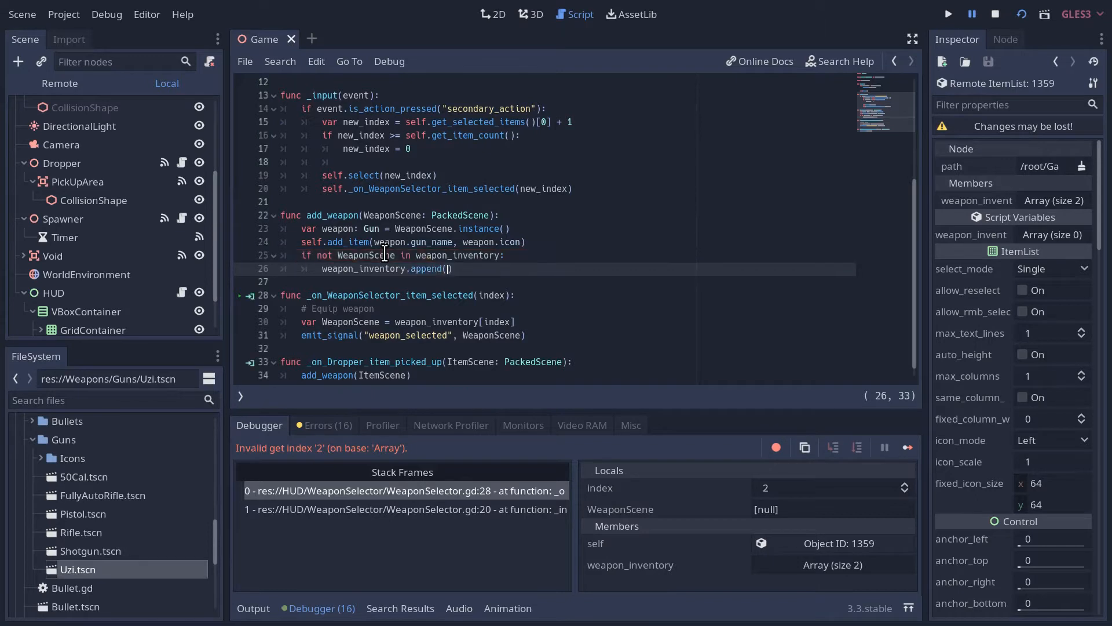
pyautogui.write('WeaponScene')
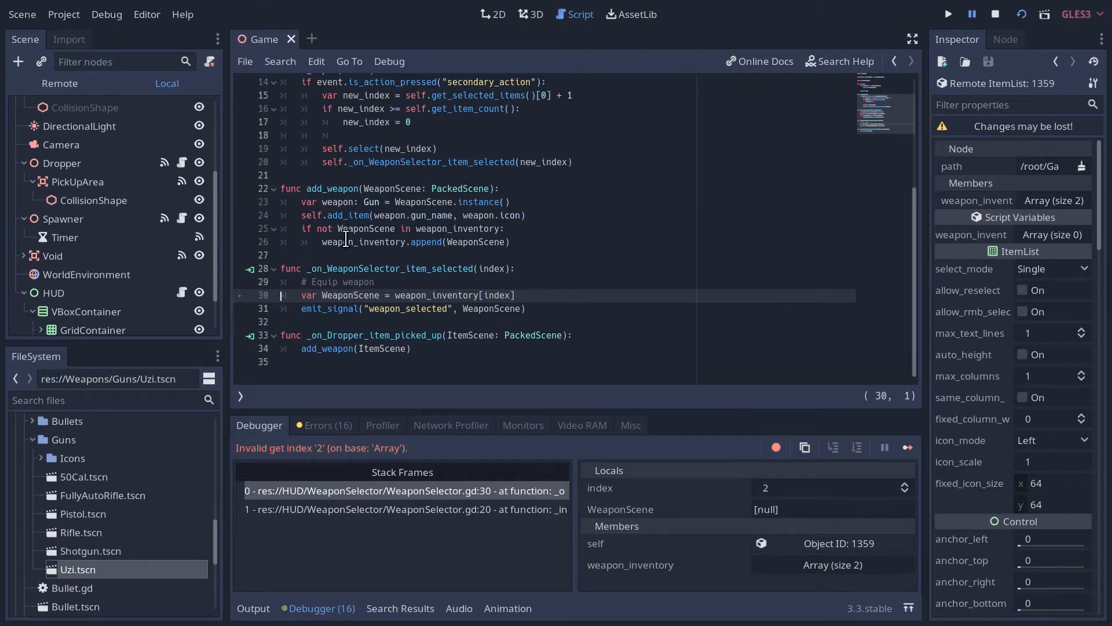
pyautogui.moveTo(361, 232)
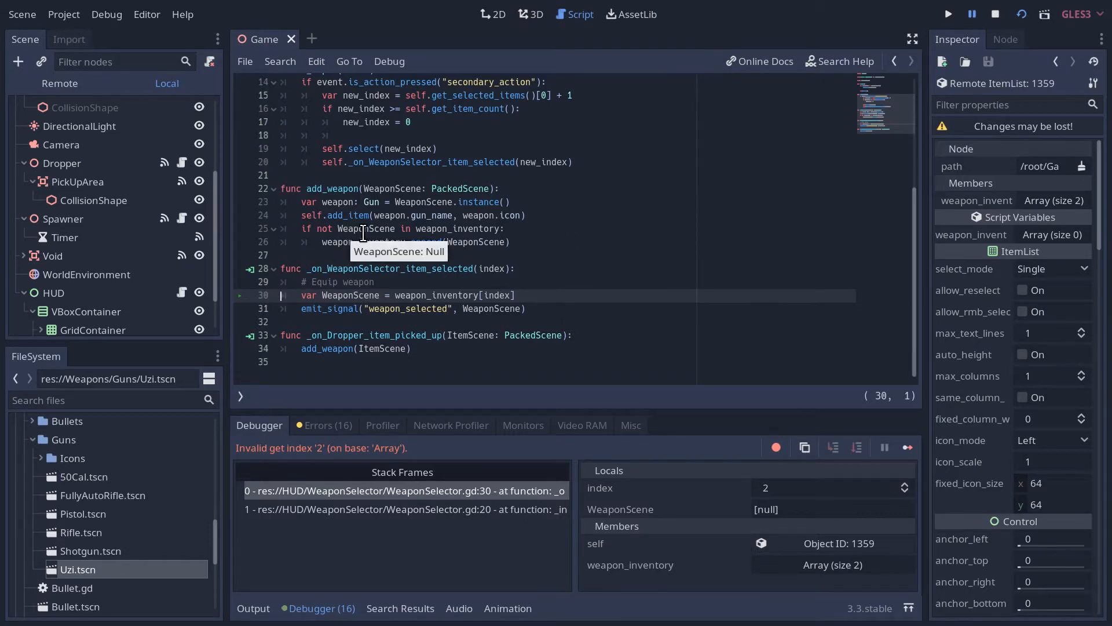
pyautogui.click(344, 242)
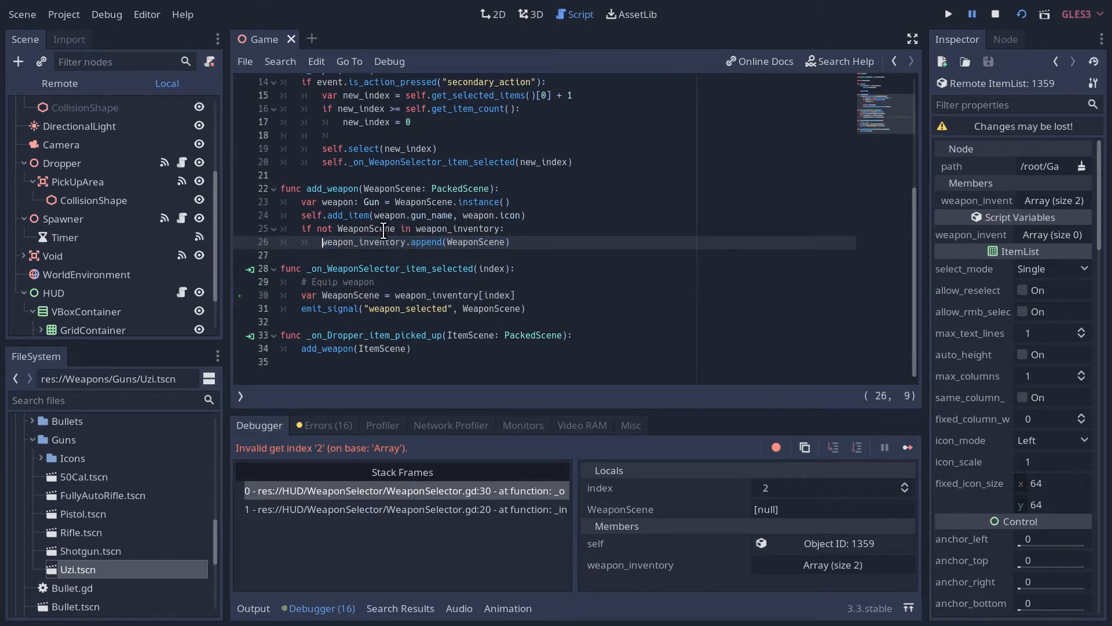
pyautogui.moveTo(382, 242)
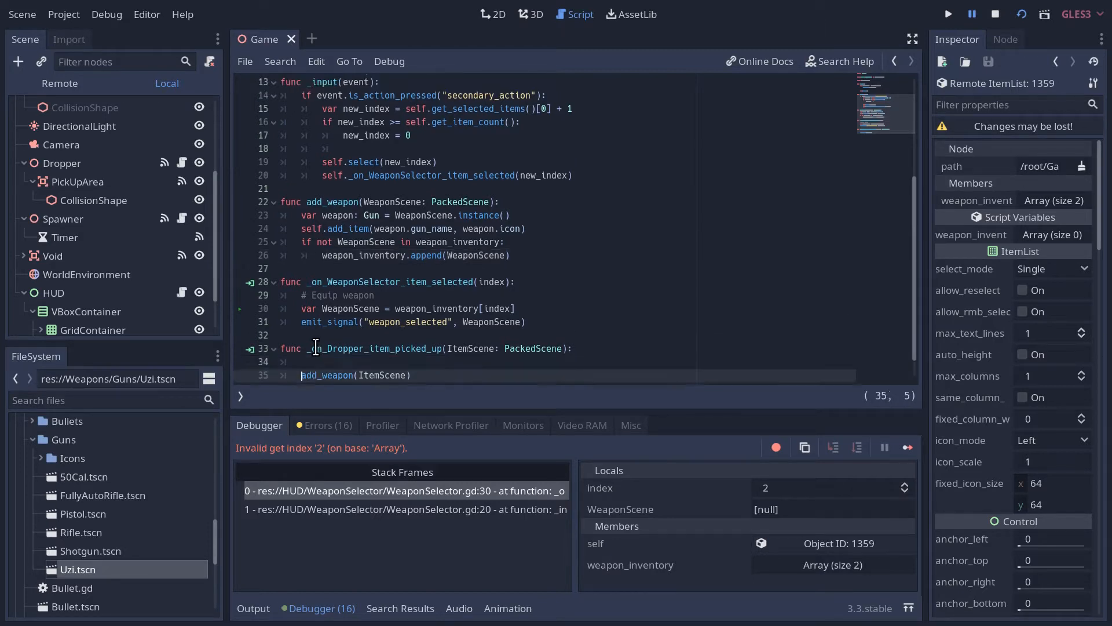
# - Wrap add_weapon(ItemScene) in an 'if not is_duplicate(ItemScene):' check in the pickup handler
pyautogui.write('if not')
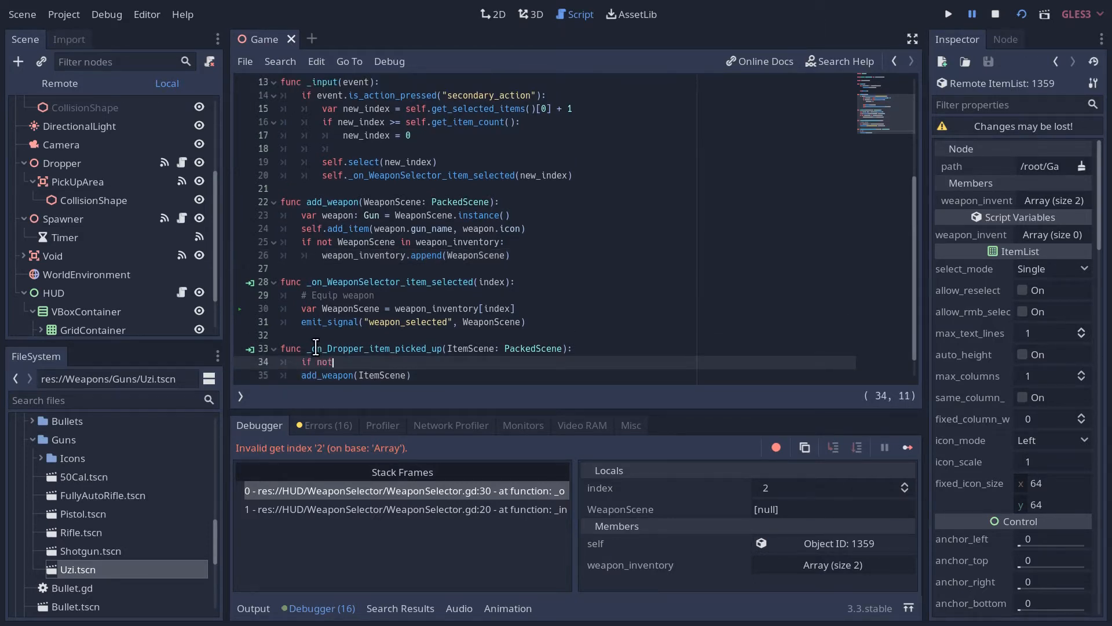
pyautogui.write('is_duplicate')
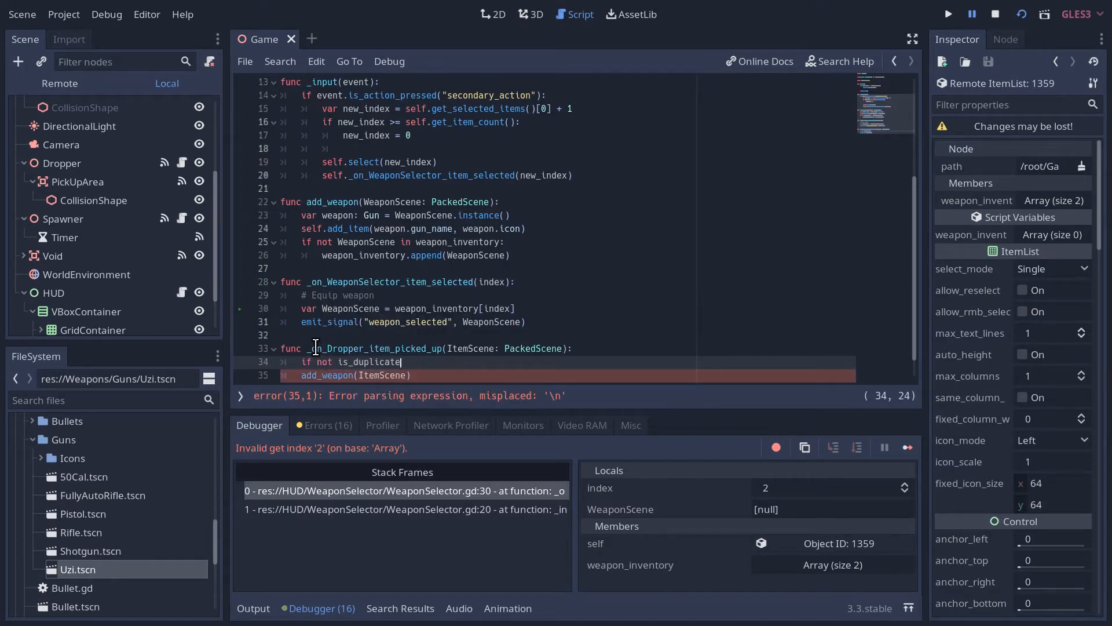
pyautogui.write('(ItemScene')
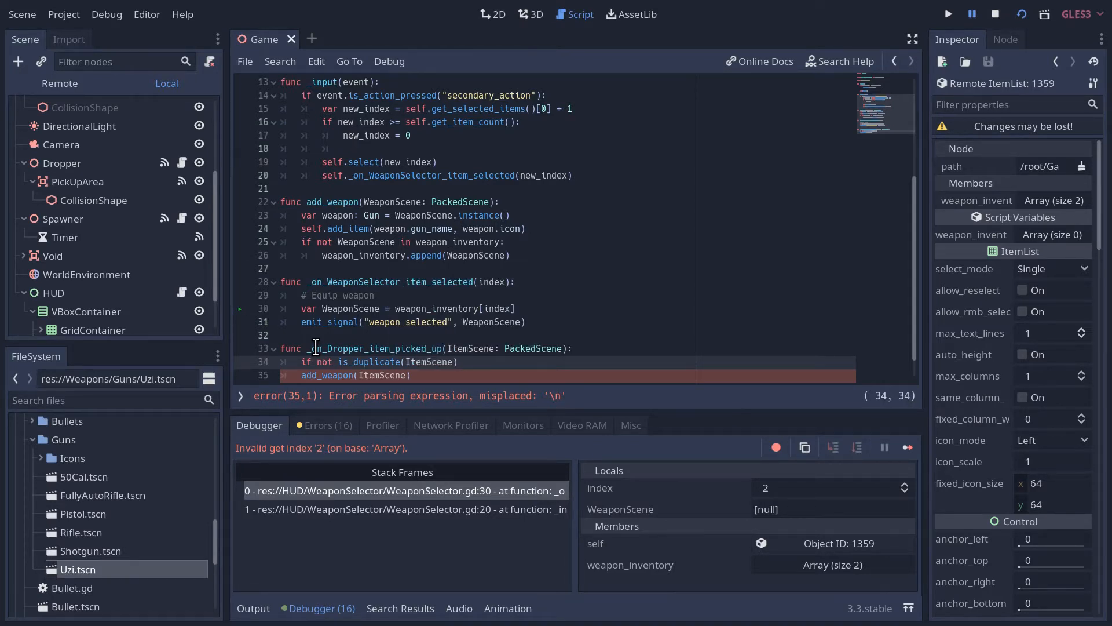
pyautogui.write(':')
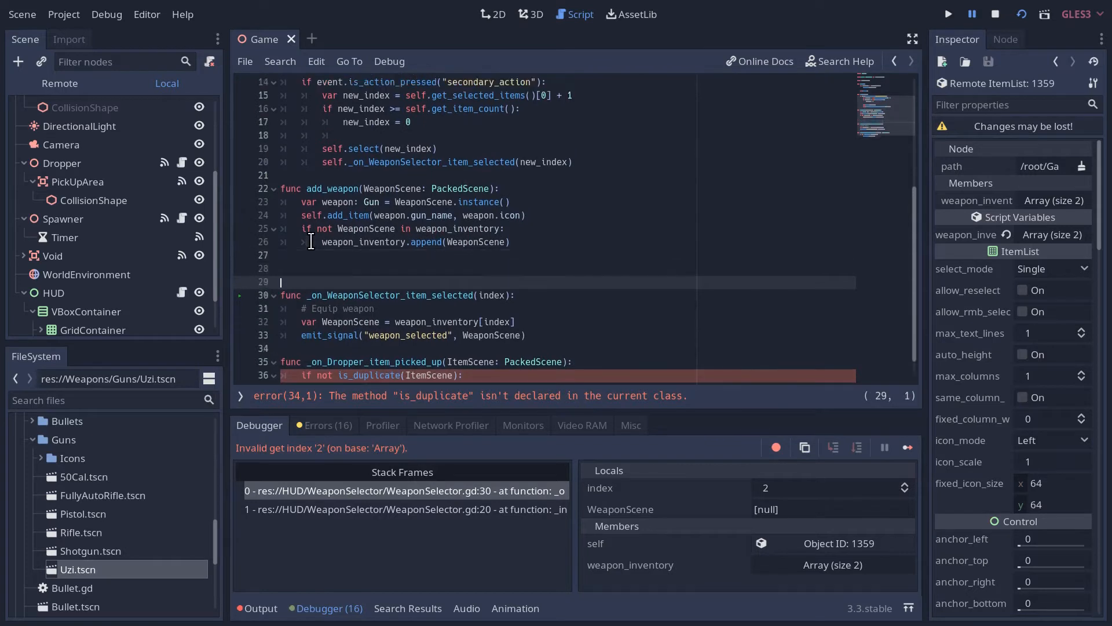
# - Define func is_duplicate(NewWeaponScene: PackedScene) and store the scene in a new_weapon variable
pyautogui.write('func')
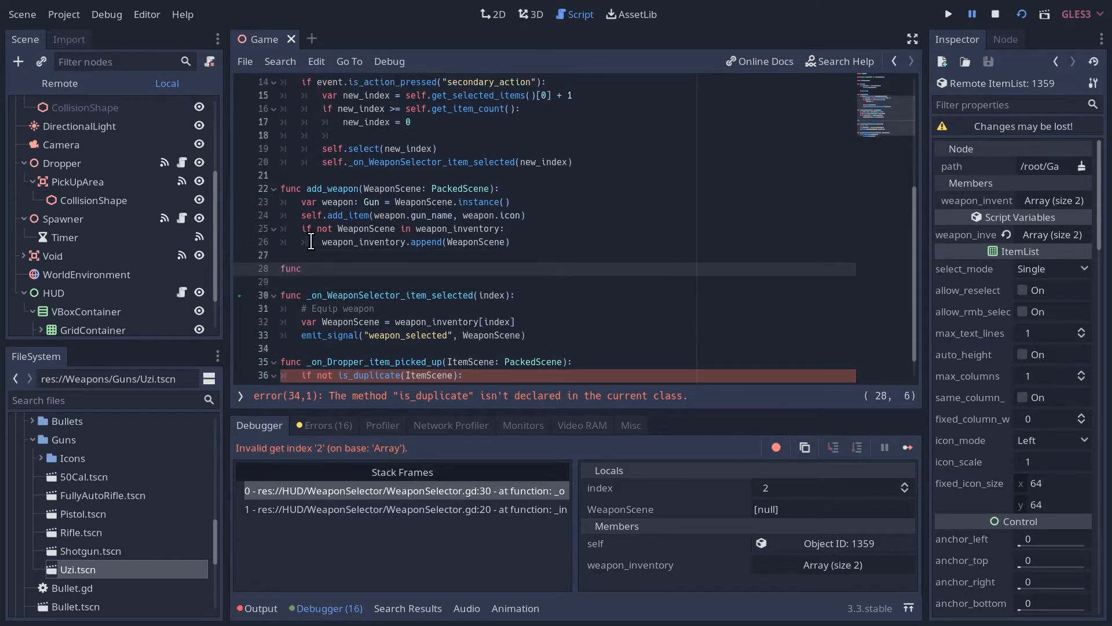
pyautogui.write('is_duplicate()')
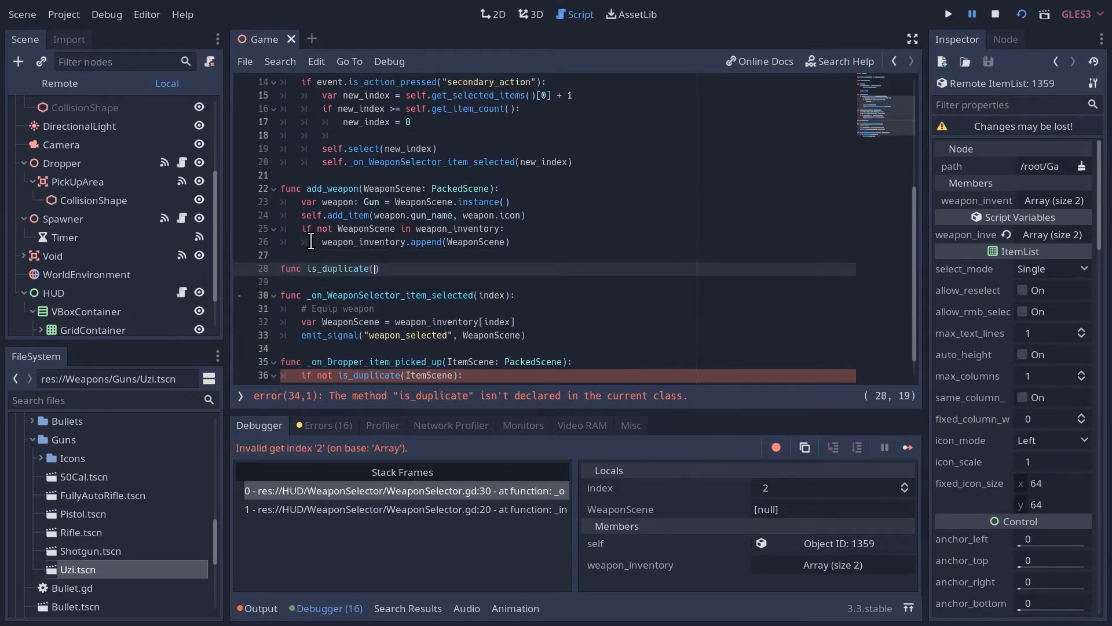
pyautogui.write('ItemScene: Pa')
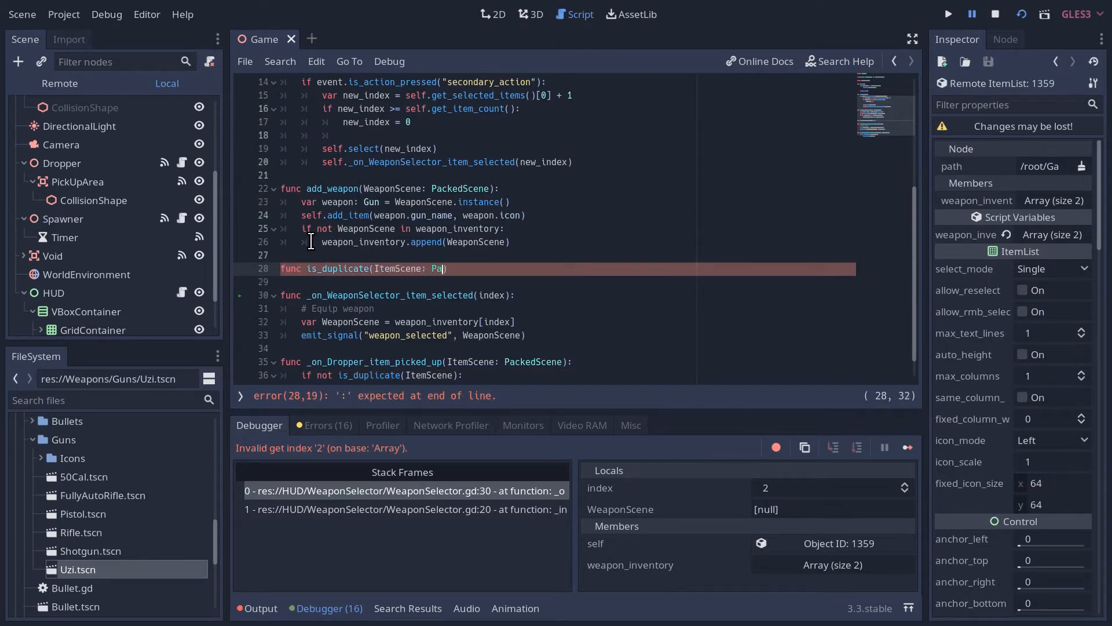
pyautogui.write('ckedScene)')
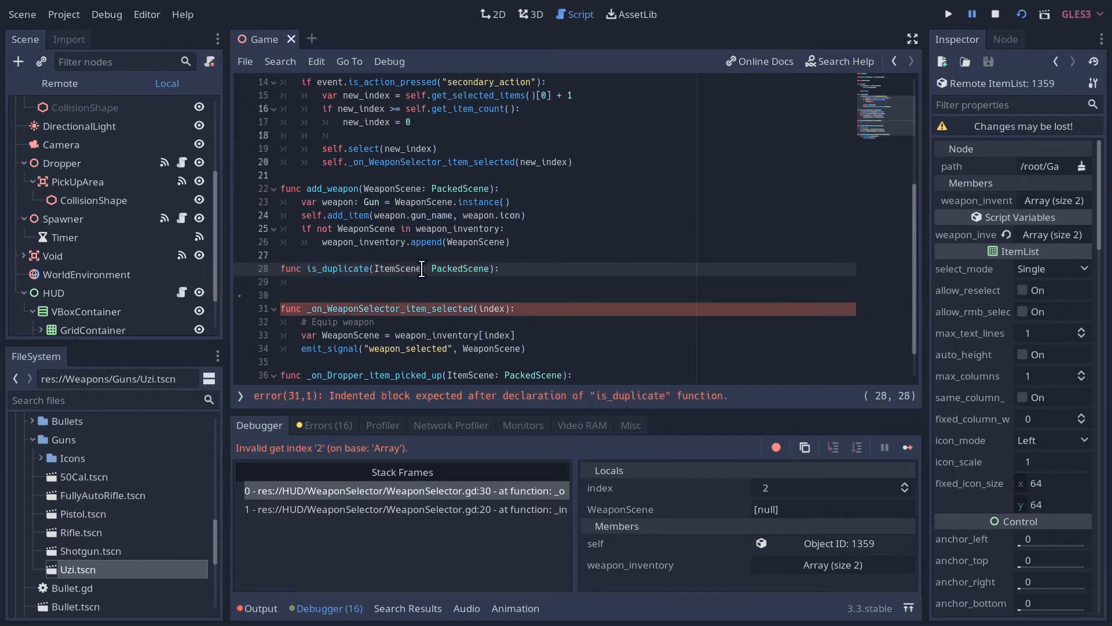
pyautogui.doubleClick(400, 268)
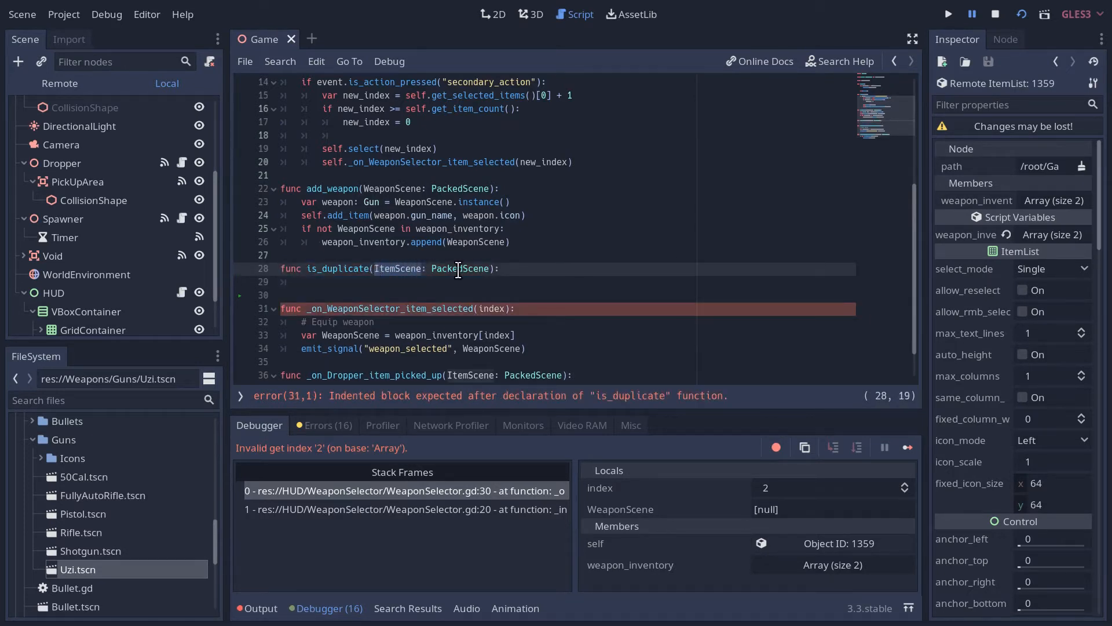
pyautogui.write('NewN')
pyautogui.click(565, 282)
pyautogui.write('var new')
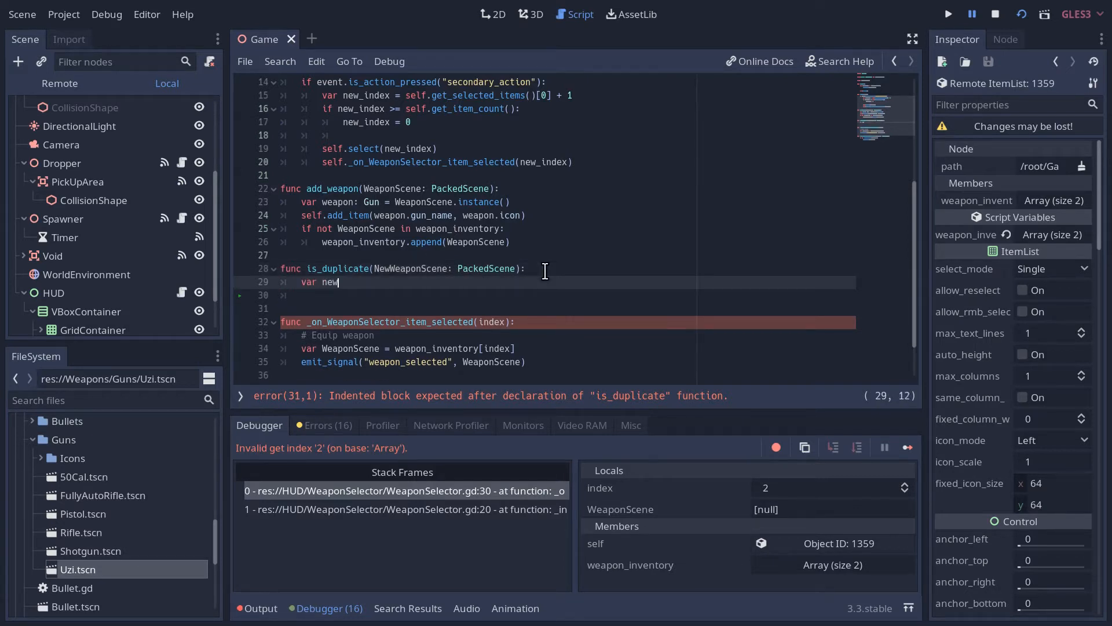
pyautogui.write('_weapon')
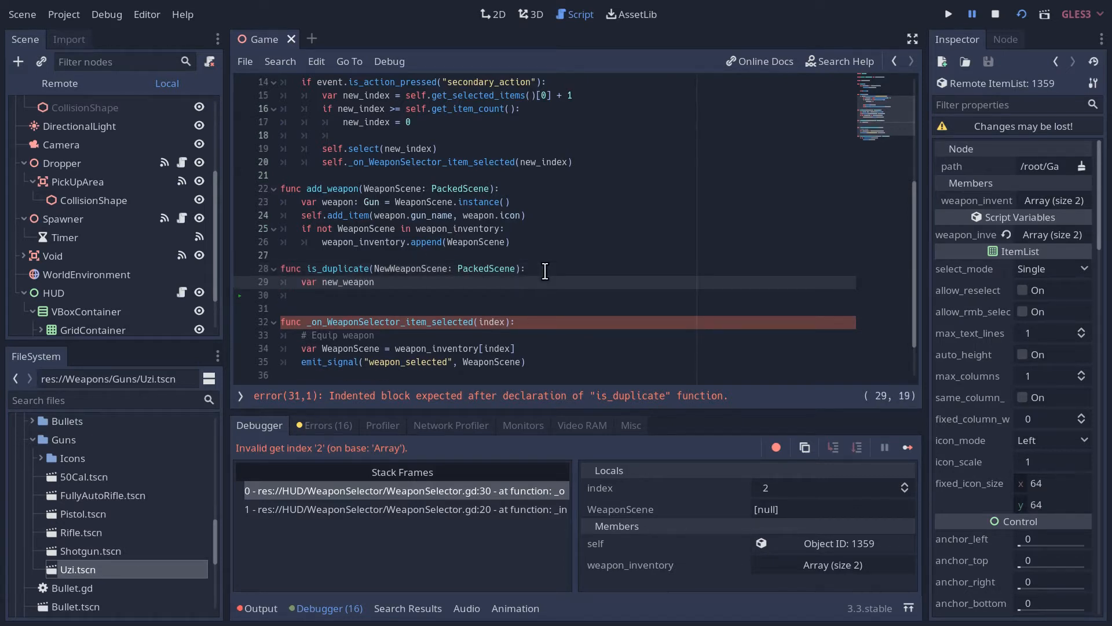
pyautogui.write('= NewWeaponScene.instance(')
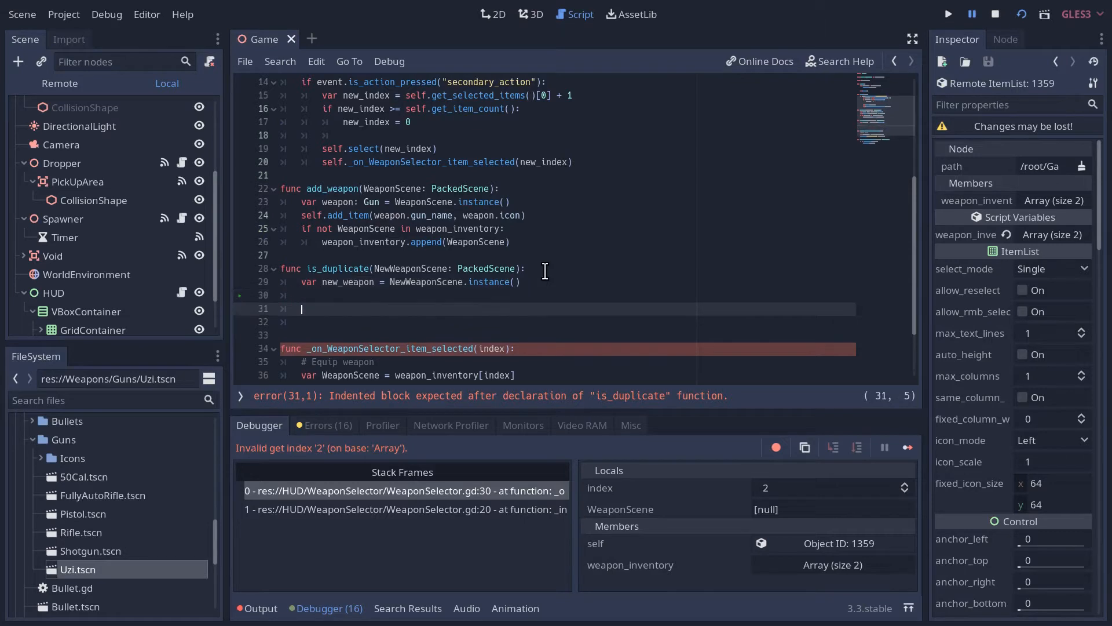
# - Loop over weapon_inventory, instancing each scene and comparing weapon.gun_name with new_weapon.gun_name
pyautogui.write('for')
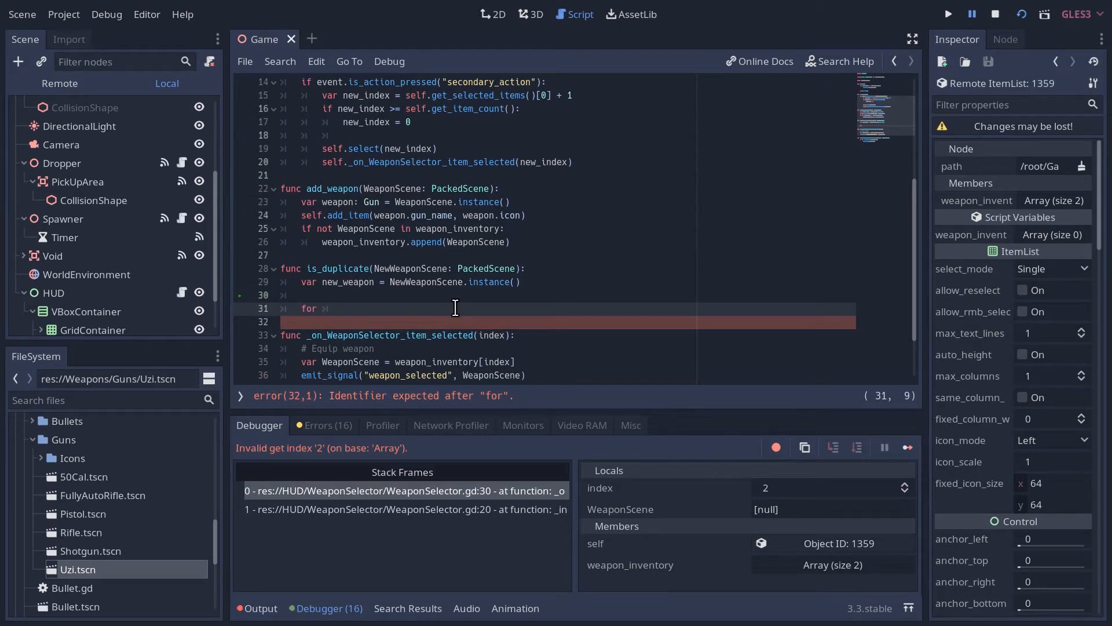
pyautogui.write('WeaponScene')
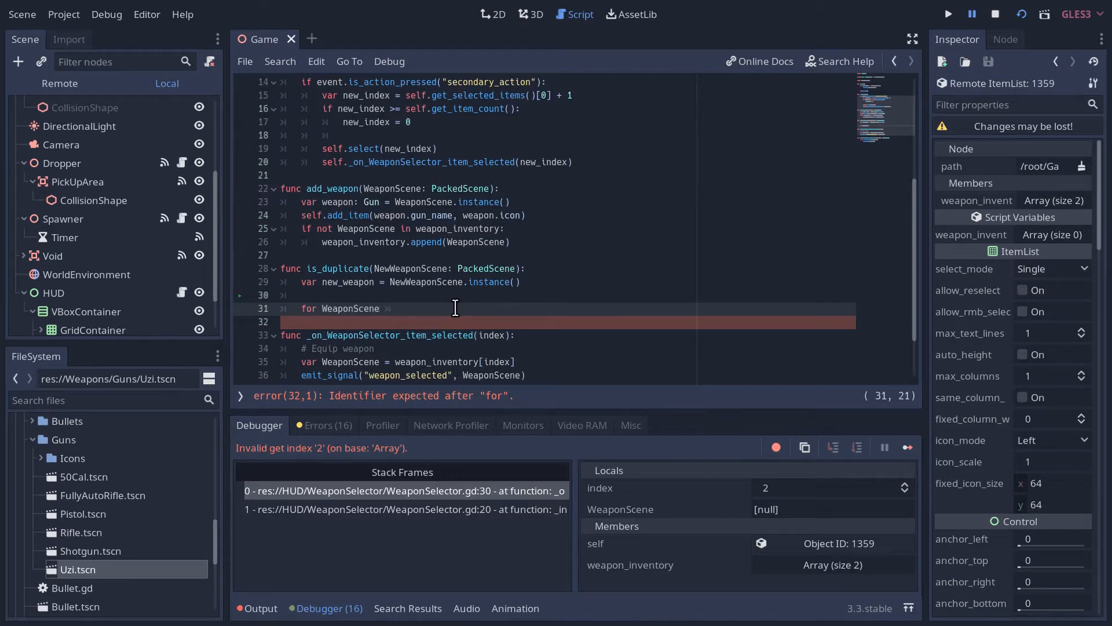
pyautogui.write('in weapon_inc')
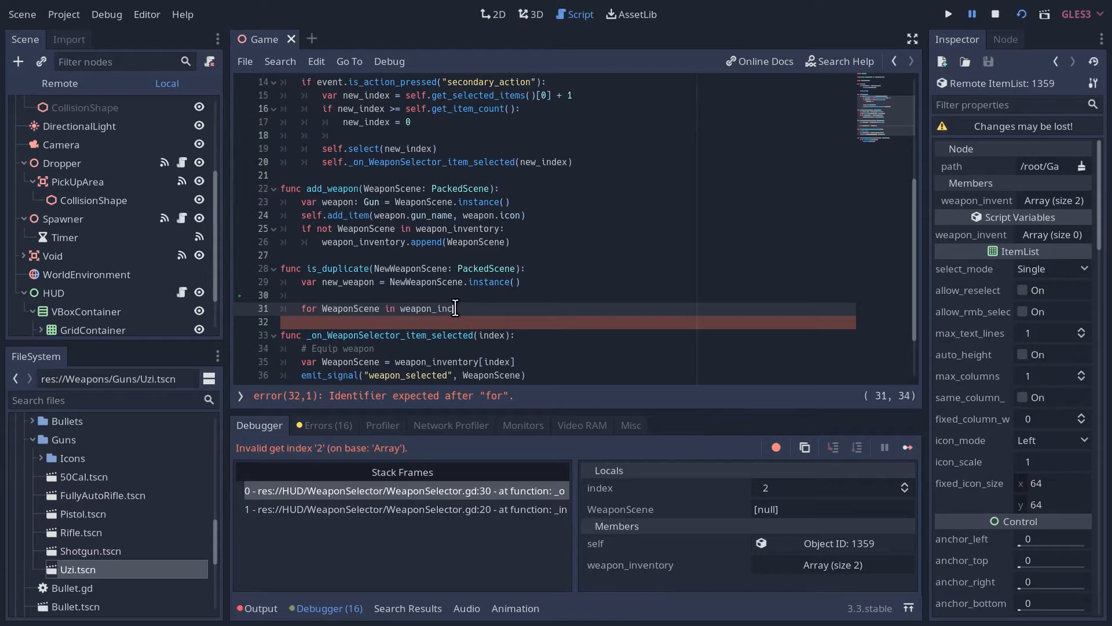
pyautogui.write('no')
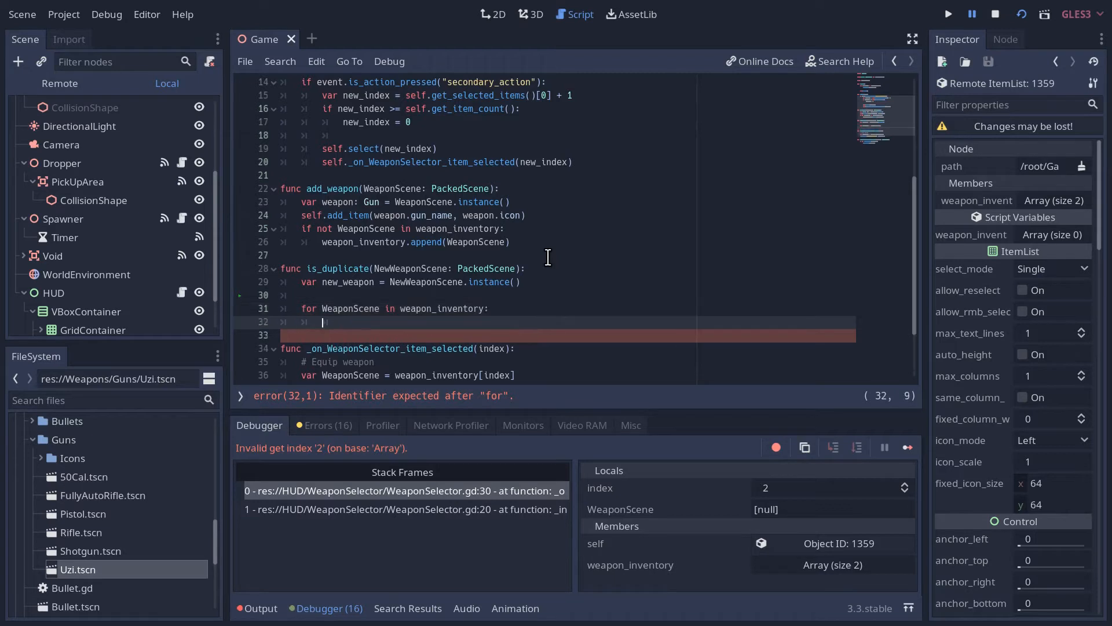
pyautogui.write('var')
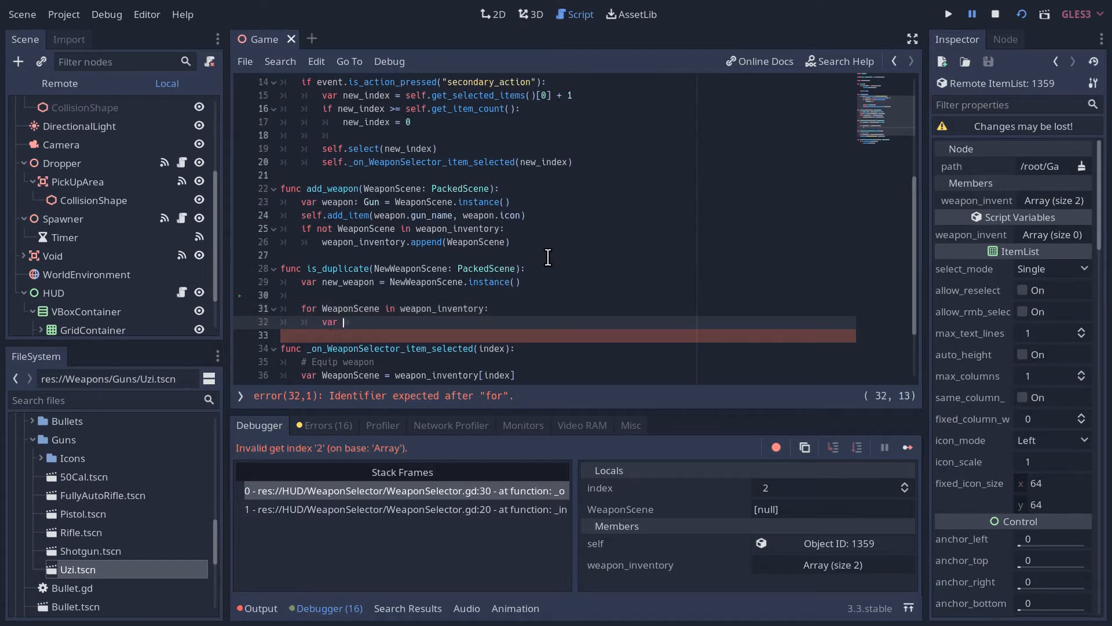
pyautogui.write('gun')
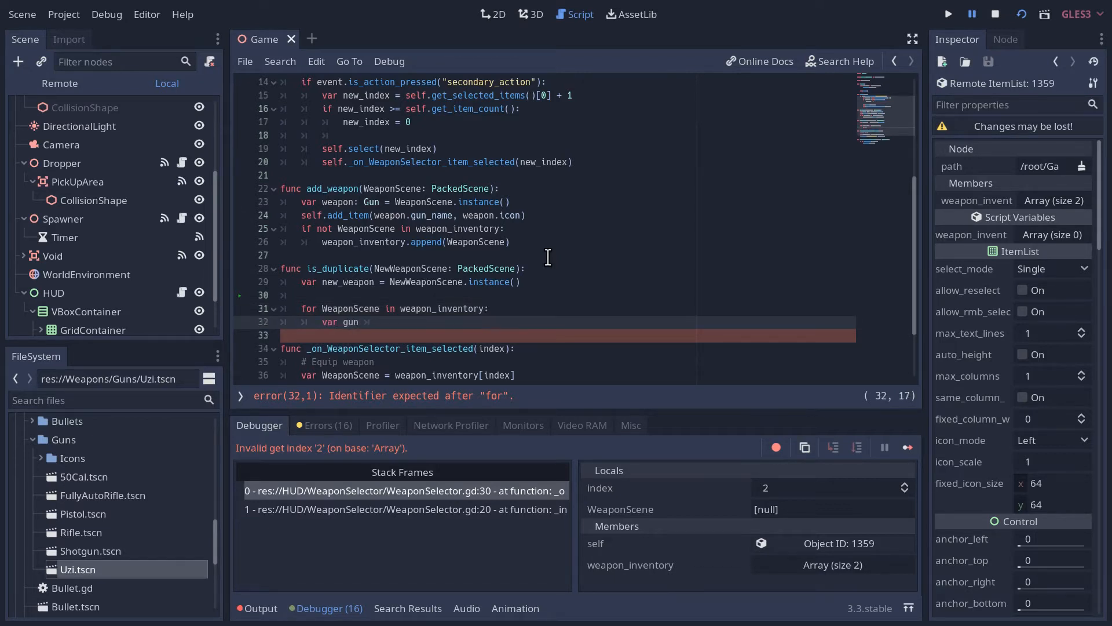
pyautogui.press('BackSpace')
pyautogui.write('weapon = WeaponScene')
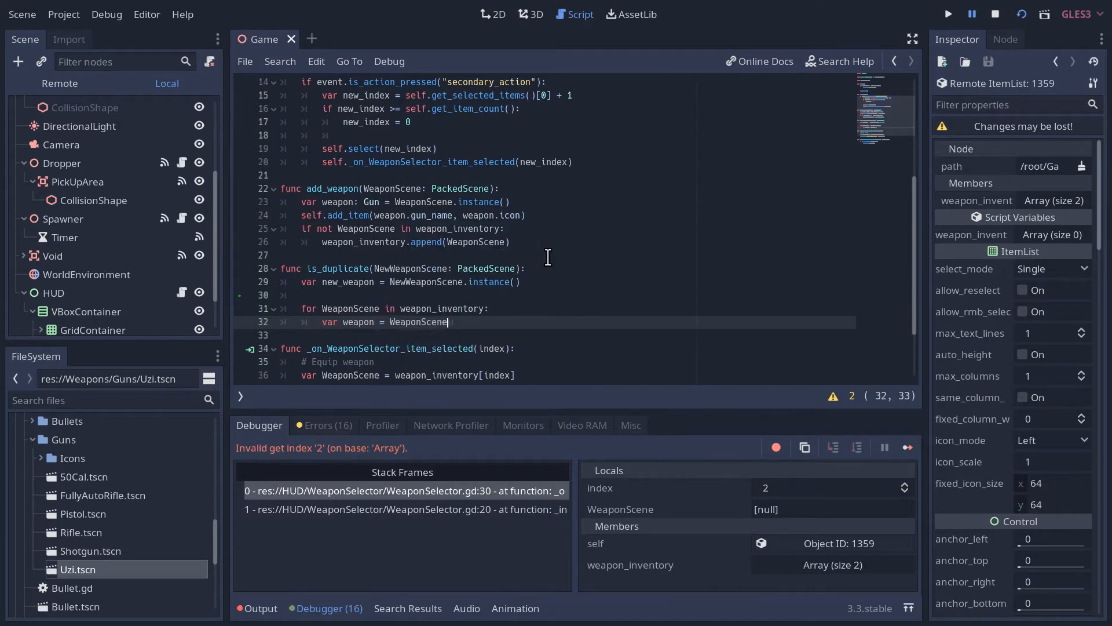
pyautogui.write('.instance(')
pyautogui.click(568, 335)
pyautogui.write('if')
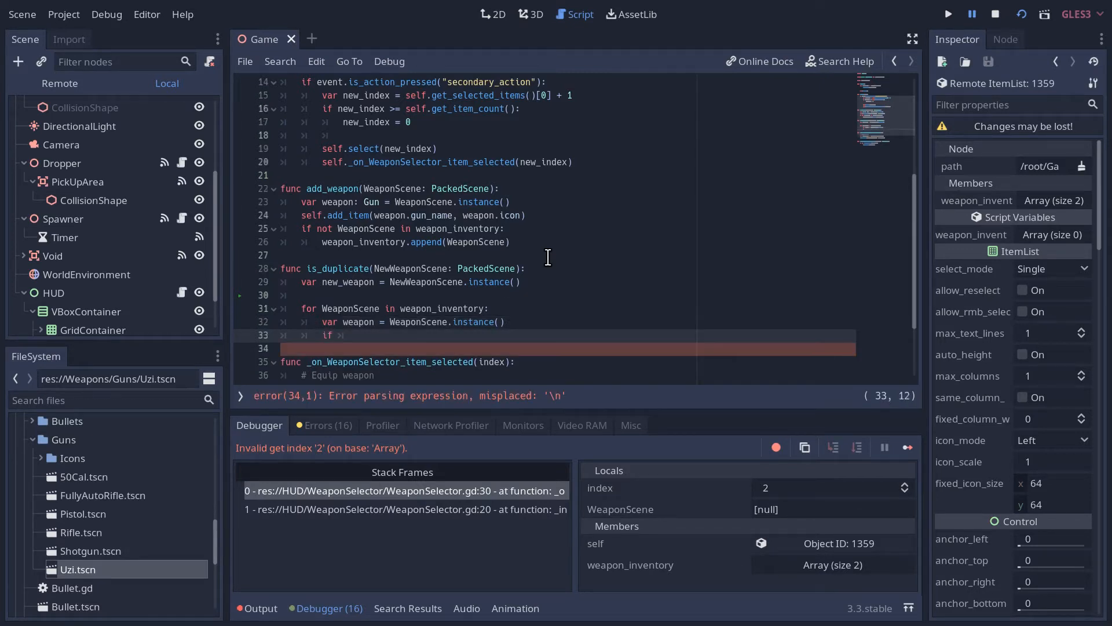
pyautogui.write('weapon.gun')
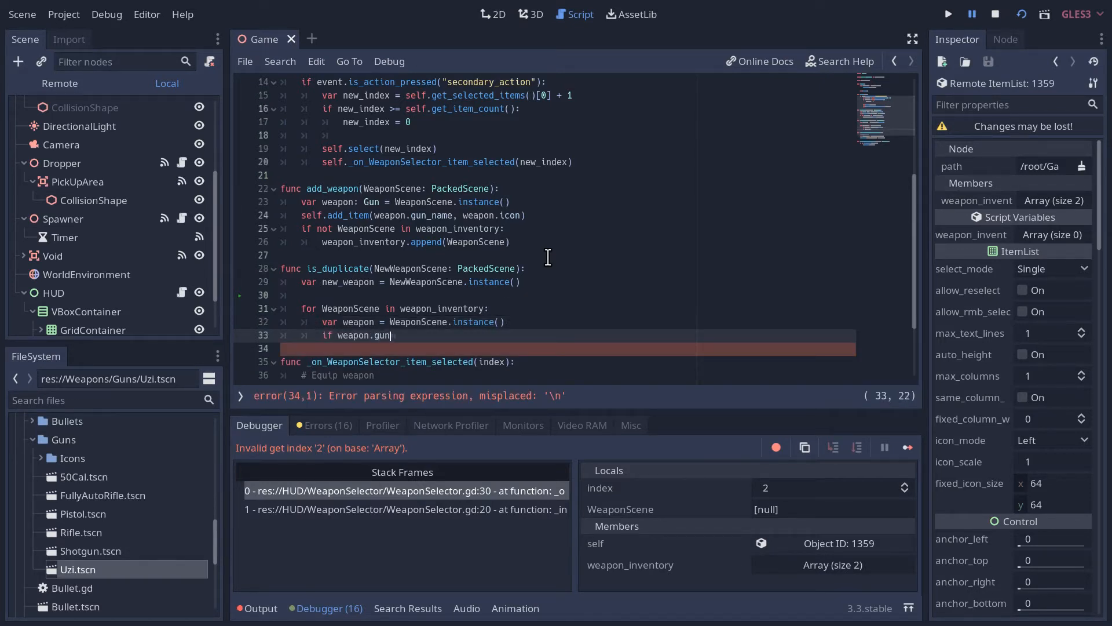
pyautogui.write('_name')
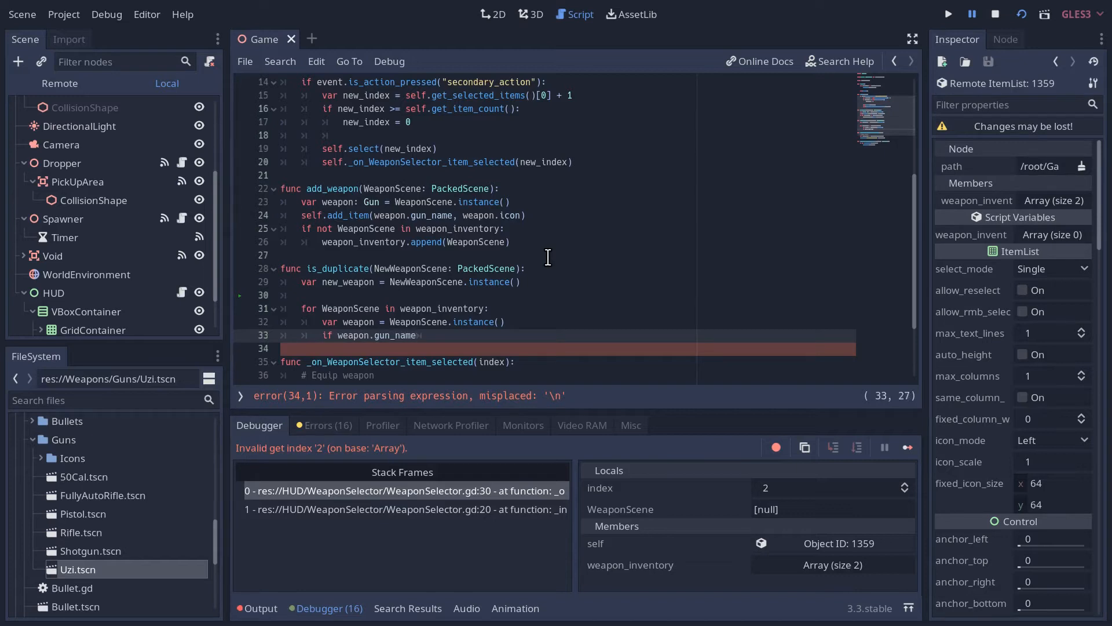
pyautogui.write('== new_weapon.g')
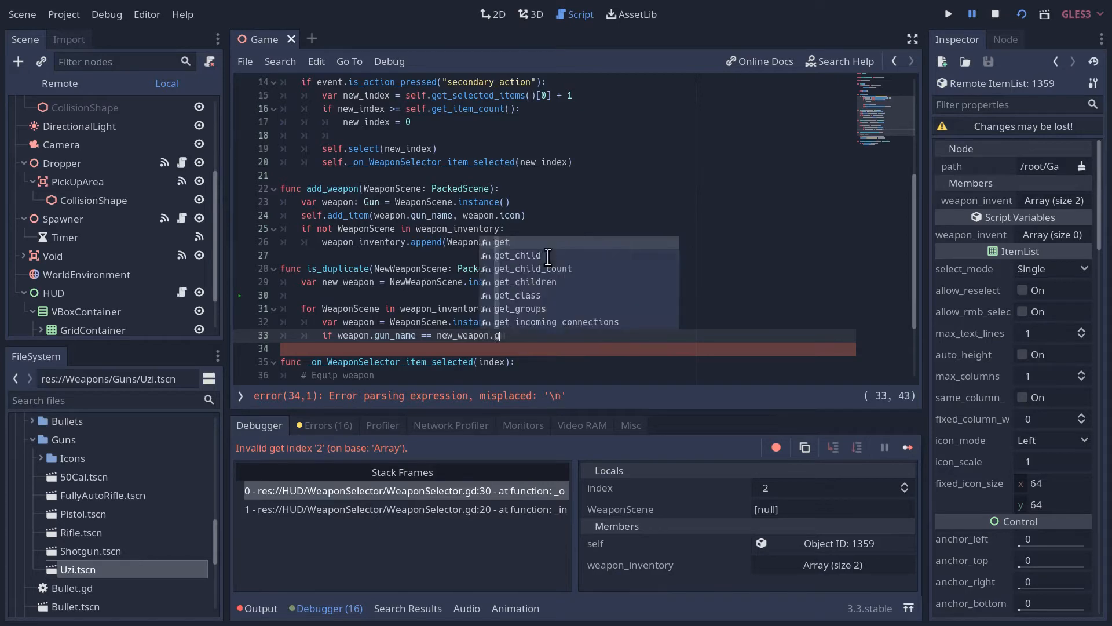
pyautogui.write('un_name')
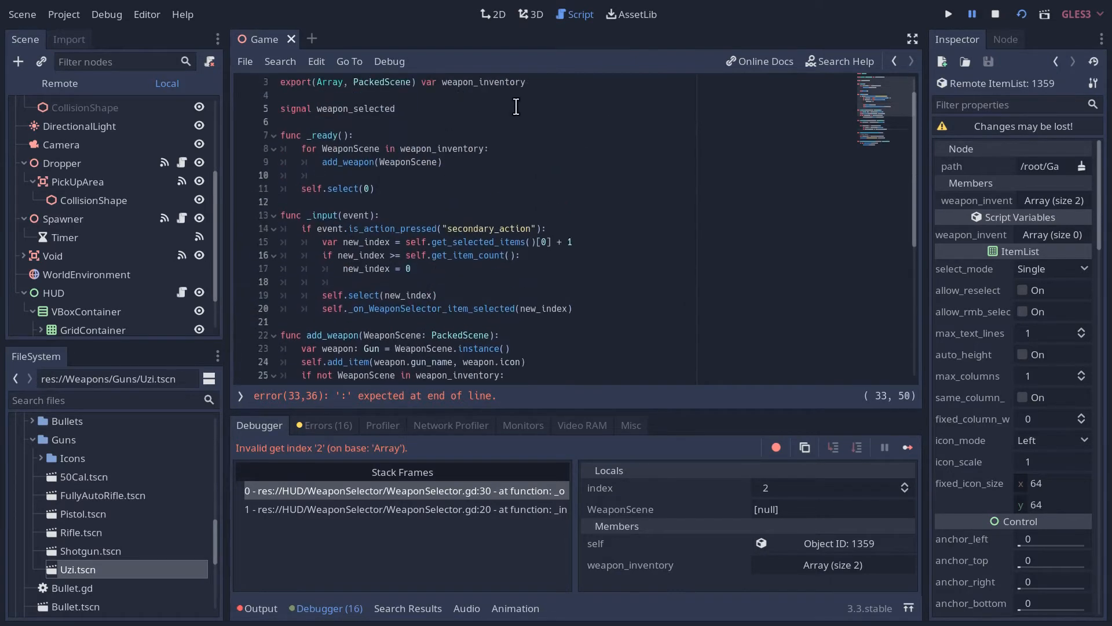
# - Return true inside the matching-name check and return false after the loop
pyautogui.scroll(-3)
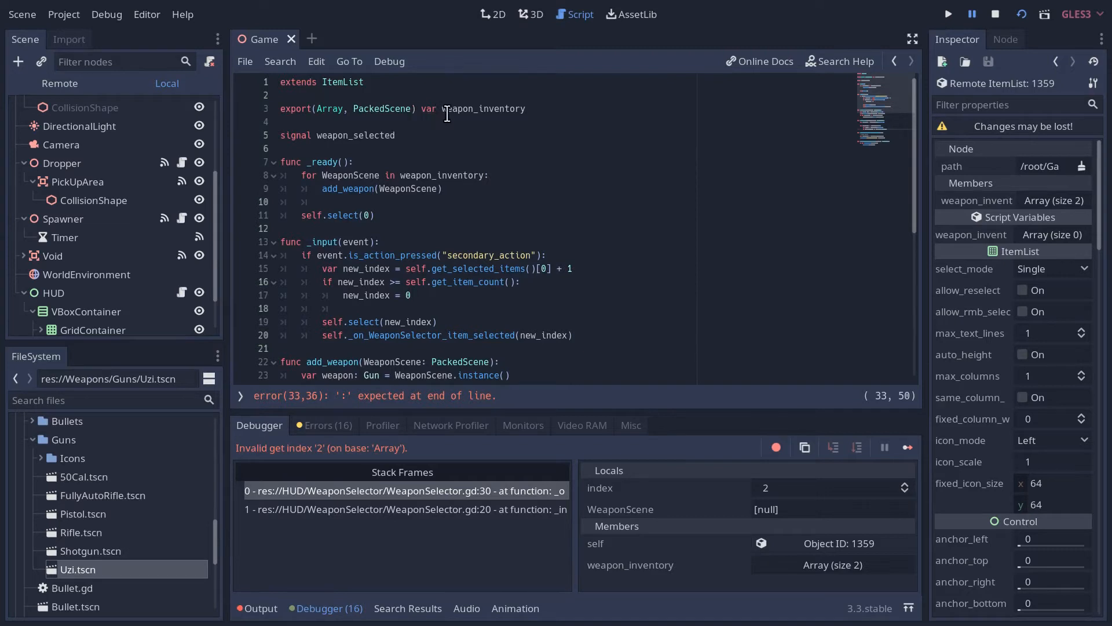
pyautogui.moveTo(367, 155)
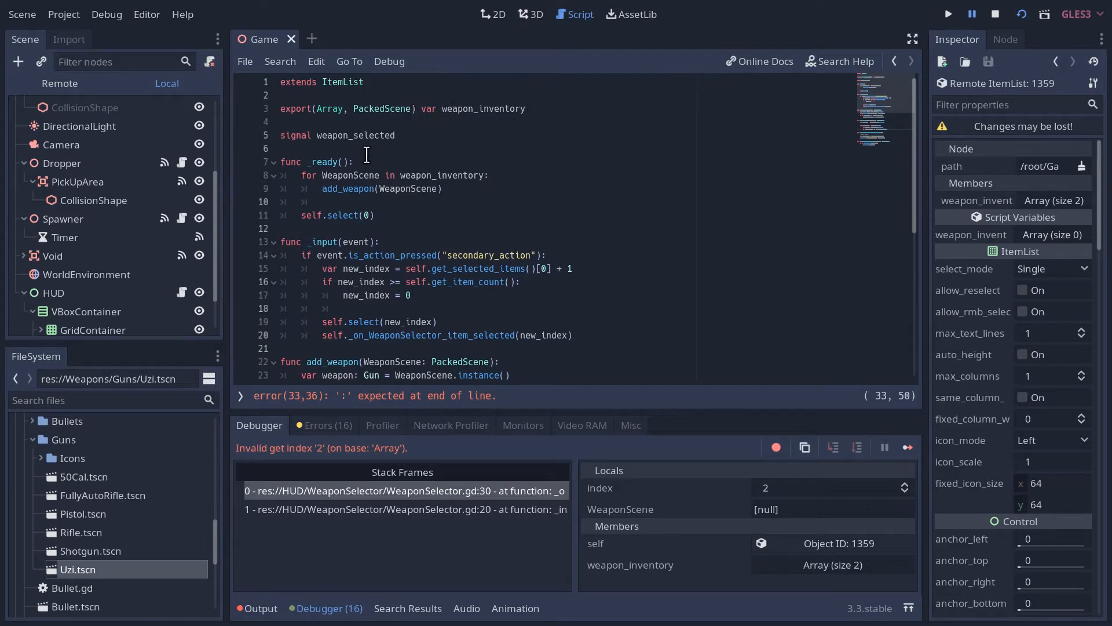
pyautogui.scroll(-3)
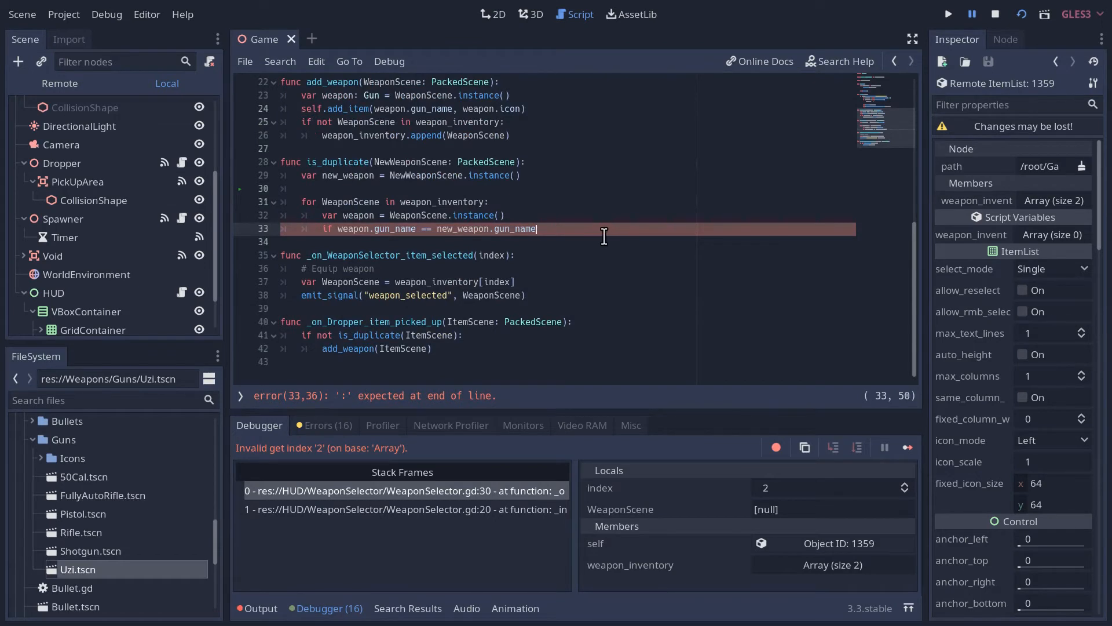
pyautogui.write(':')
pyautogui.press('enter')
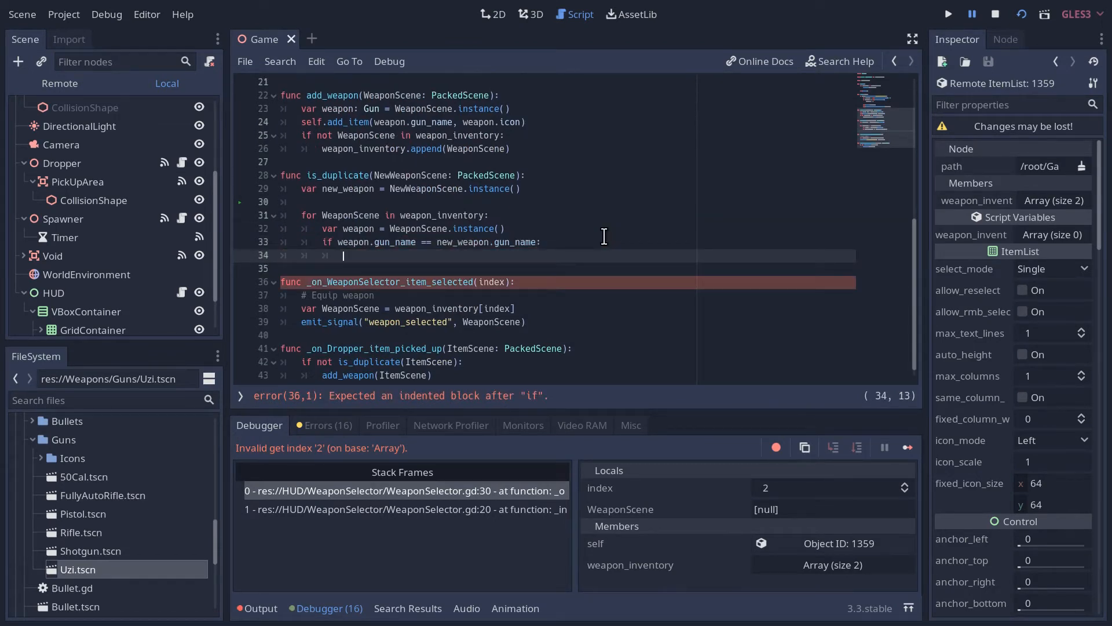
pyautogui.write('return true')
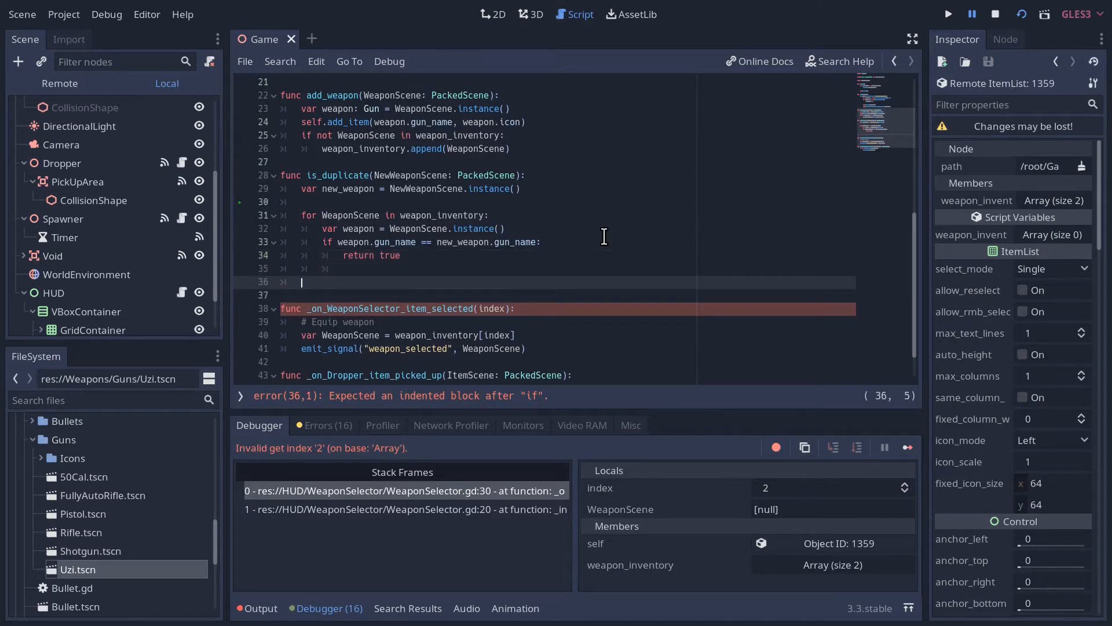
pyautogui.write('return f')
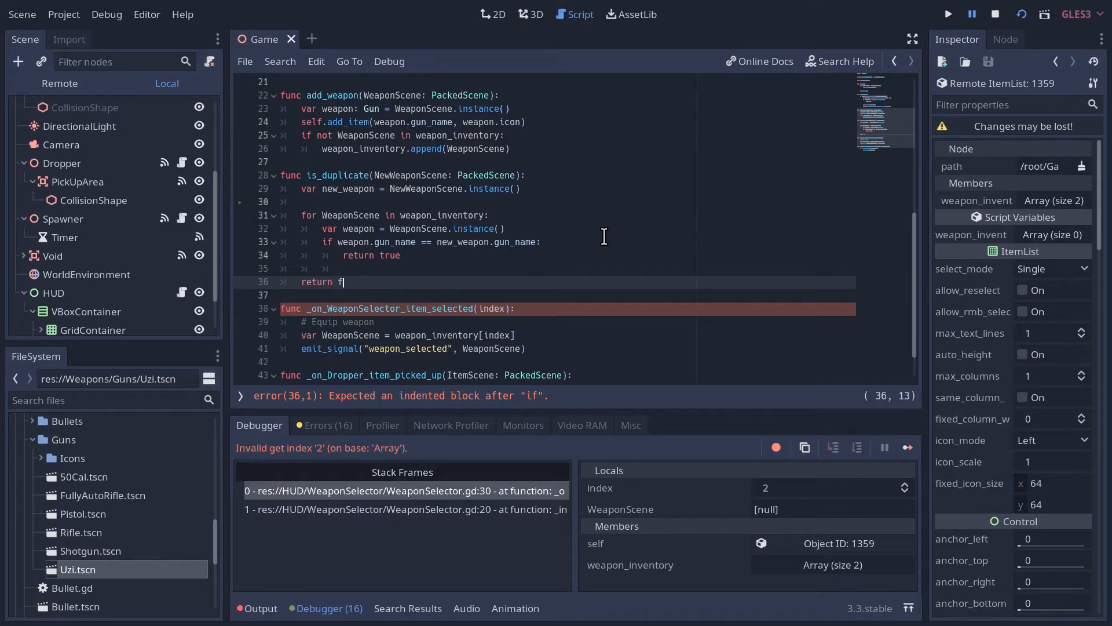
pyautogui.write('alse')
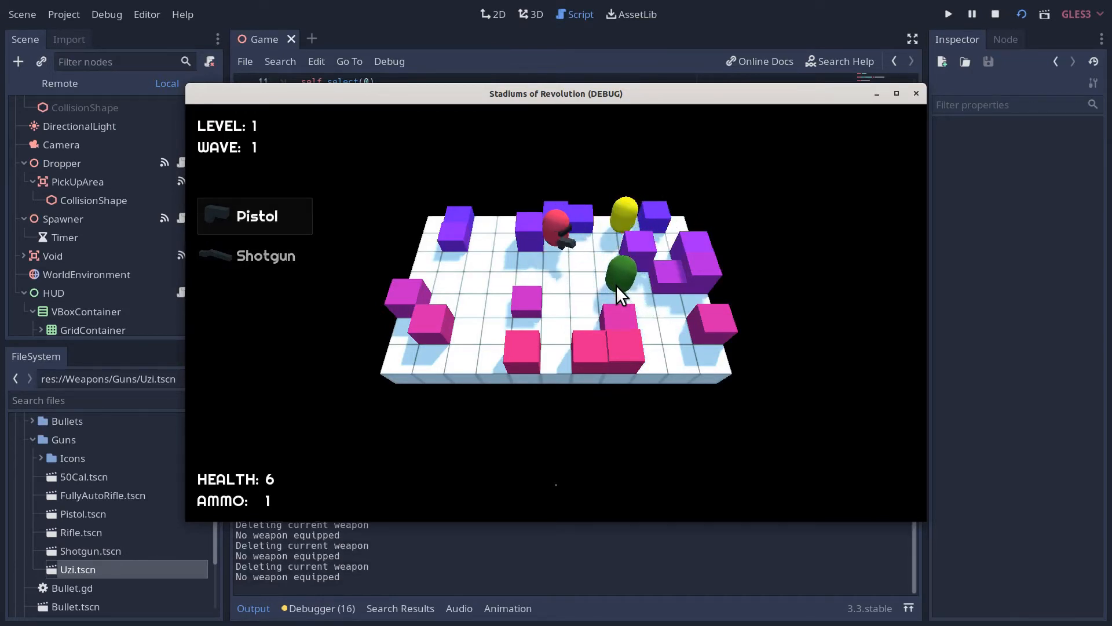
# - Shoot enemies through a wave with Pistol and Shotgun listed, then stop the running game
pyautogui.click(264, 255)
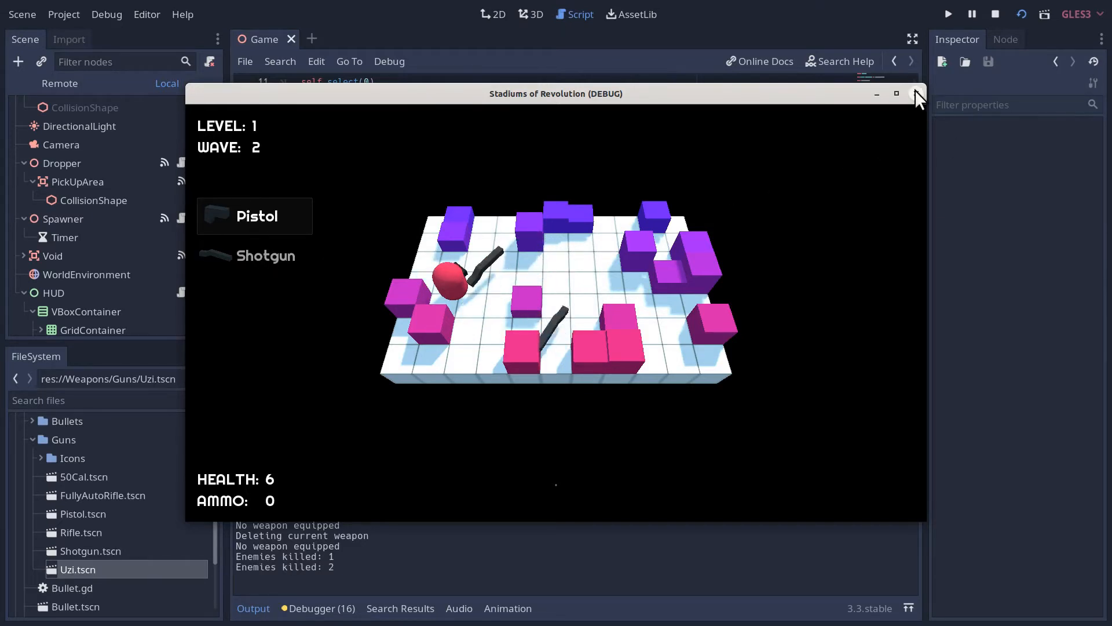
pyautogui.click(918, 94)
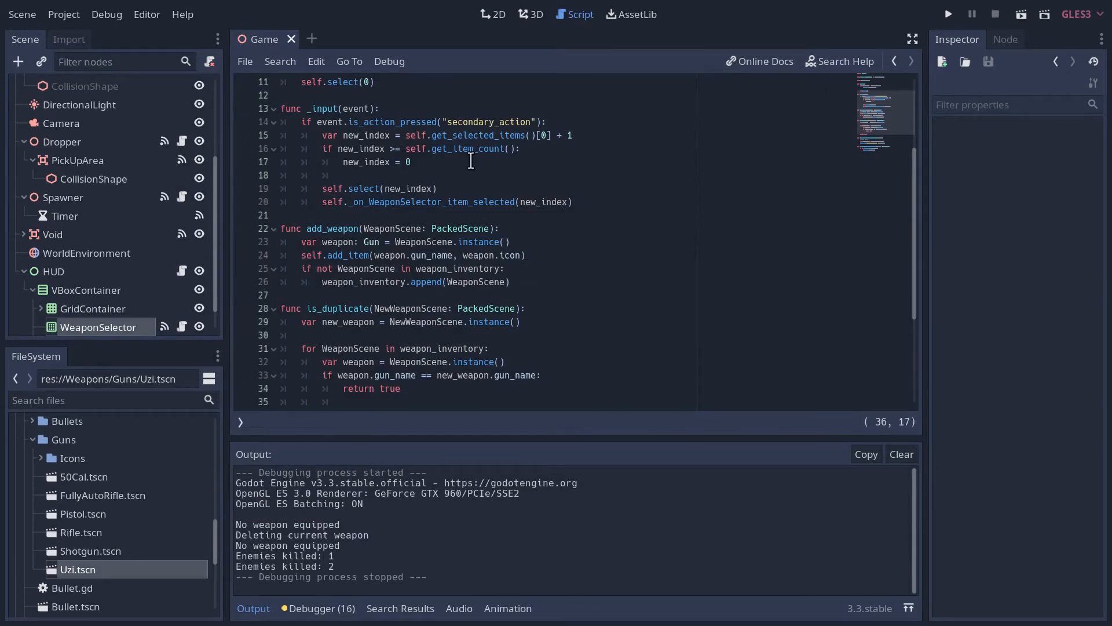
pyautogui.moveTo(393, 194)
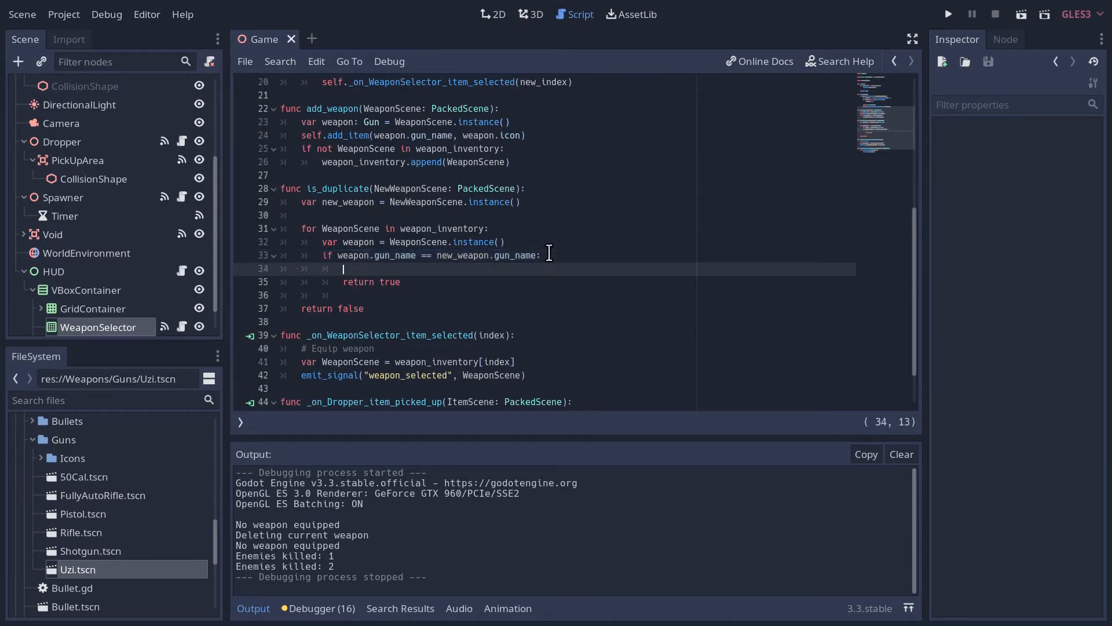
# - Track var index = 0 through the loop with index += 1, call self.select(index) on a match, and run the game
pyautogui.write('self.select(')
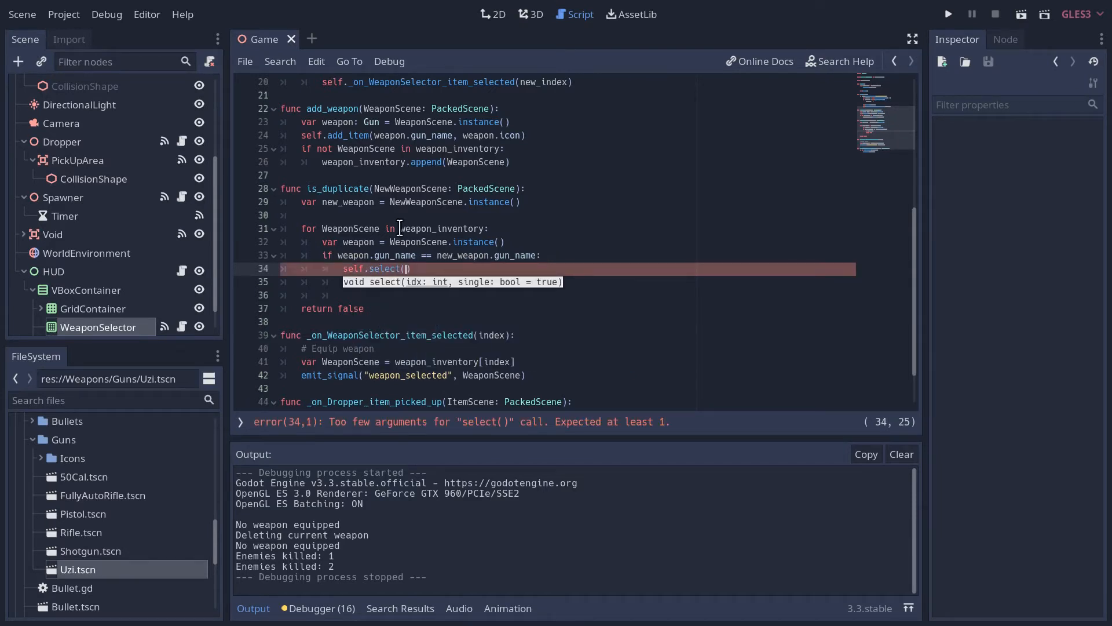
pyautogui.write('var')
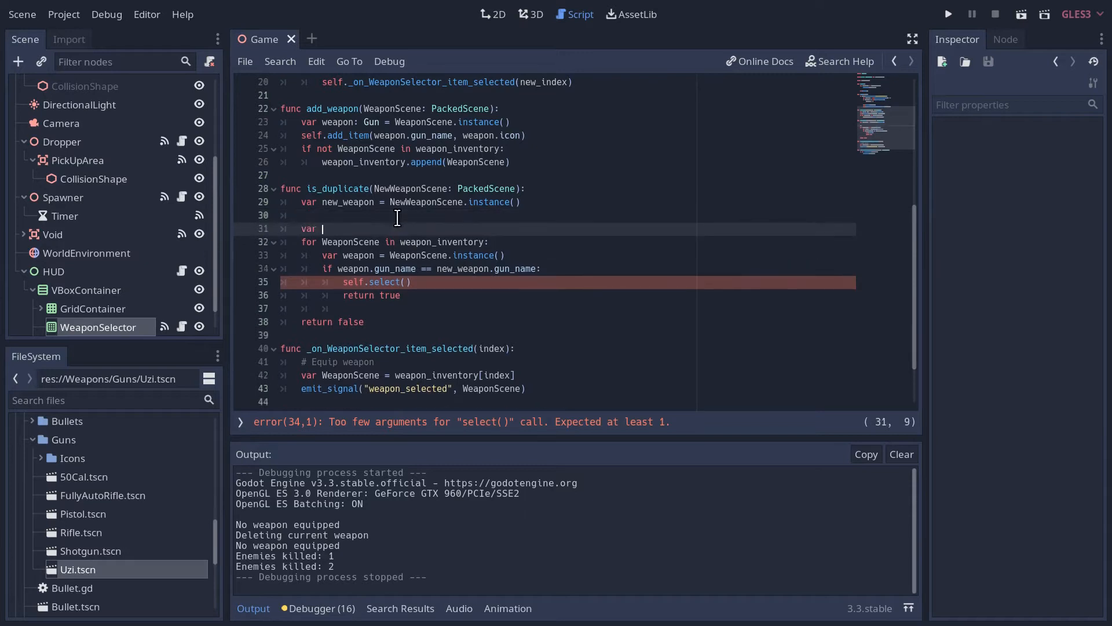
pyautogui.write('index')
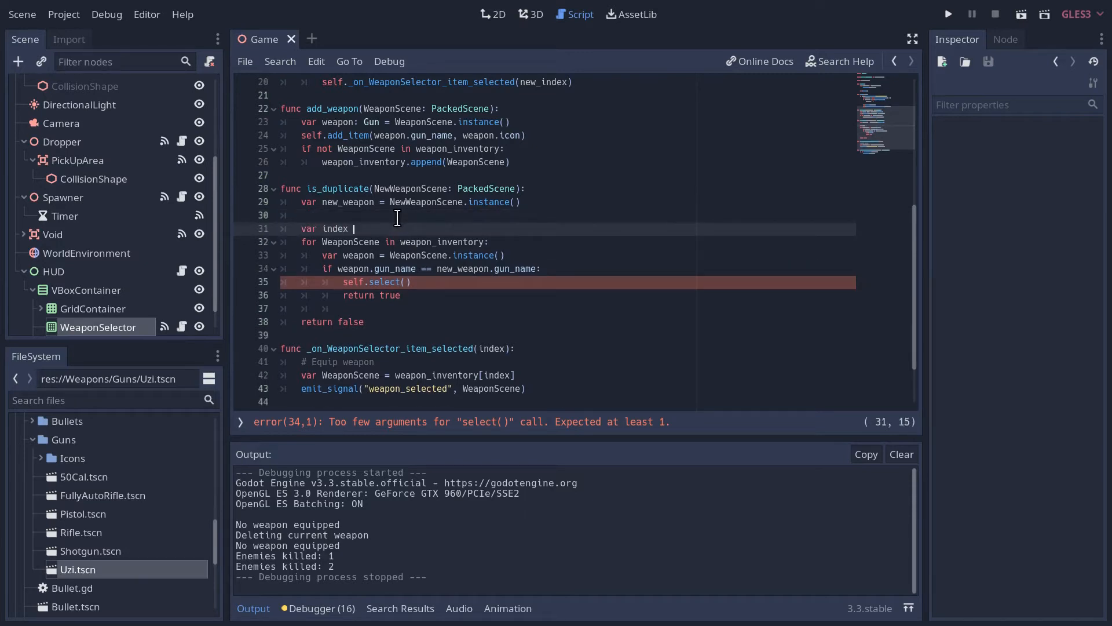
pyautogui.write('= 0')
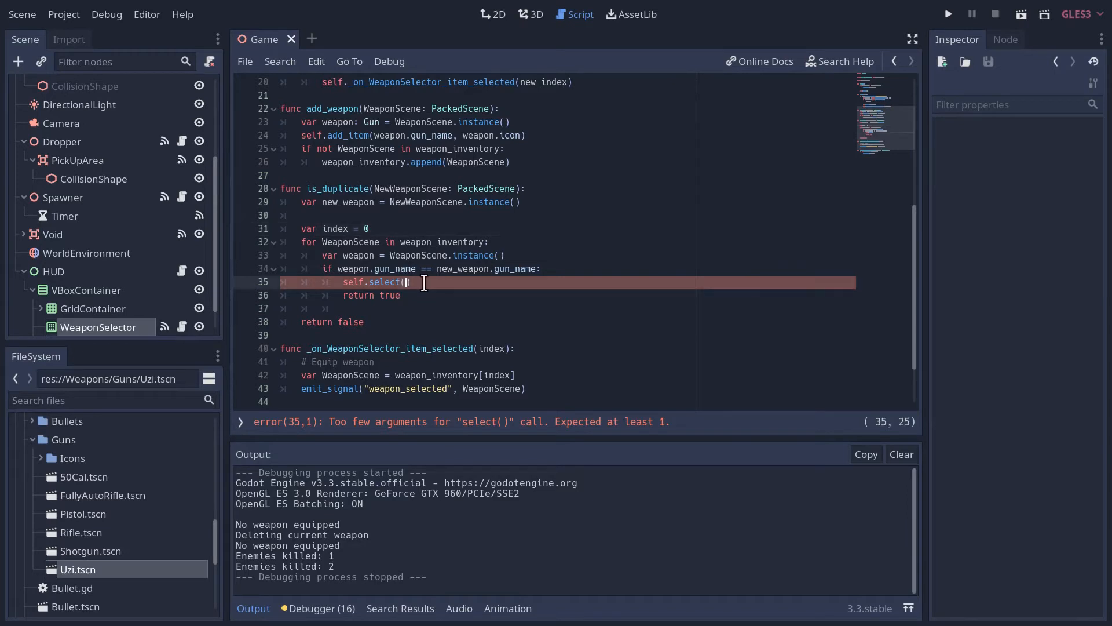
pyautogui.write('index')
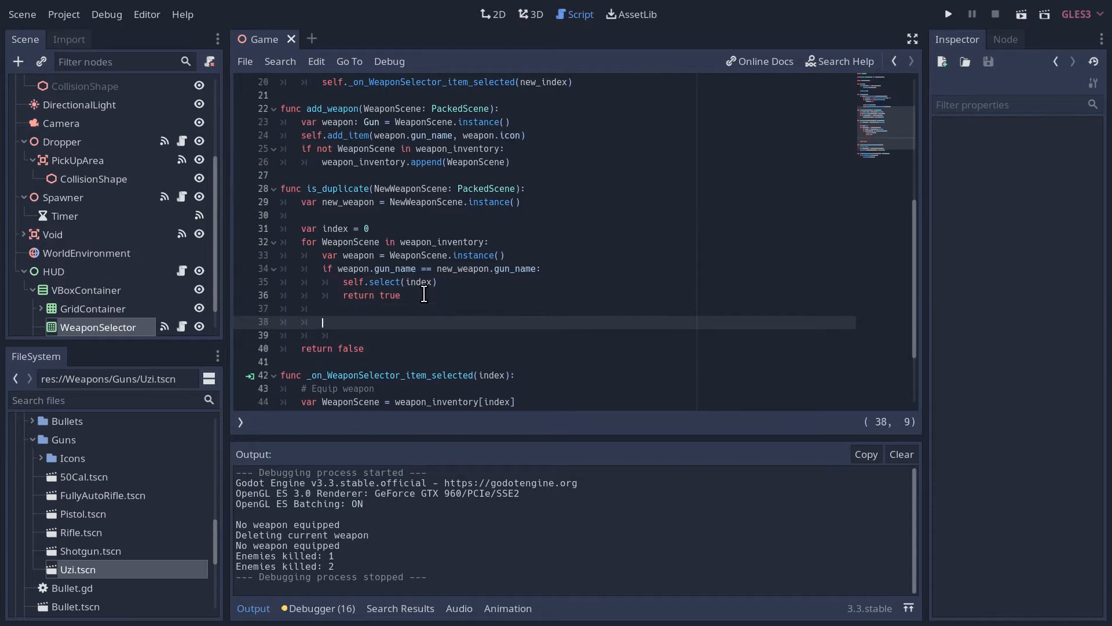
pyautogui.write('index +=')
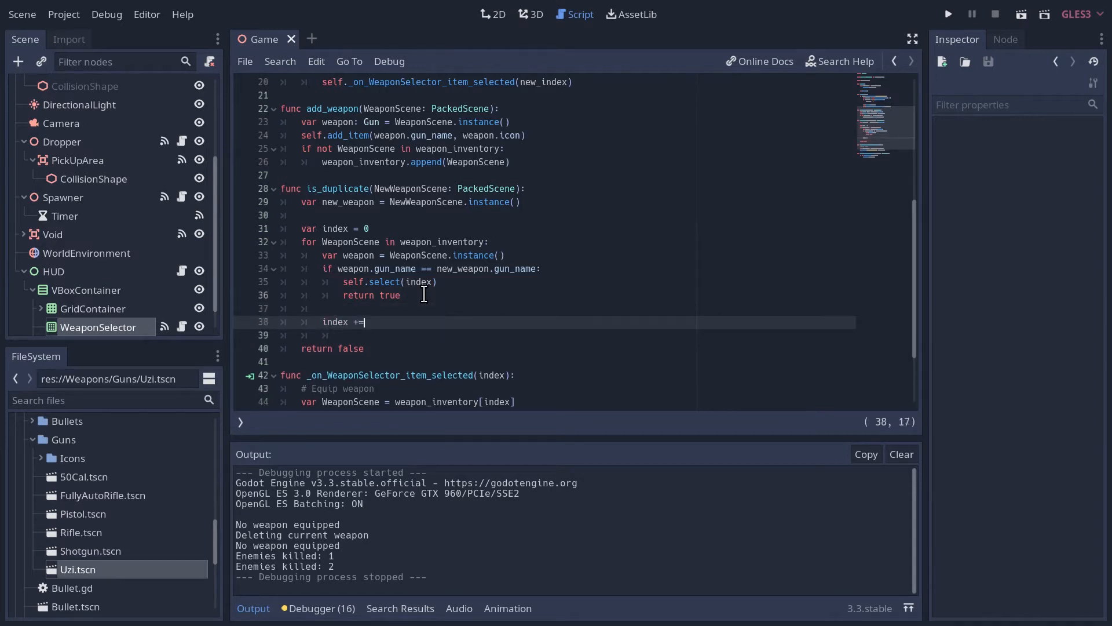
pyautogui.write('1')
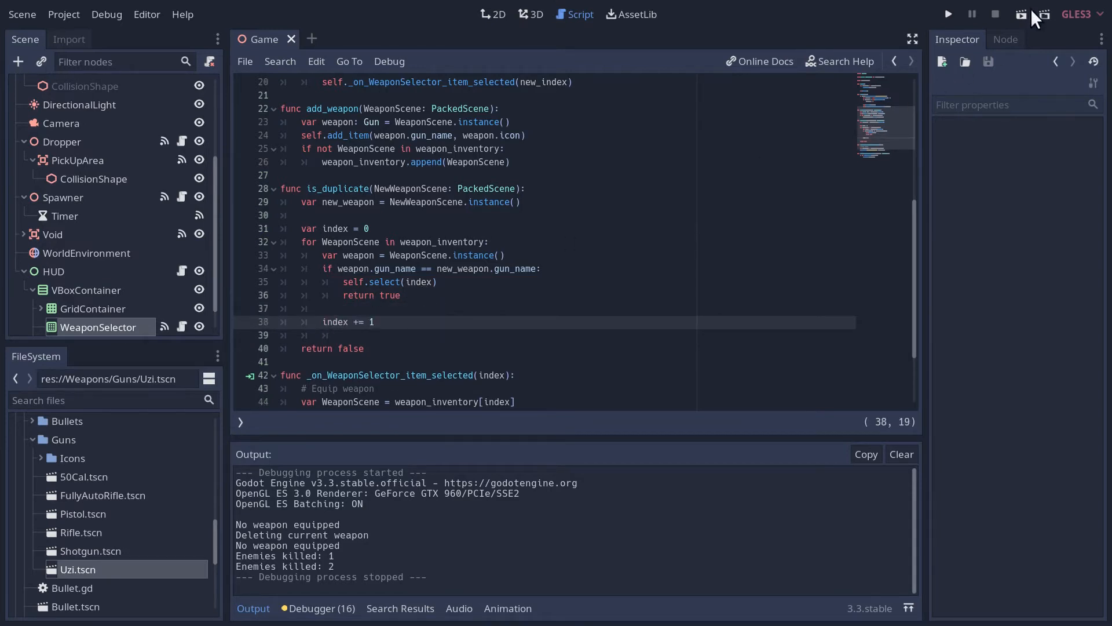
pyautogui.click(948, 14)
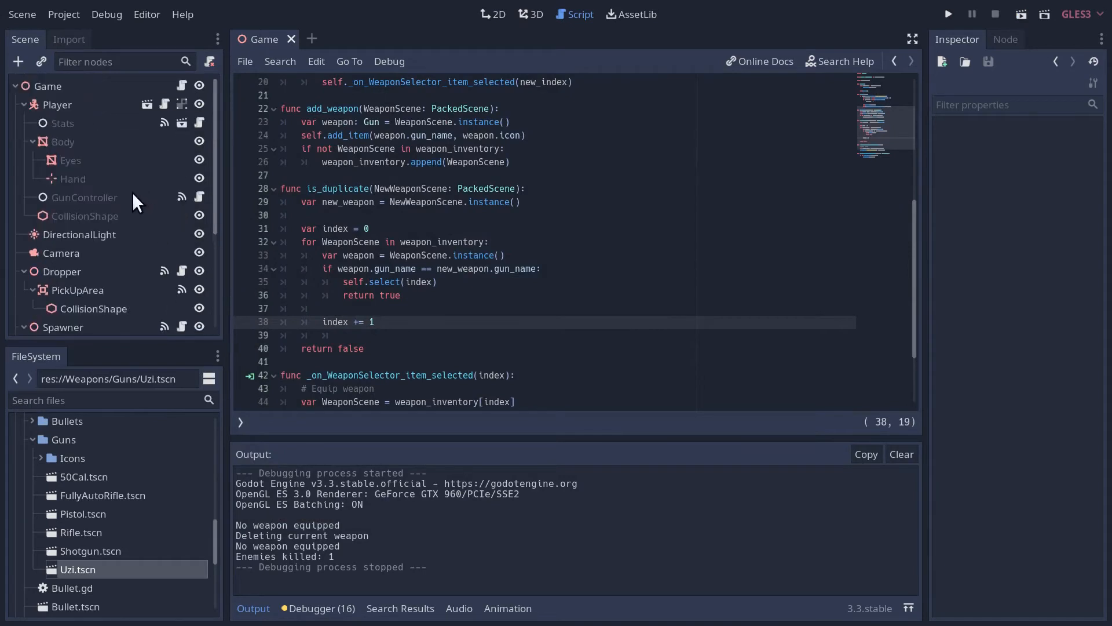
# - In NavMap1, check Wave2's Shotgun drop, set the first Wave's Drop Item to Uzi.tscn, and run the game
pyautogui.scroll(-3)
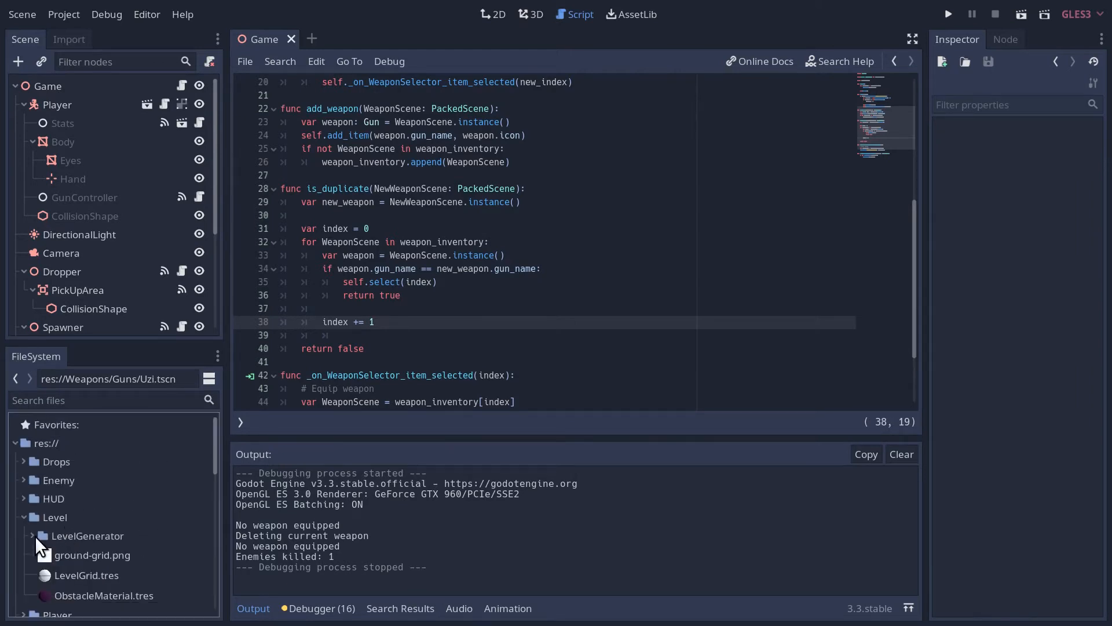
pyautogui.click(32, 536)
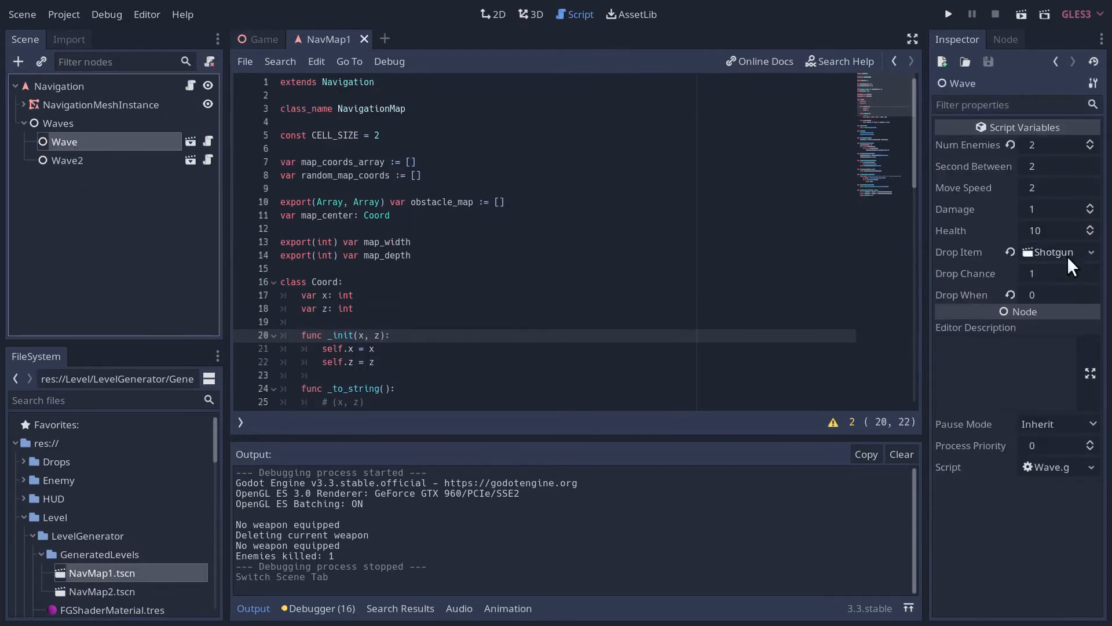
pyautogui.click(68, 160)
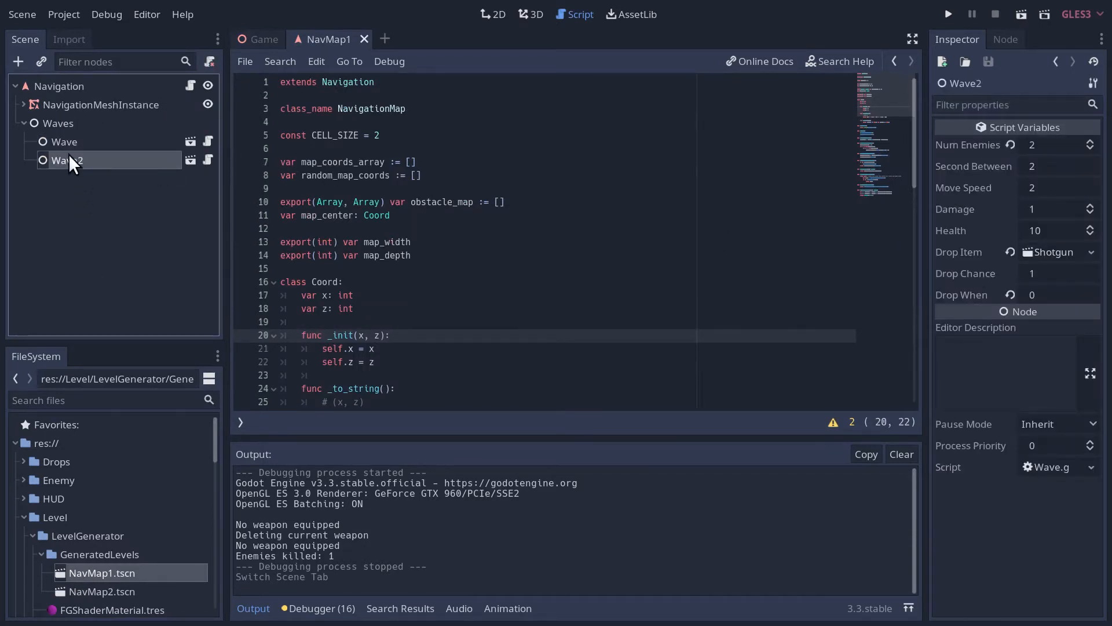
pyautogui.click(1091, 251)
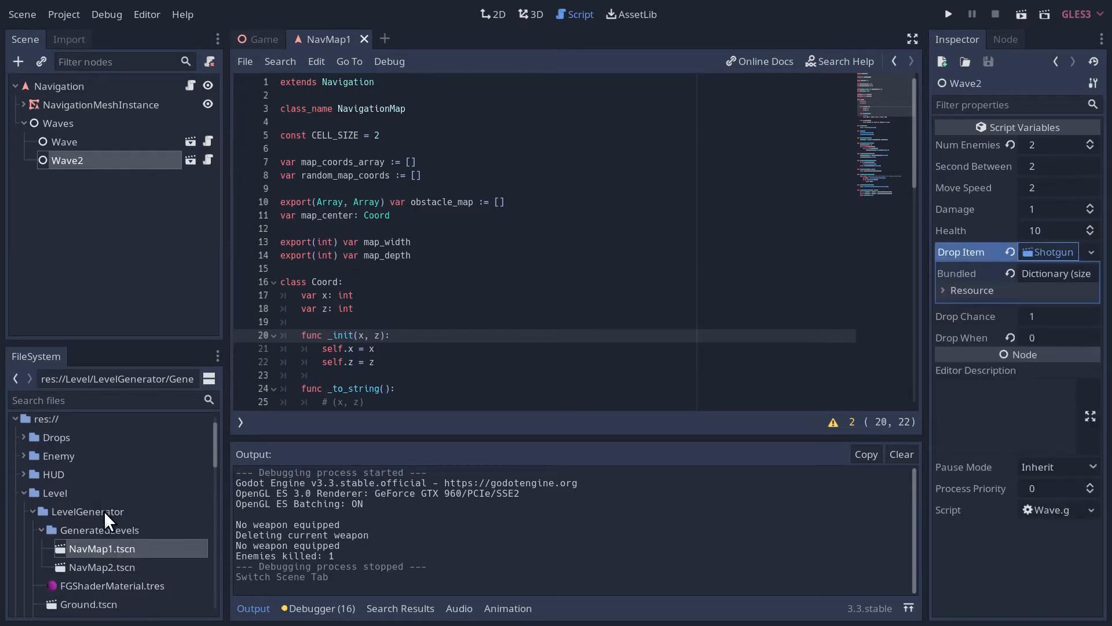
pyautogui.moveTo(70, 193)
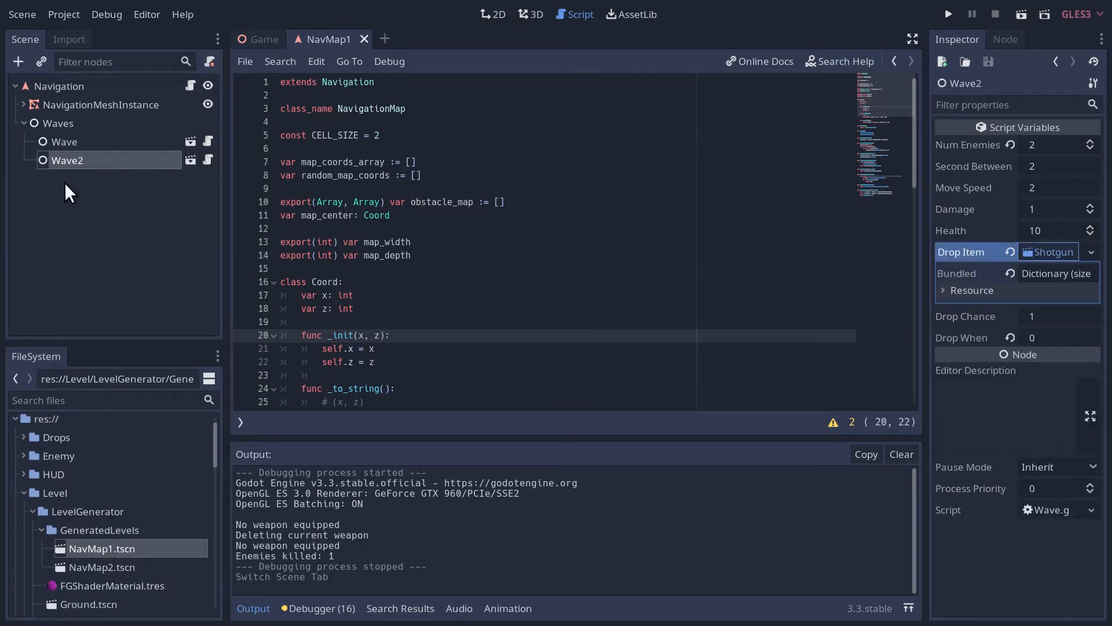
pyautogui.click(65, 142)
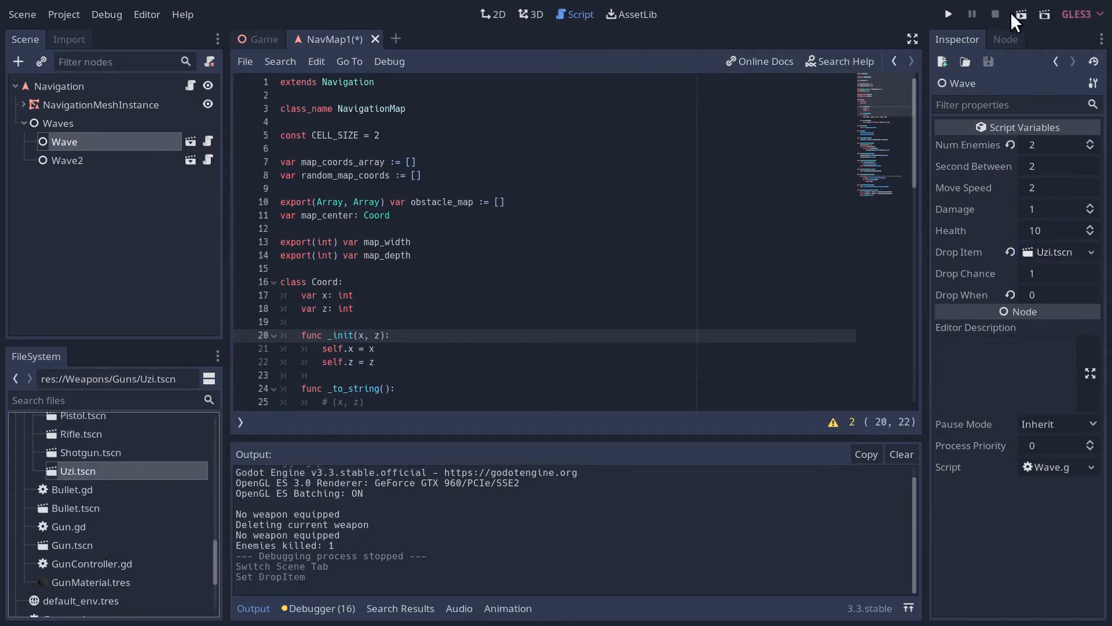
pyautogui.click(947, 14)
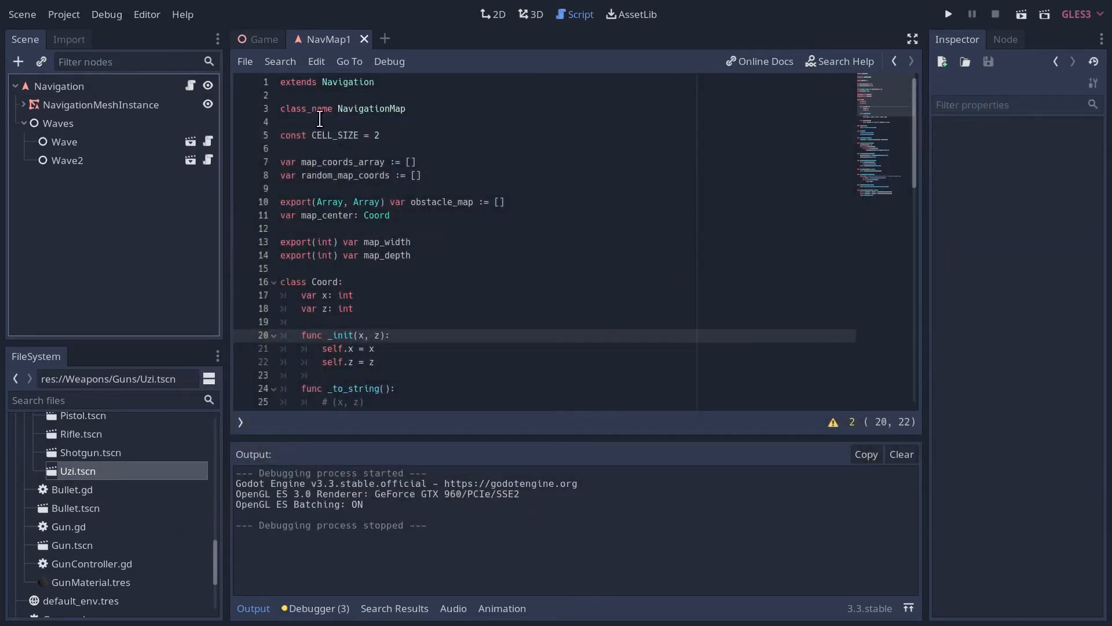
# - Run the Game scene until the Uzi joins Pistol and Shotgun in the list, then stop it
pyautogui.click(263, 39)
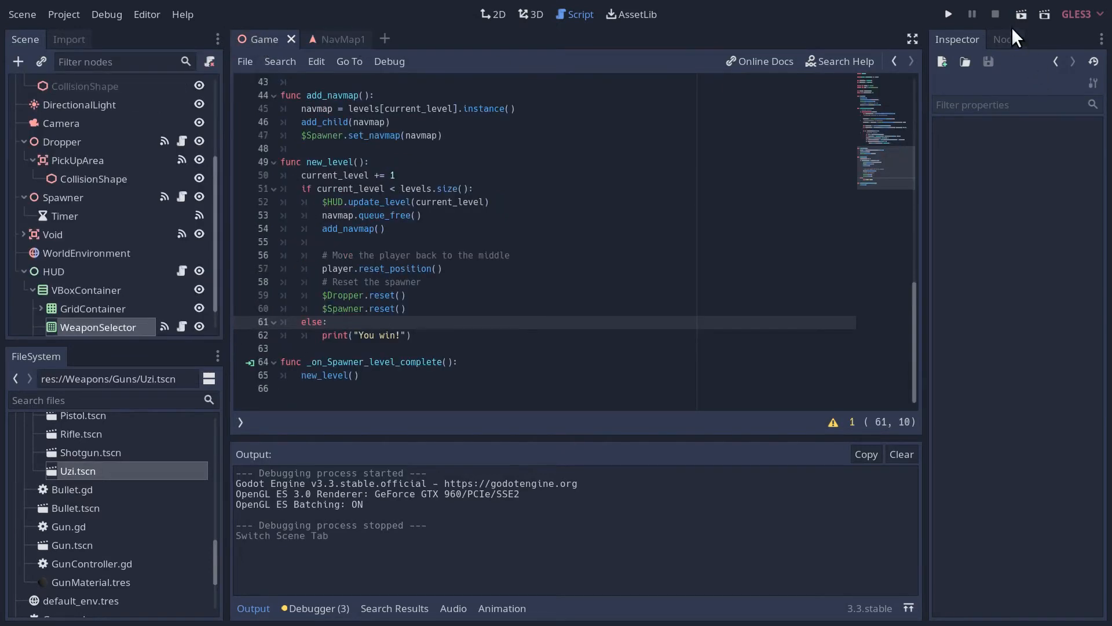
pyautogui.click(947, 14)
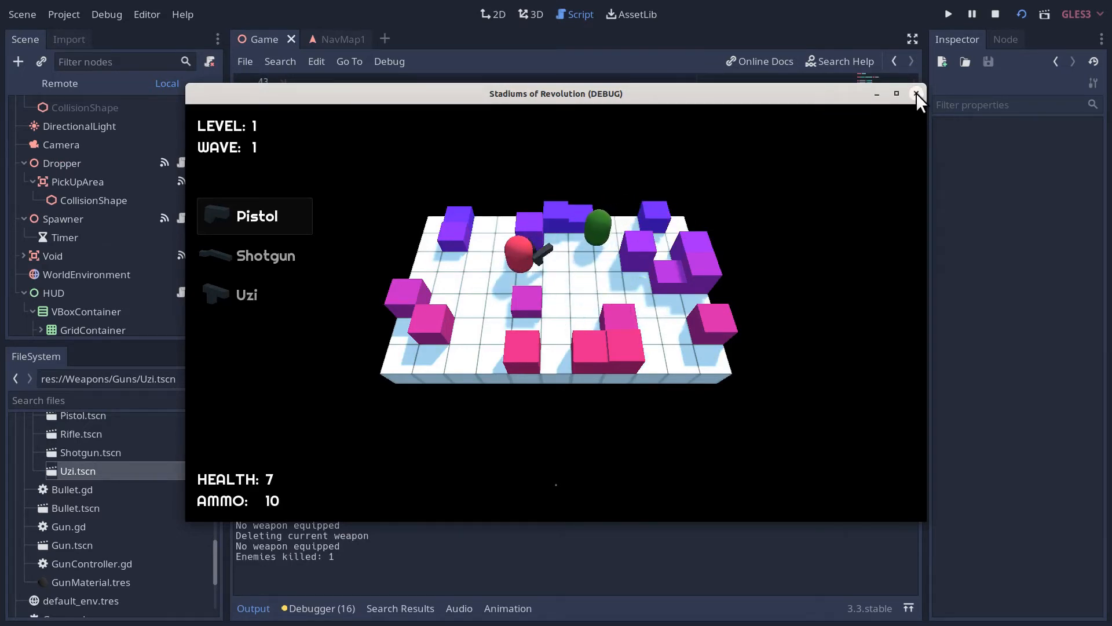
pyautogui.click(917, 93)
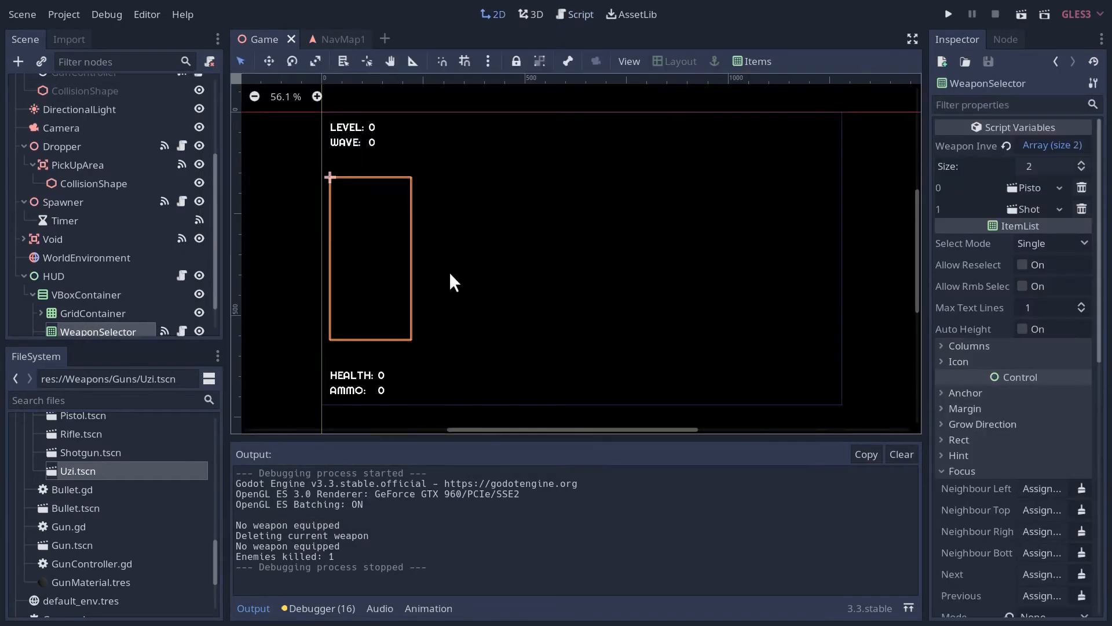
# - In add_weapon, select the new entry with self.select(self.get_item_count() - 1) and run the game
pyautogui.click(574, 14)
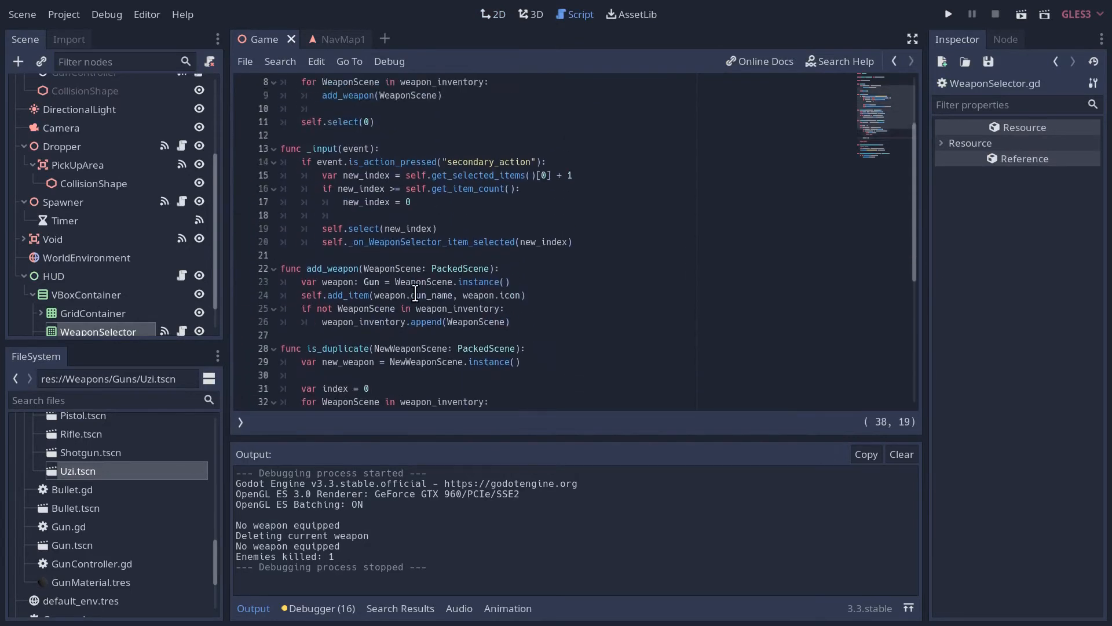
pyautogui.click(305, 268)
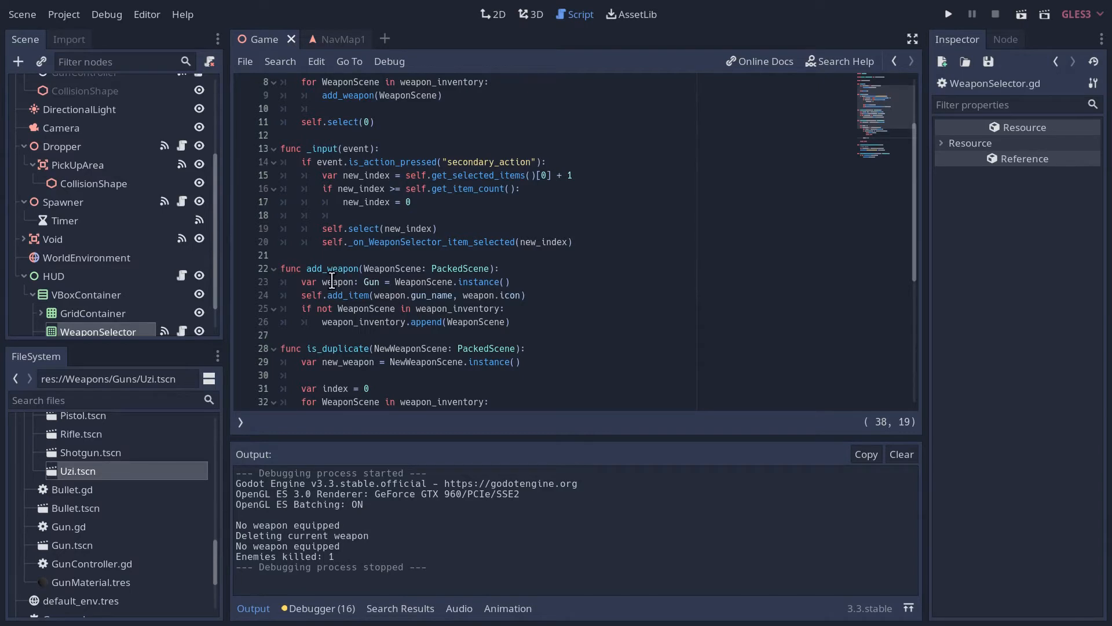
pyautogui.moveTo(328, 290)
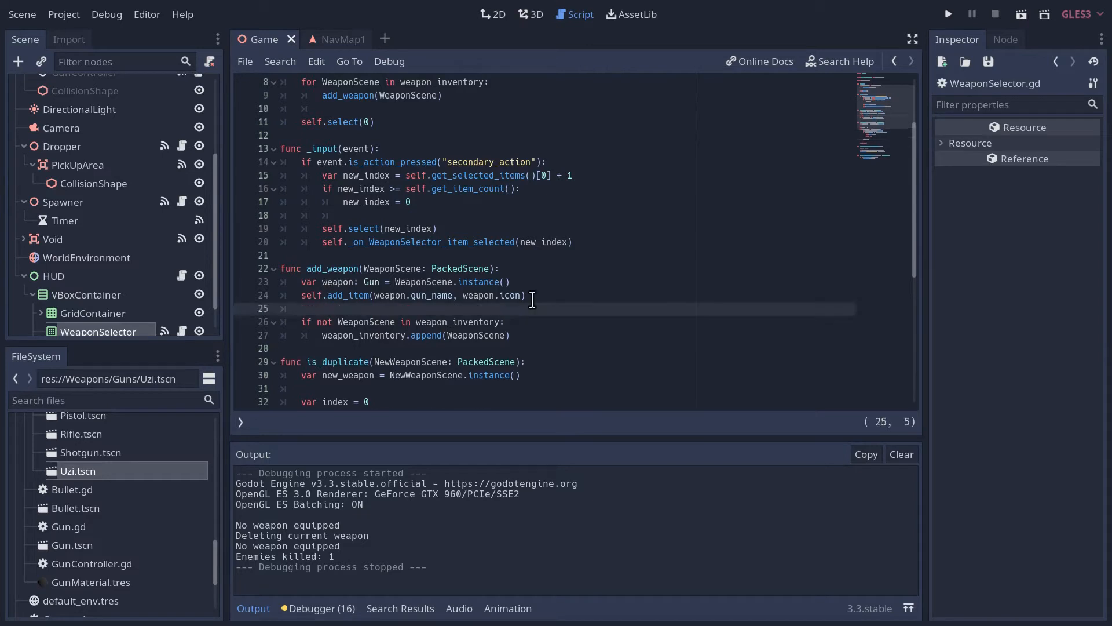
pyautogui.write('self.select(')
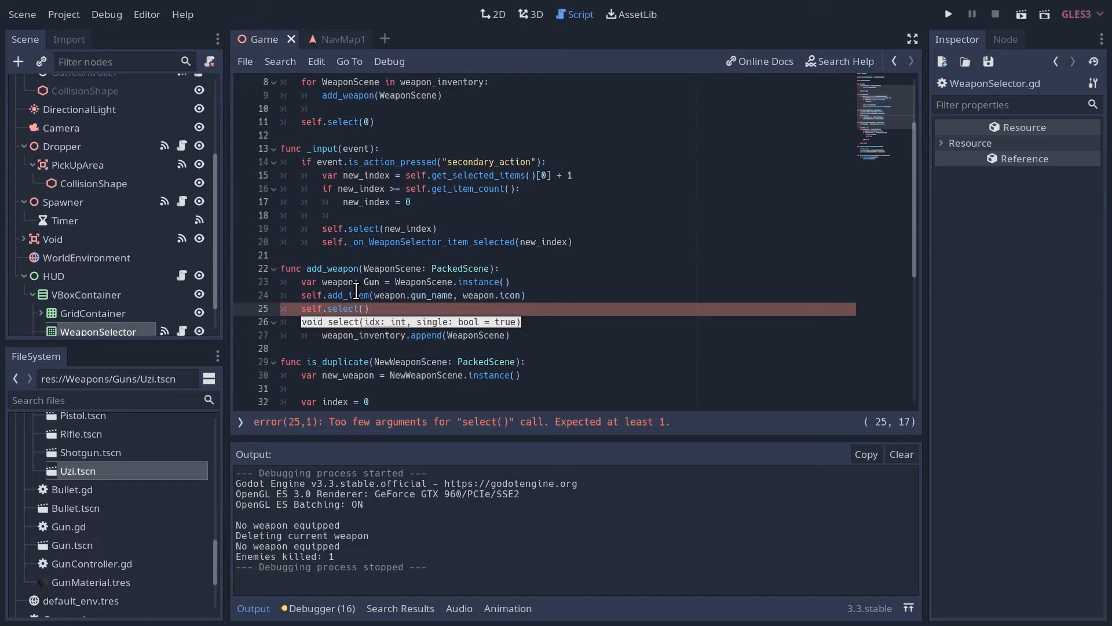
pyautogui.write('self.')
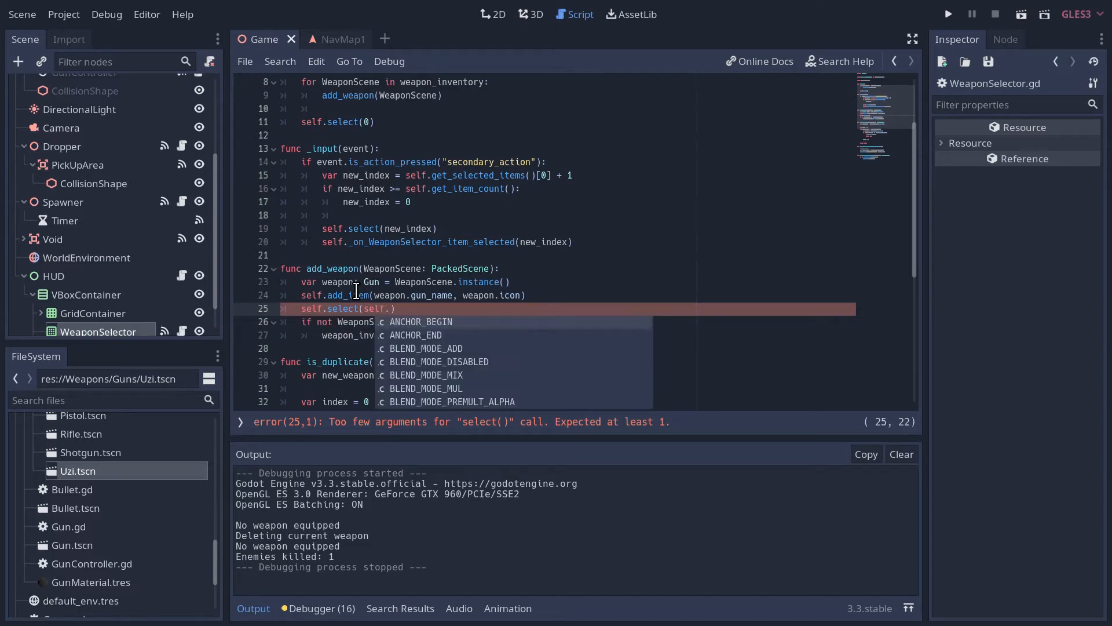
pyautogui.write('get_item_count(')
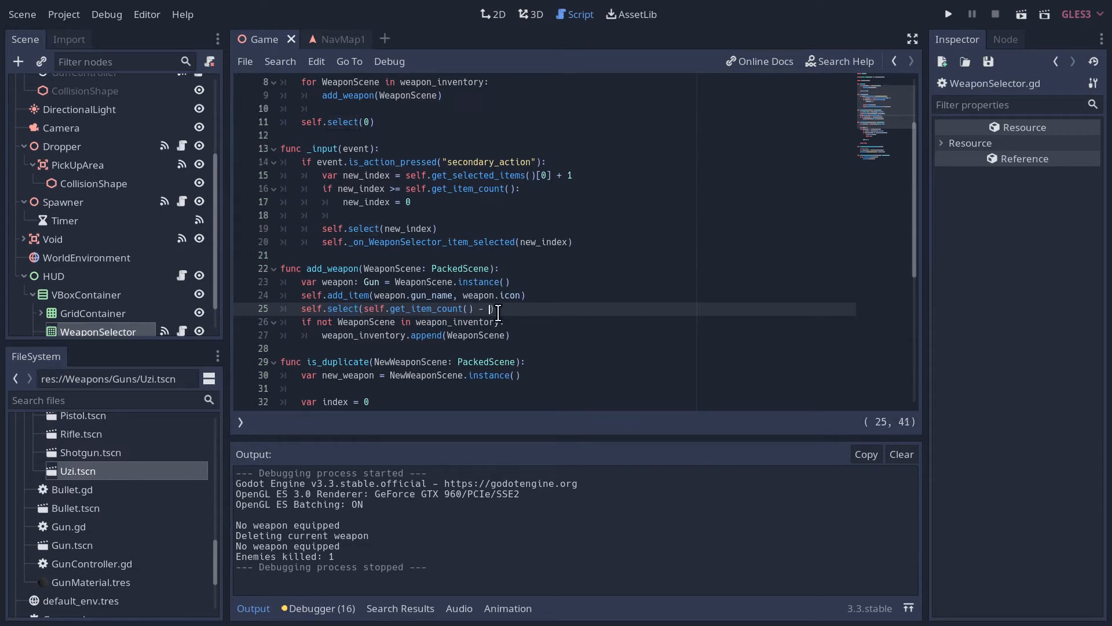
pyautogui.write('1')
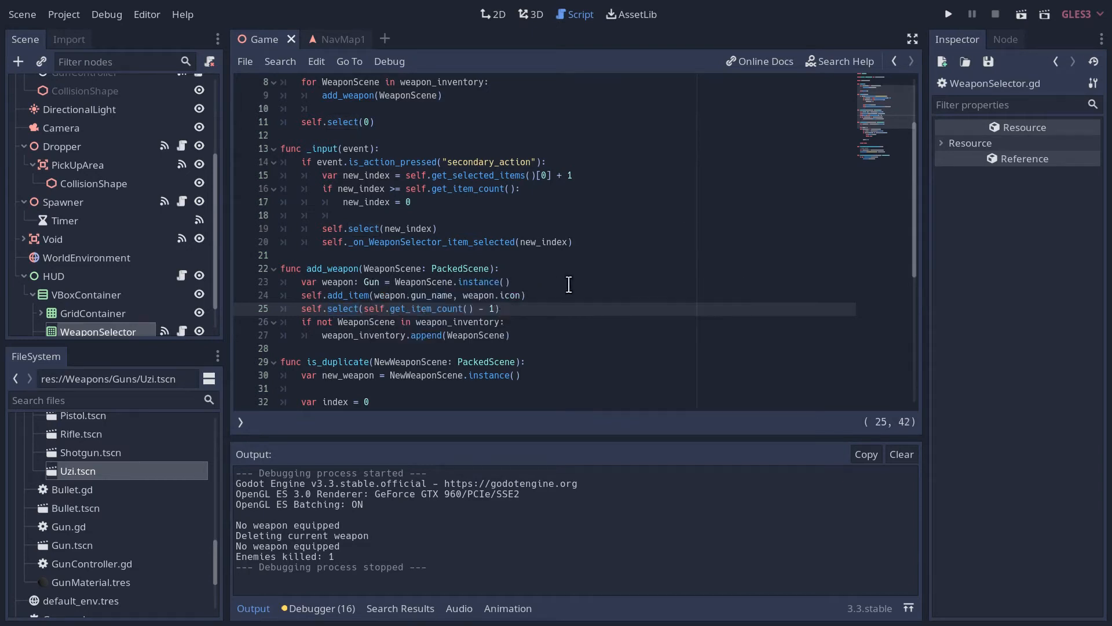
pyautogui.click(947, 14)
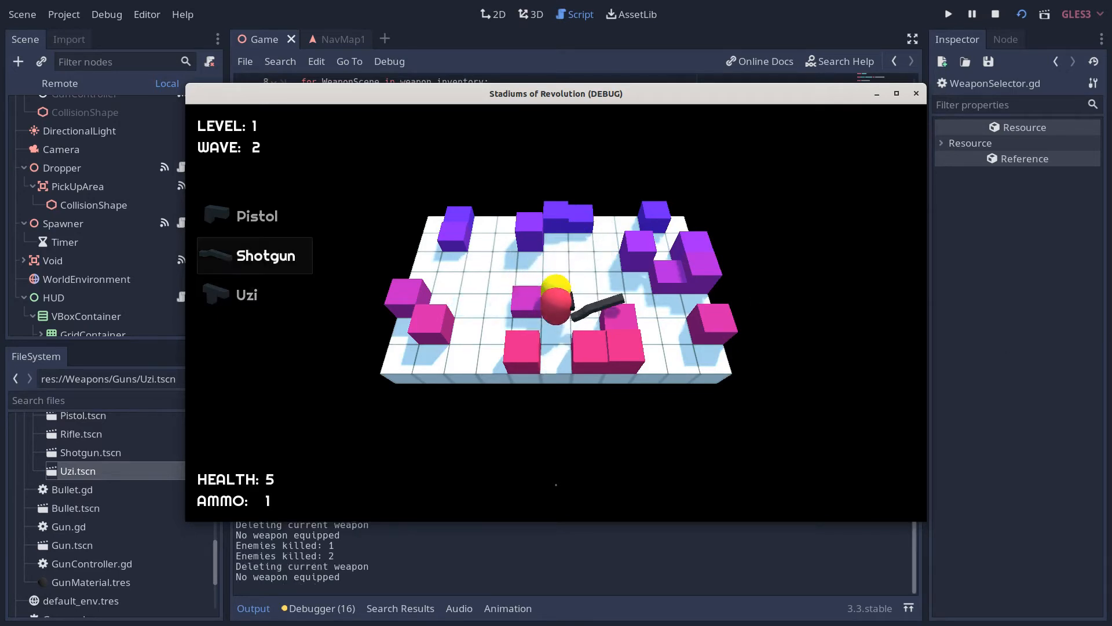
# - Fire the picked-up Shotgun in the running game, then close the game window
pyautogui.click(554, 315)
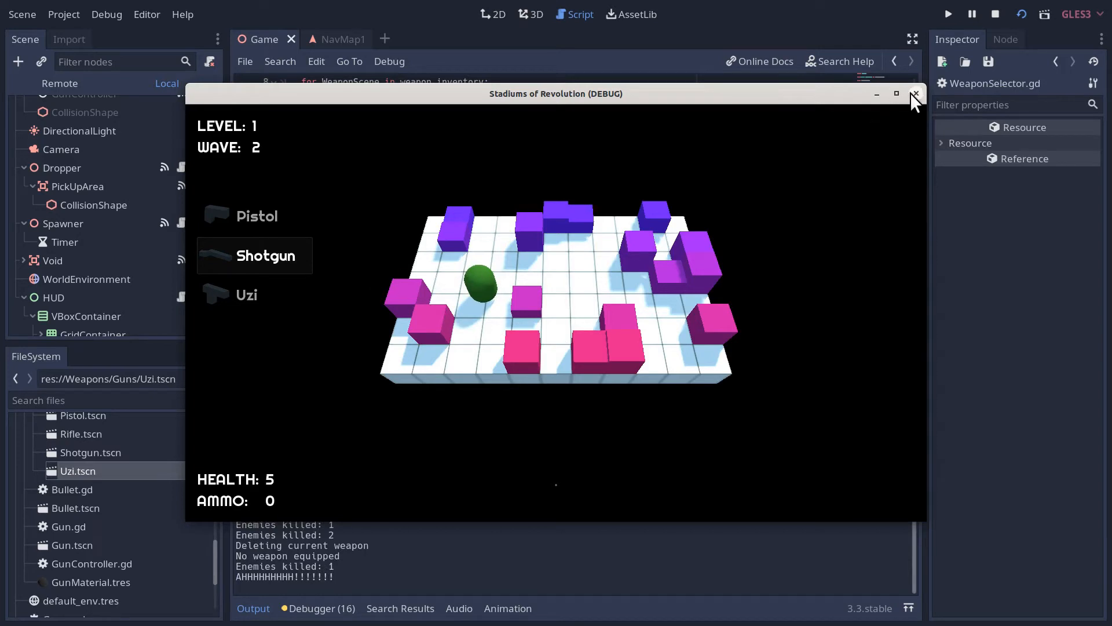
pyautogui.click(916, 94)
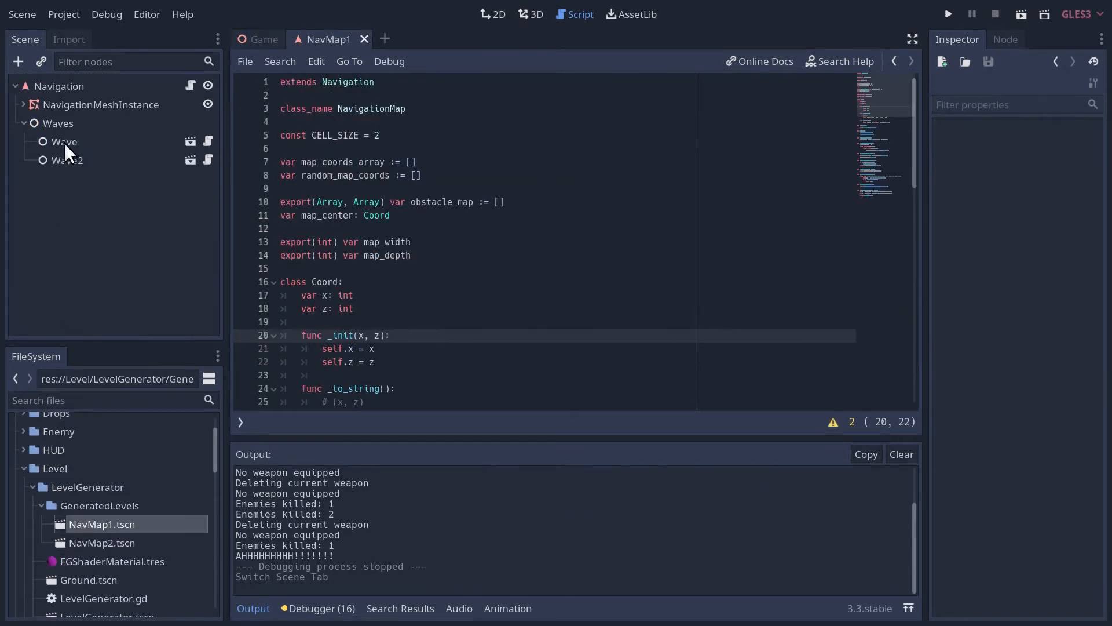
# - Set Wave and Wave2 to spawn 1 enemy each and assign the Rifle scene as a drop item
pyautogui.click(64, 141)
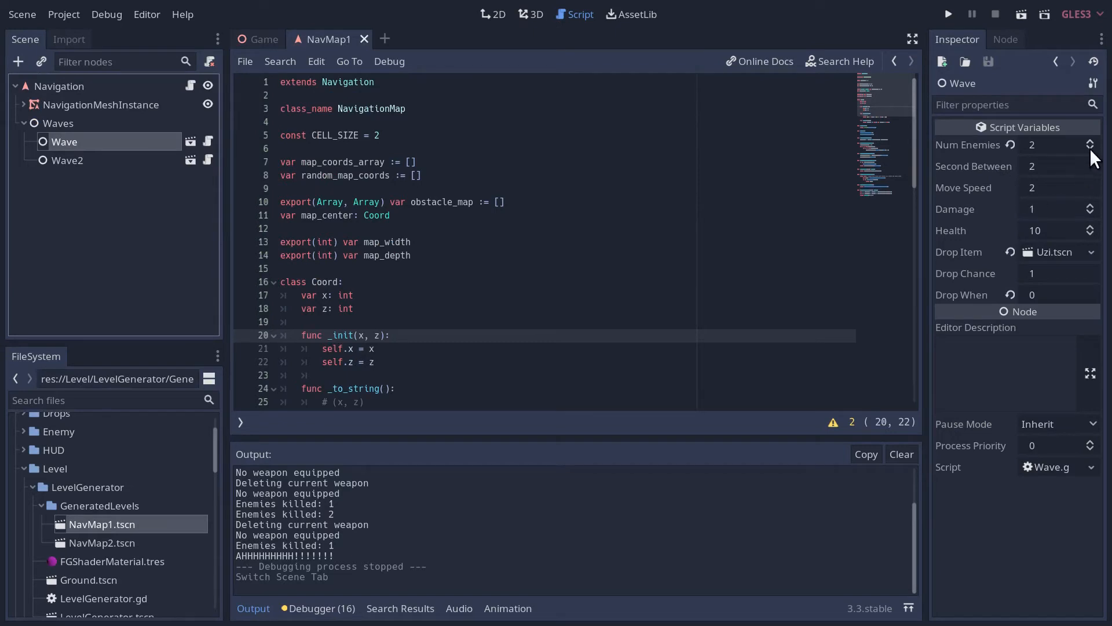
pyautogui.write('1')
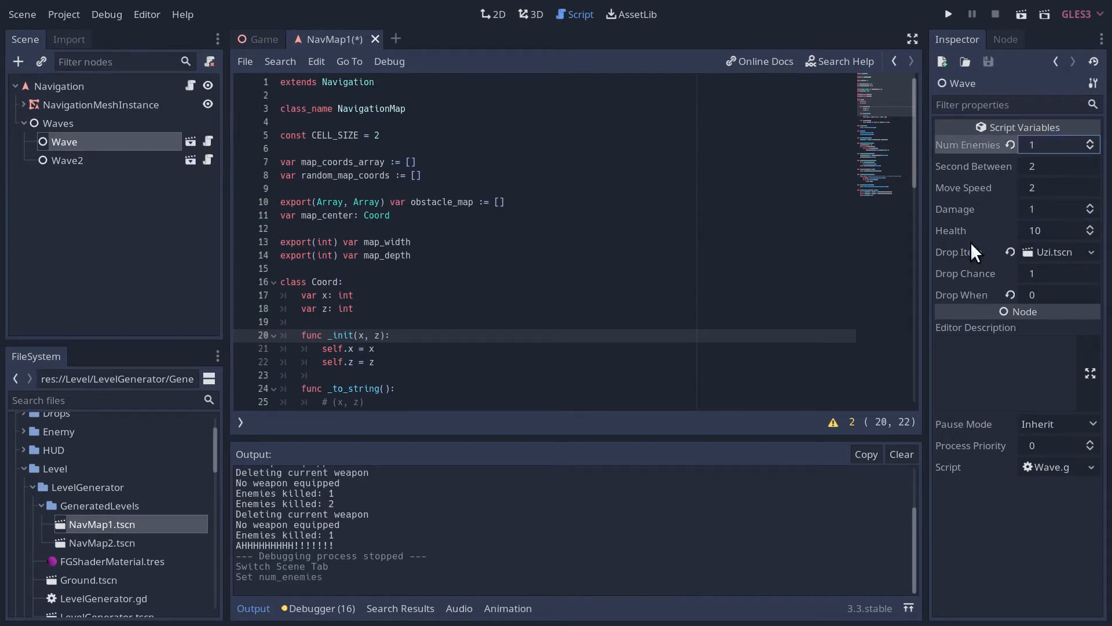
pyautogui.moveTo(1057, 251)
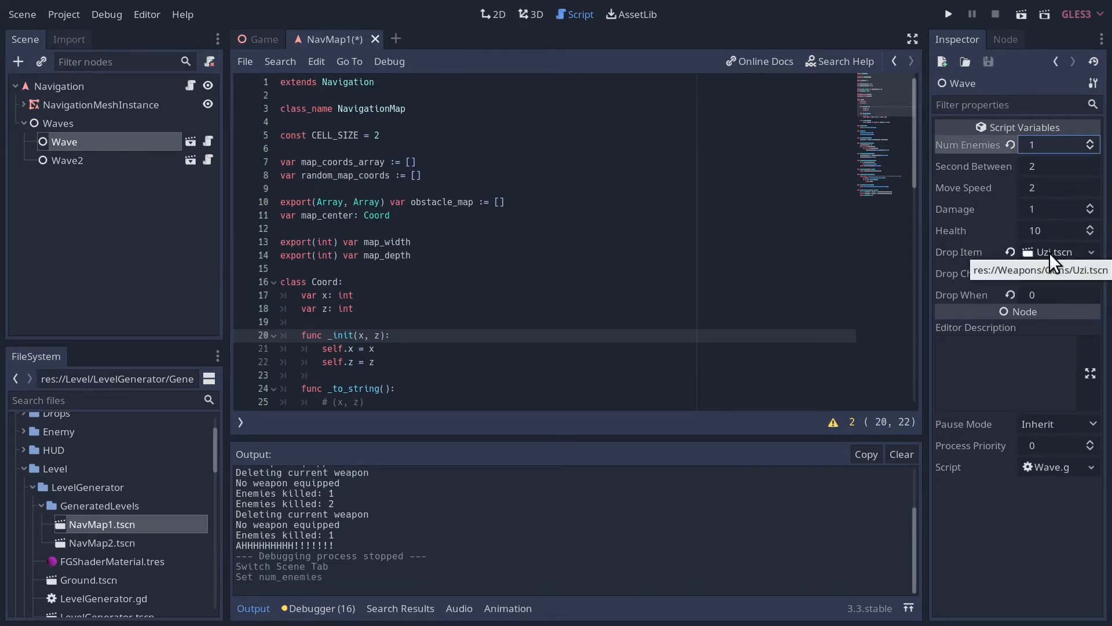
pyautogui.click(69, 160)
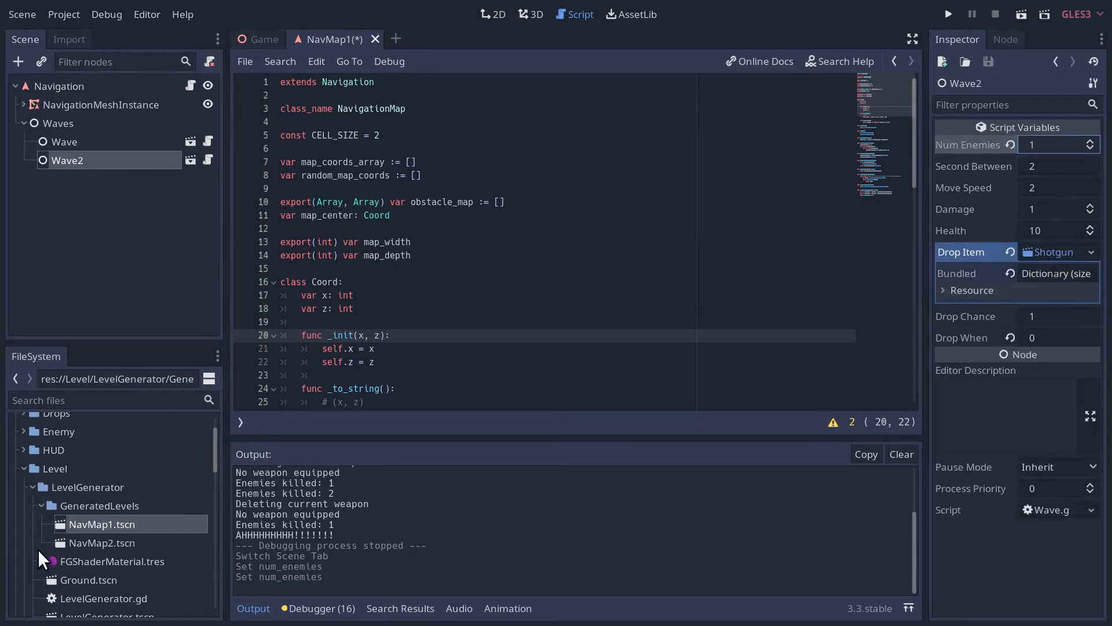
pyautogui.scroll(-3)
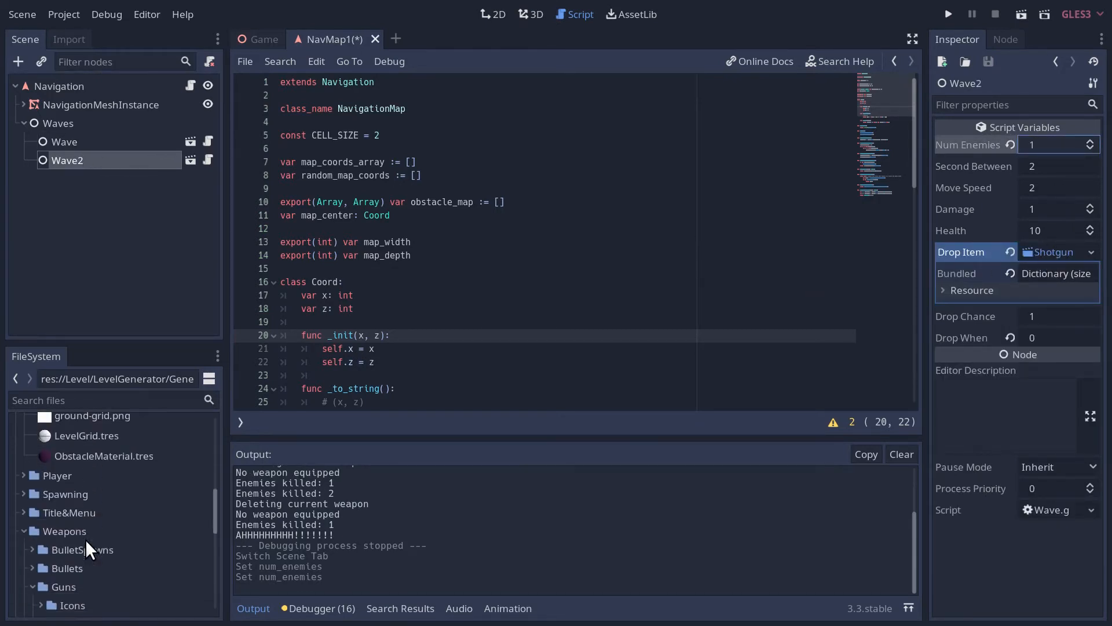
pyautogui.scroll(-3)
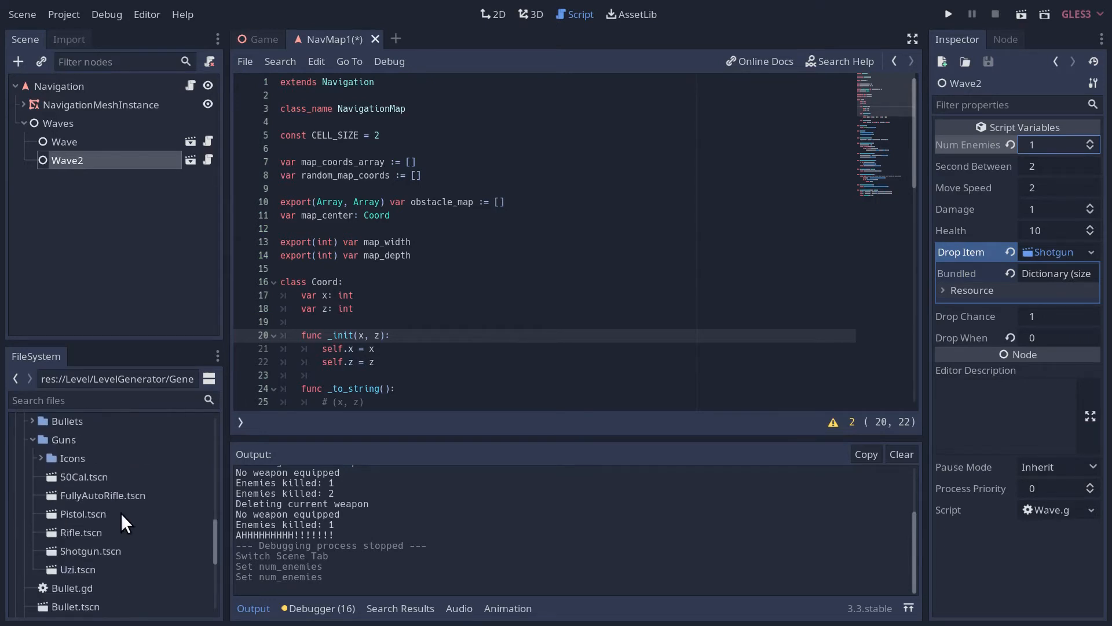
pyautogui.click(82, 532)
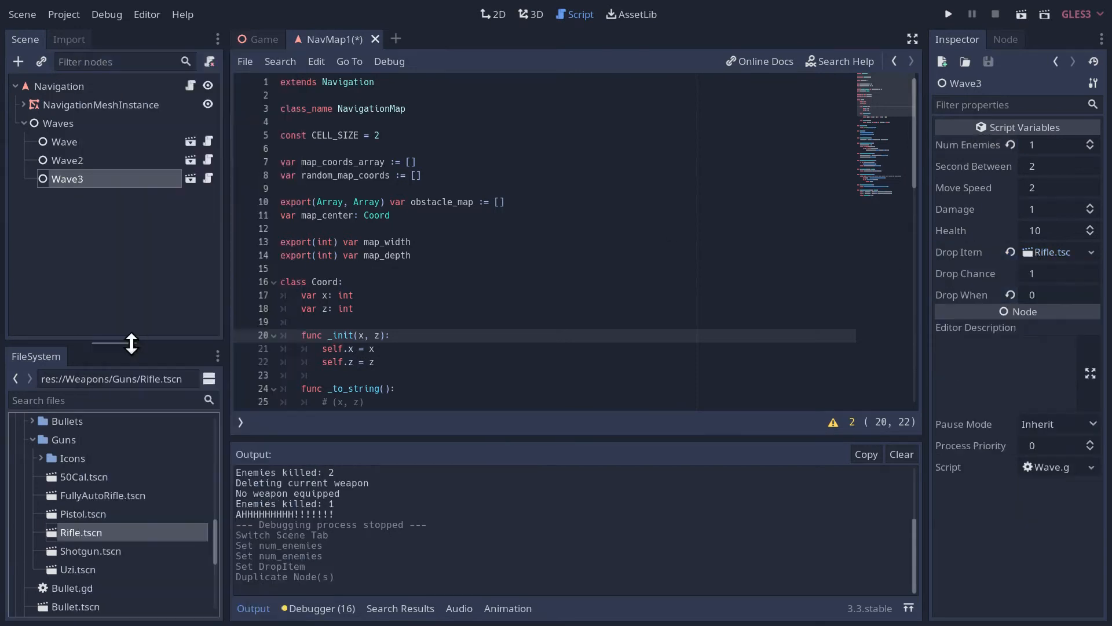
pyautogui.moveTo(80, 532)
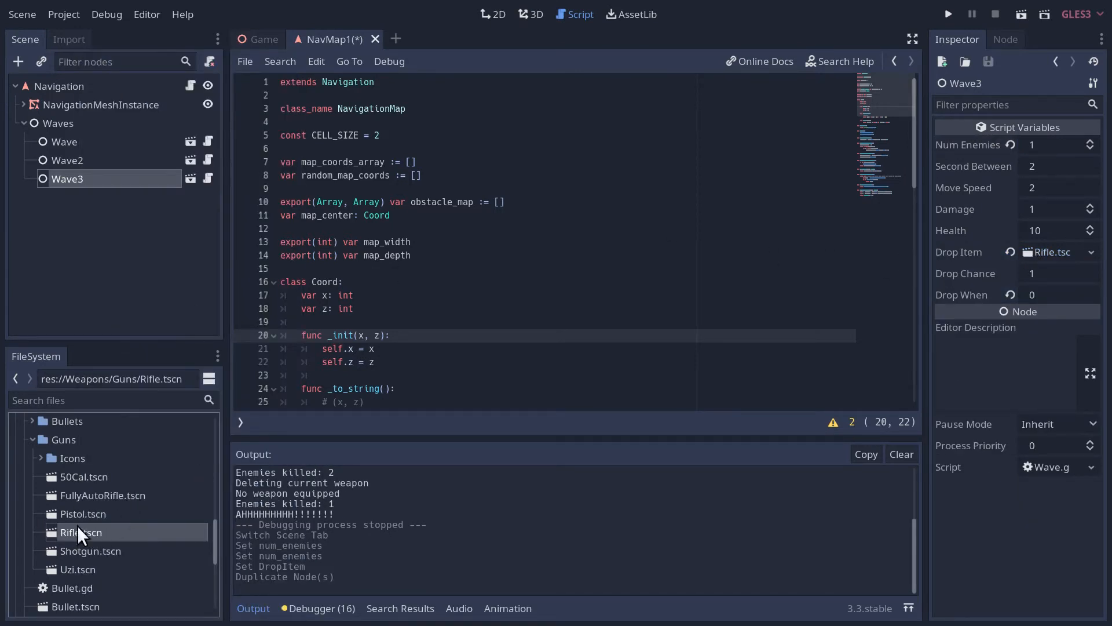
# - Duplicate the third wave to add another wave dropping the FullyAutoRifle
pyautogui.rightClick(67, 178)
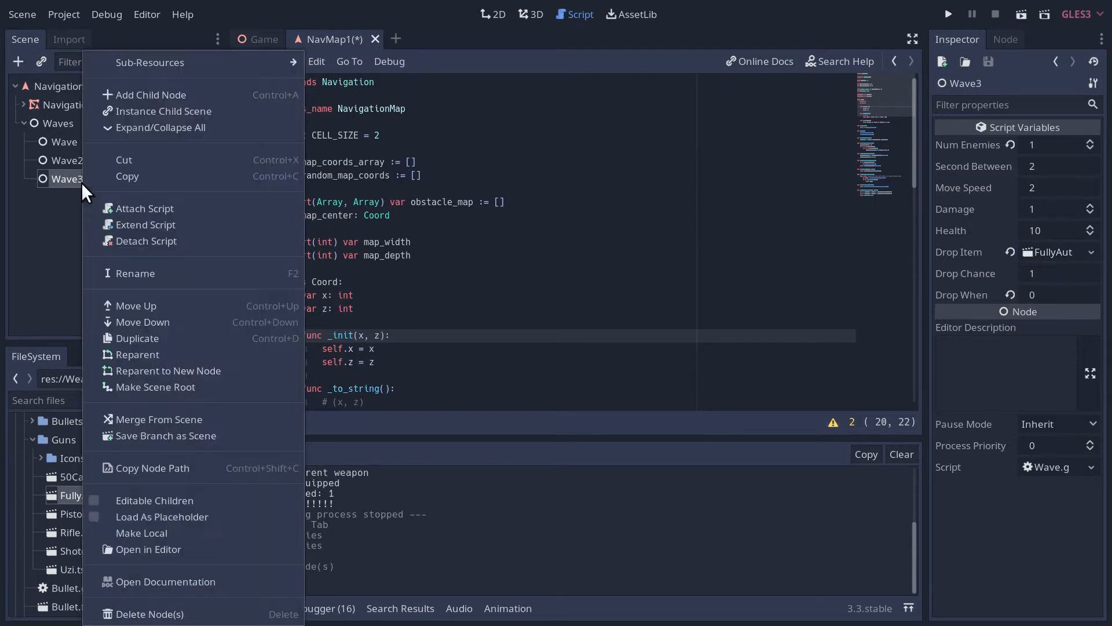
pyautogui.click(135, 337)
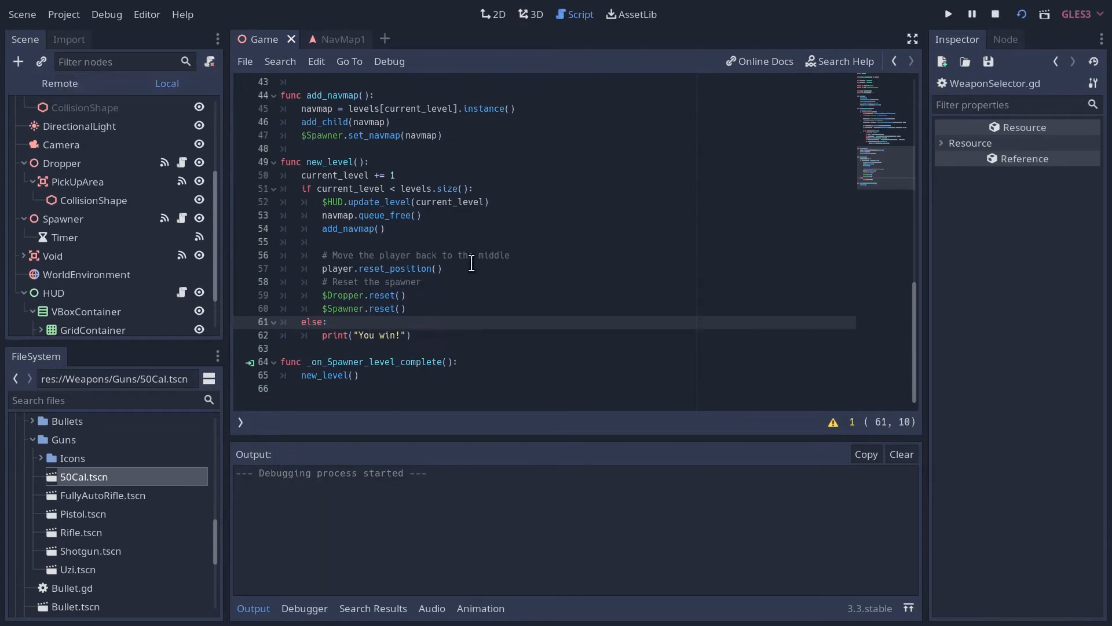
# - Run the project to play-test the waves with the new weapon drops
pyautogui.click(948, 14)
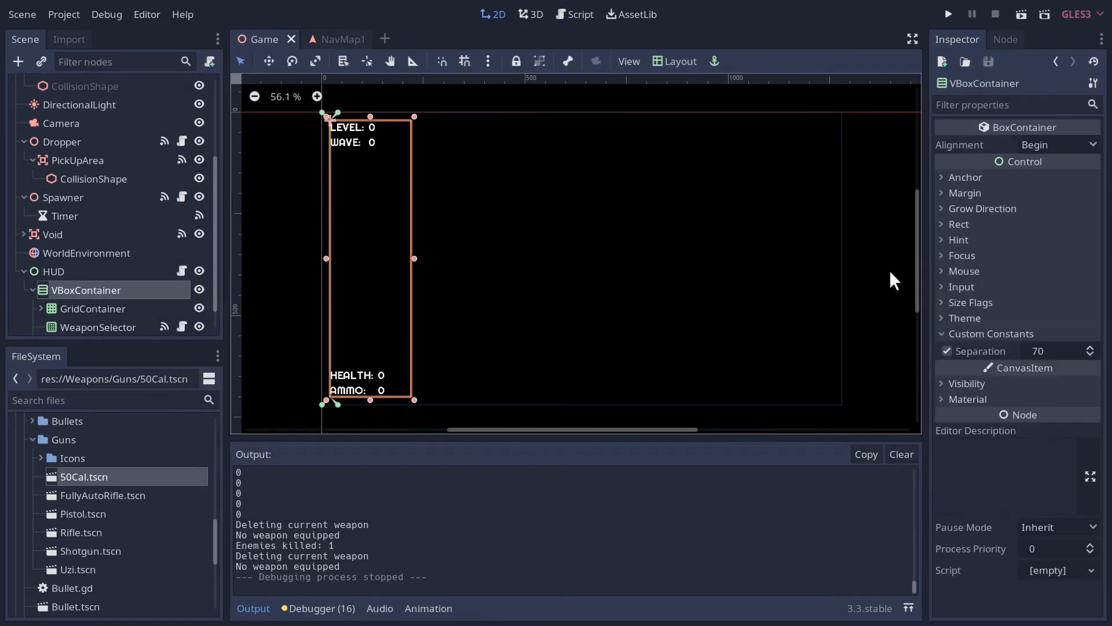
# - Set the HUD VBoxContainer's Separation constant to 65 and commit it
pyautogui.click(1057, 350)
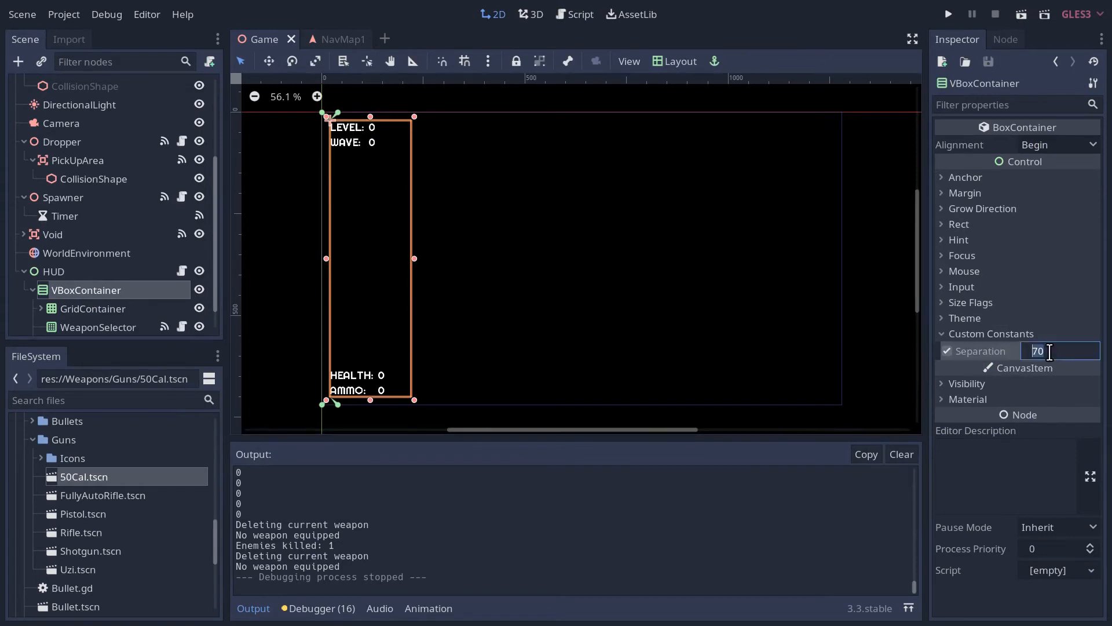
pyautogui.write('65')
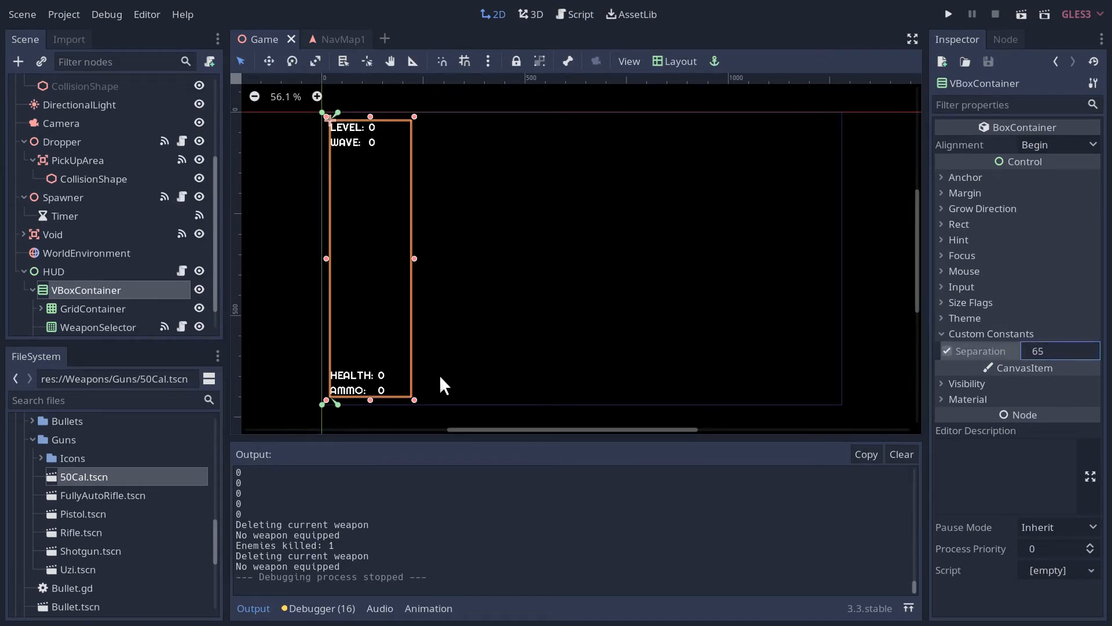
pyautogui.moveTo(105, 299)
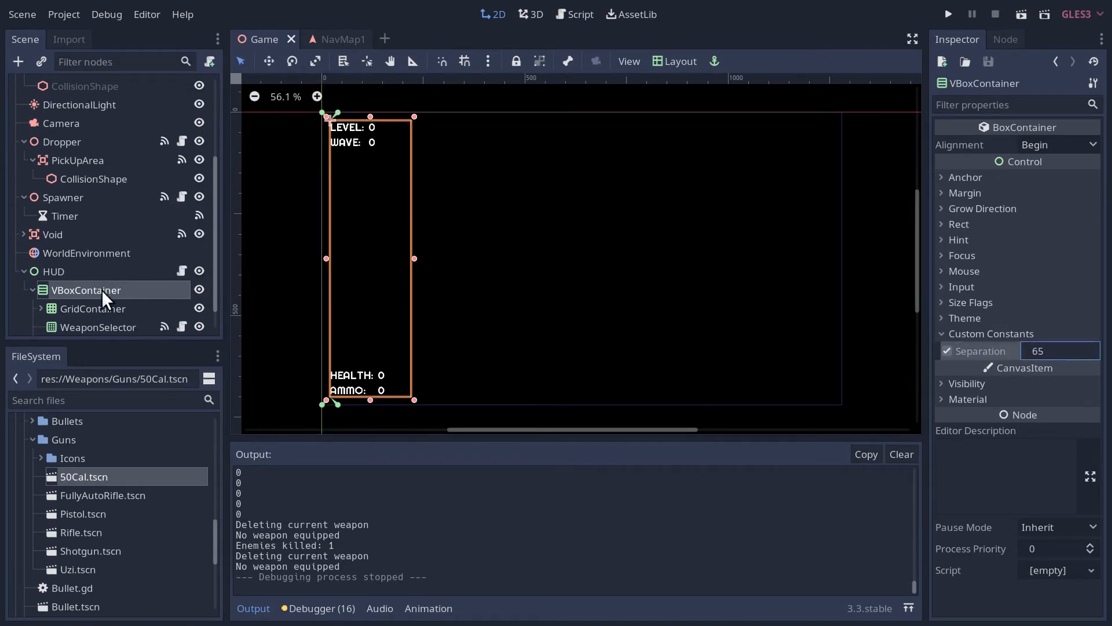
pyautogui.click(102, 494)
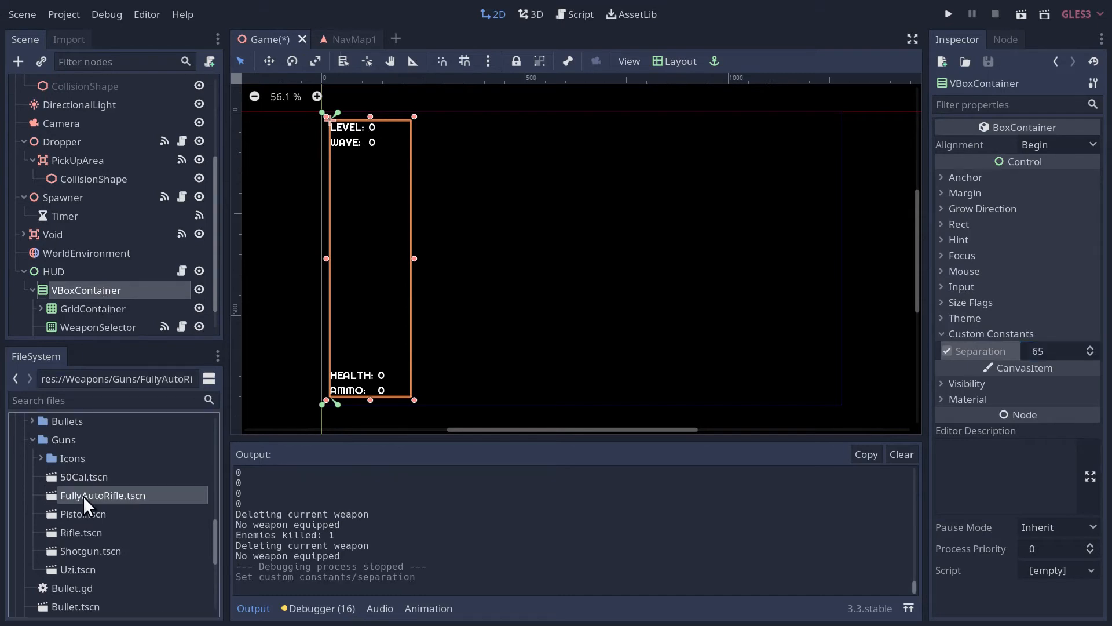
# - Rename the gun scenes' Gun Name to values like 'Rifle (Burst)' and '50 Cal' on their root nodes
pyautogui.doubleClick(102, 494)
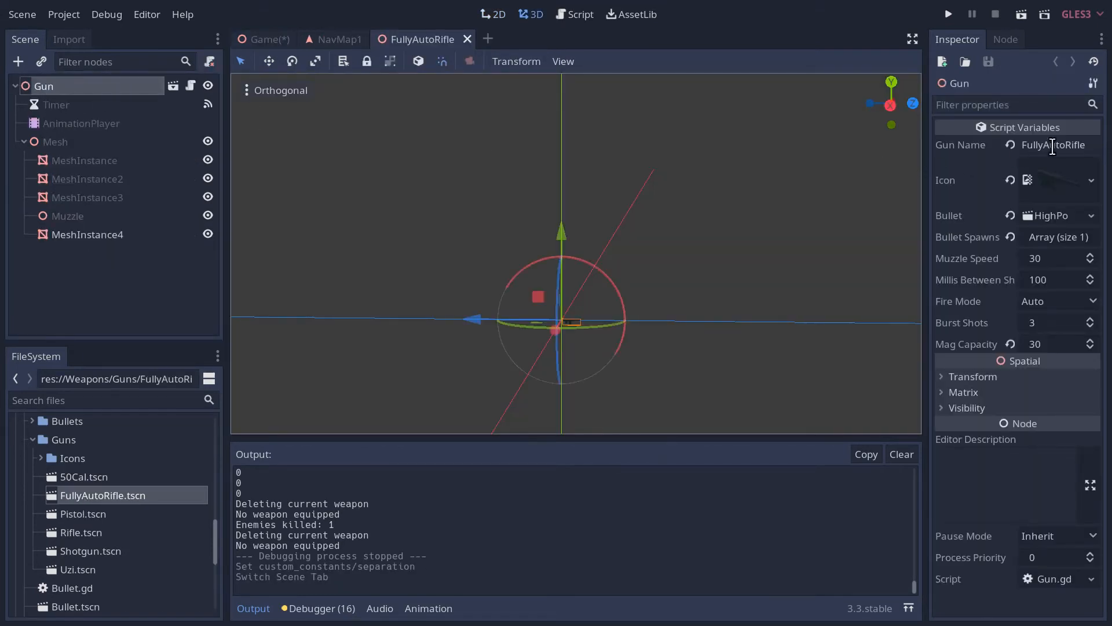
pyautogui.write('Ri')
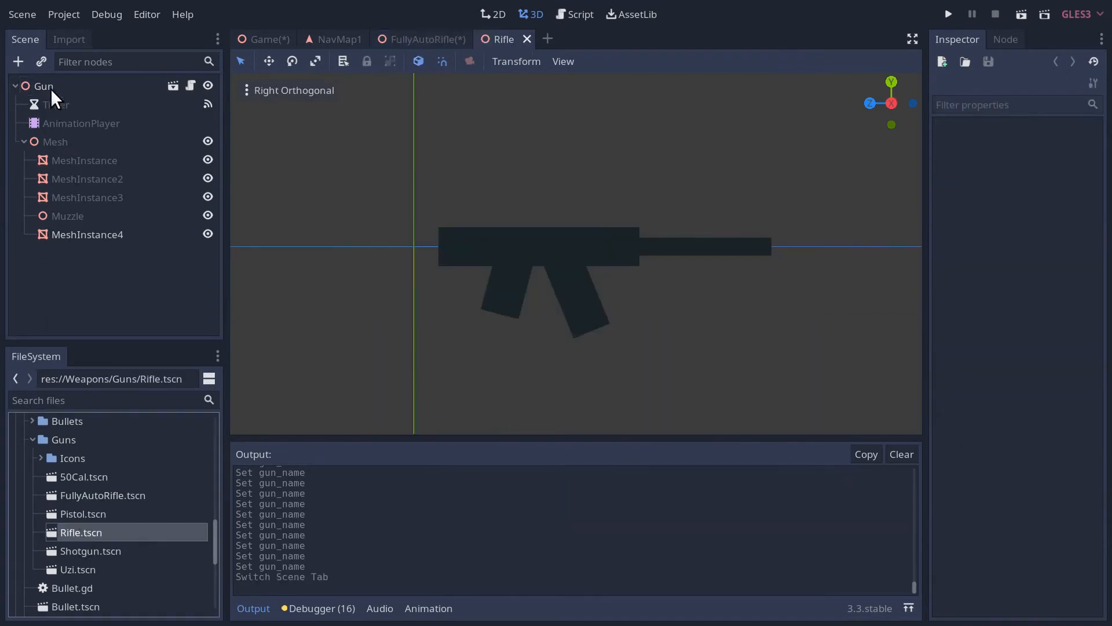
pyautogui.click(43, 85)
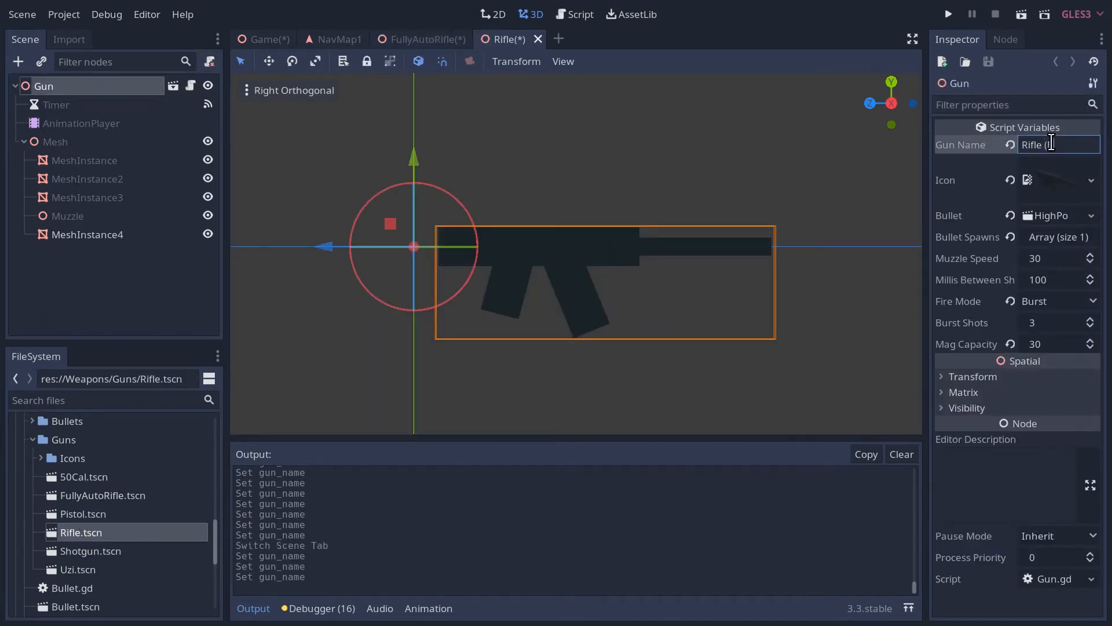
pyautogui.write('Burst)')
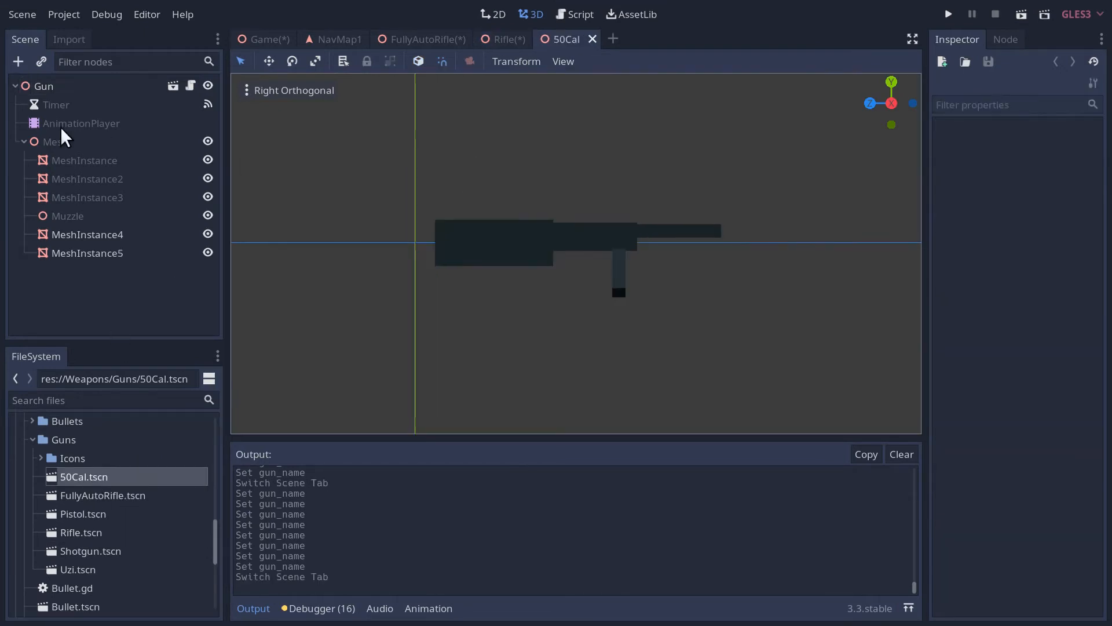
pyautogui.click(44, 86)
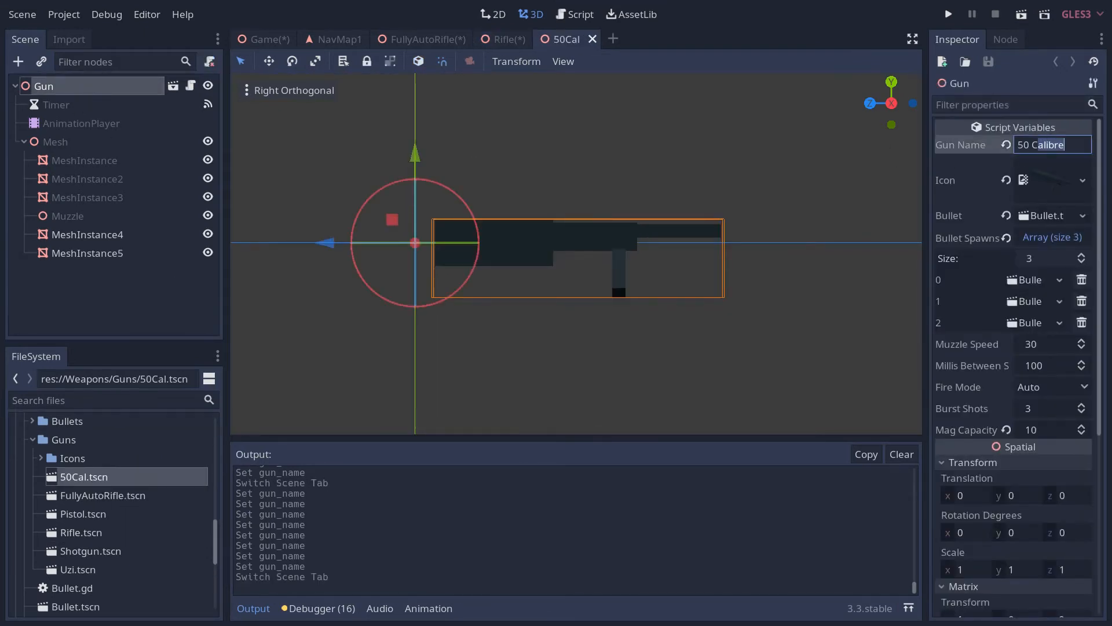
pyautogui.click(948, 14)
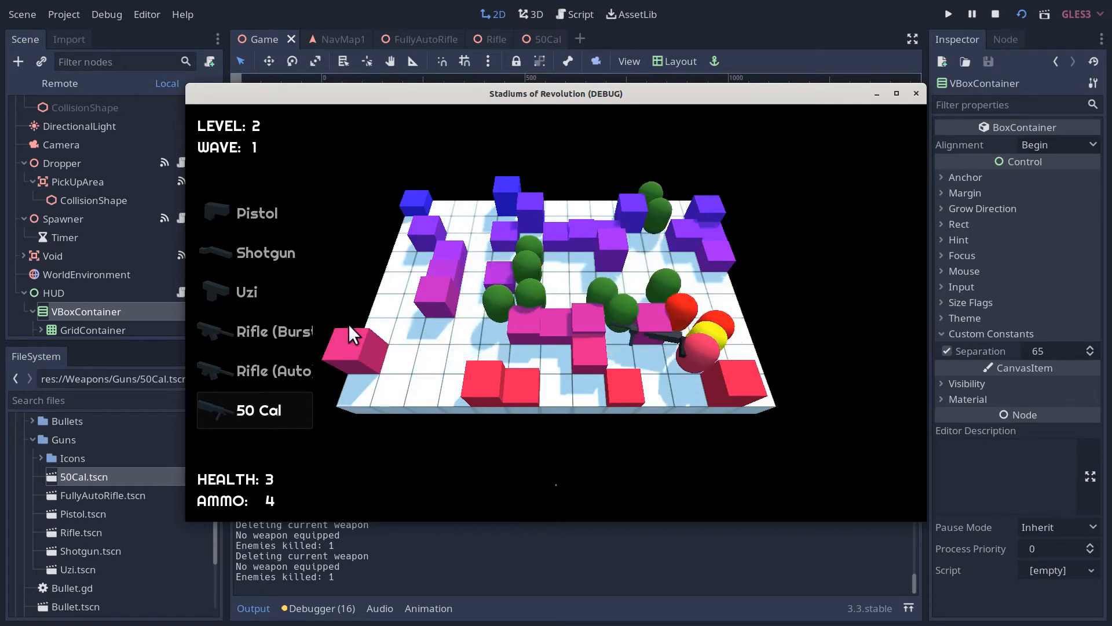
# - Close the running game after checking all six weapons appear in the list
pyautogui.click(997, 14)
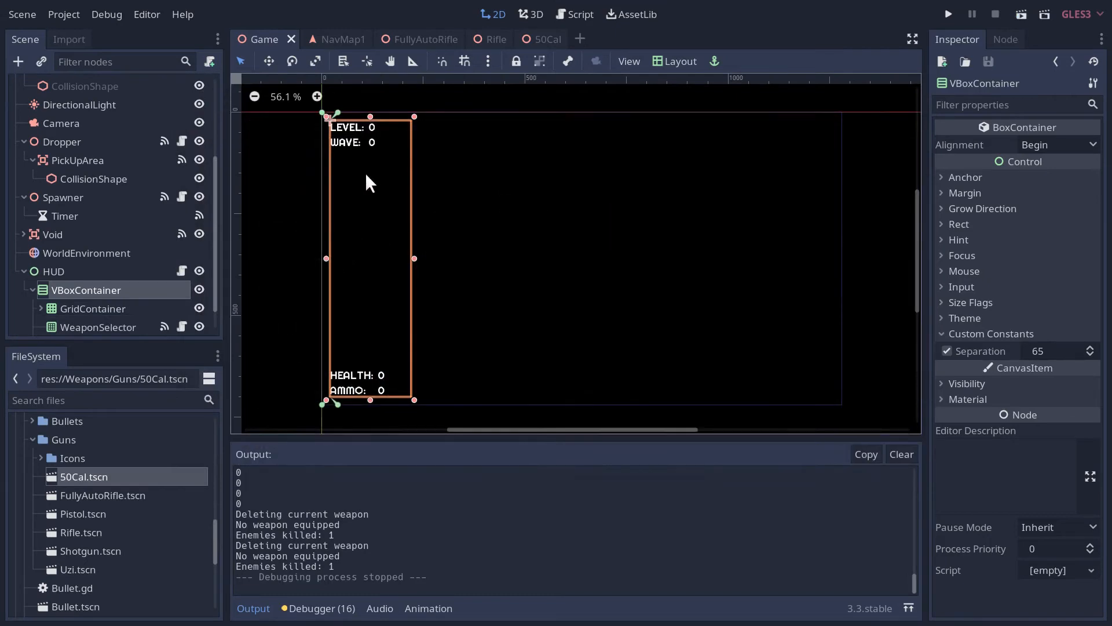
pyautogui.moveTo(88, 295)
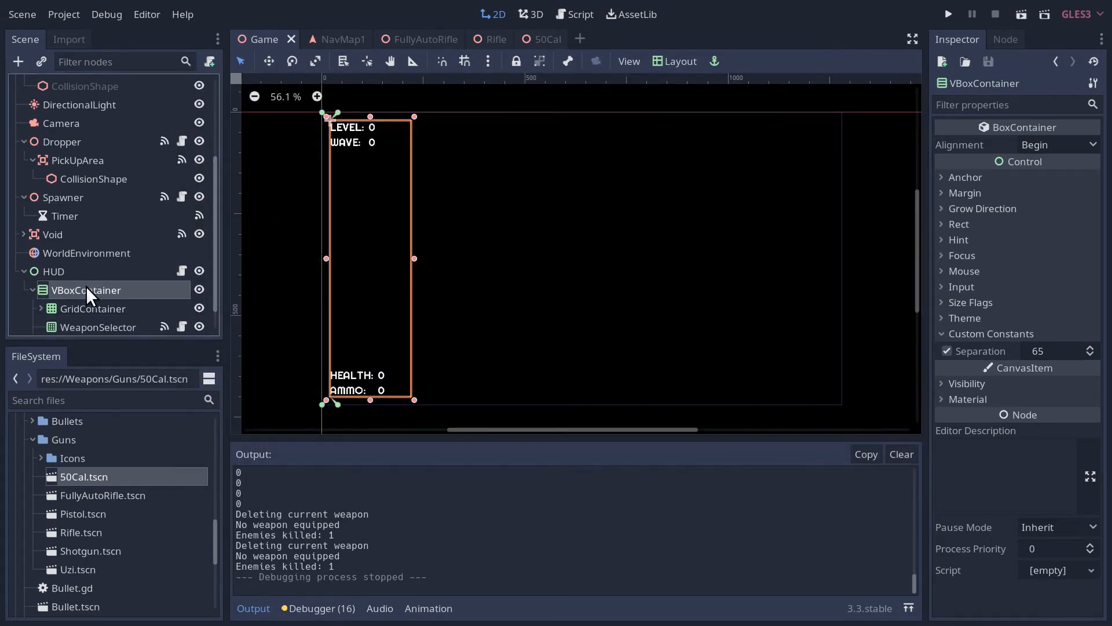
# - Set the WeaponSelector node's Rect Min Size x to 300
pyautogui.click(97, 327)
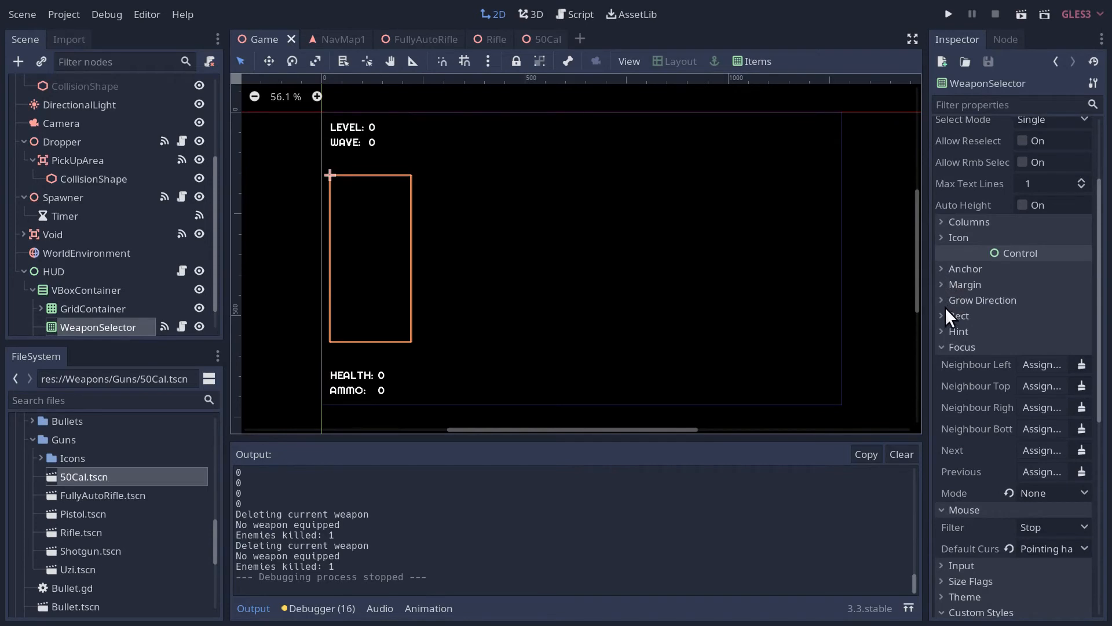
pyautogui.click(958, 316)
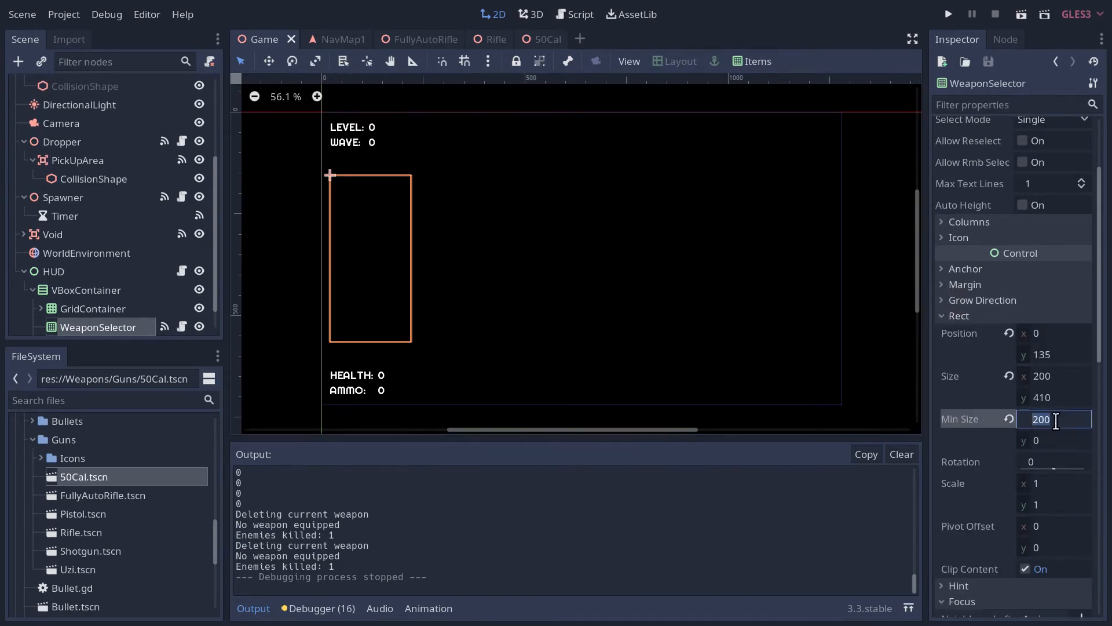
pyautogui.write('250')
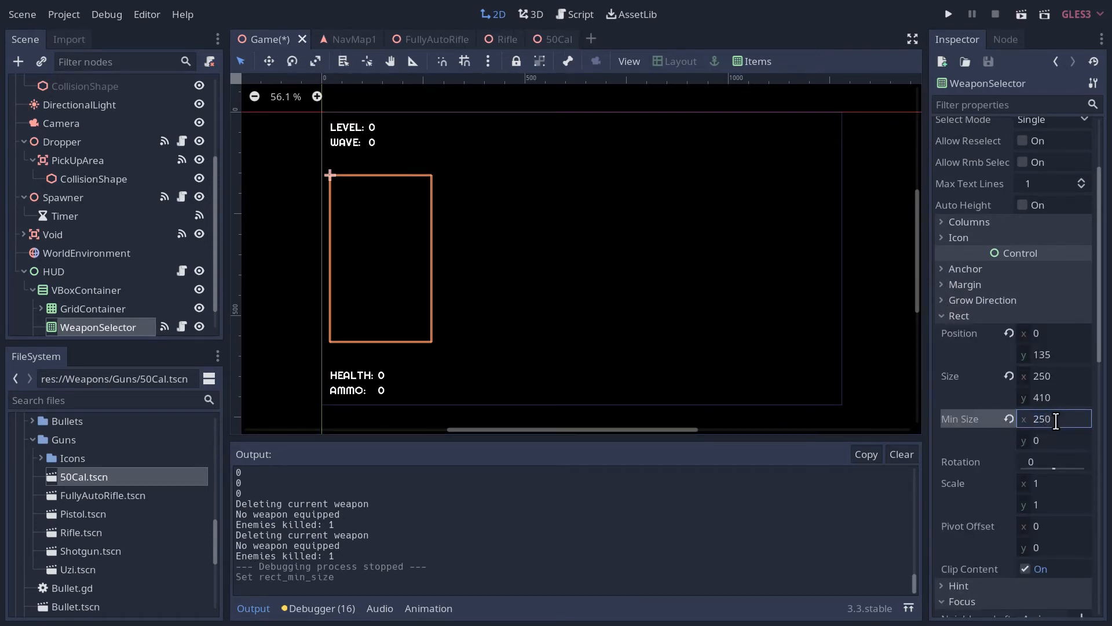
pyautogui.write('30')
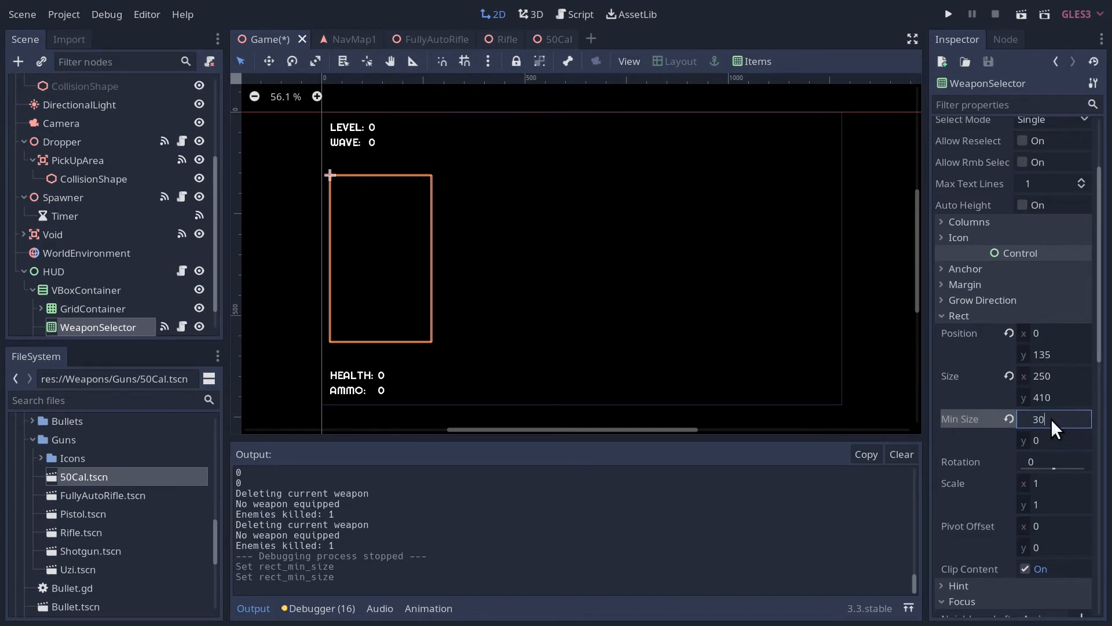
pyautogui.write('300')
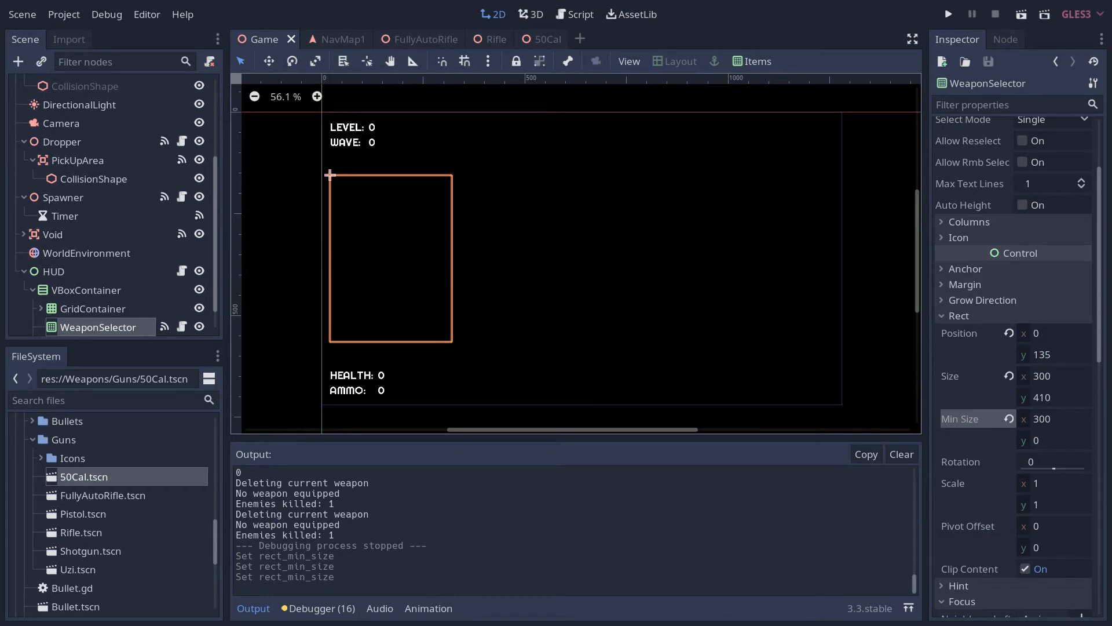
pyautogui.moveTo(567, 241)
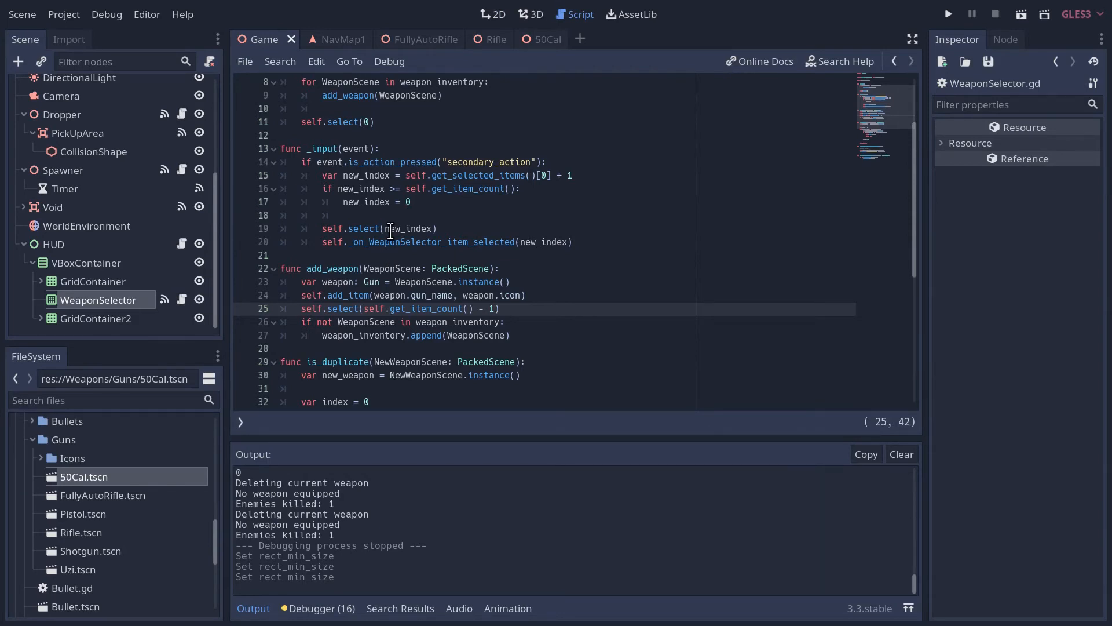
# - Write var text = str(len(weapon_inventory)) + ": " + weapon.gun_name and pass text to add_item
pyautogui.scroll(-3)
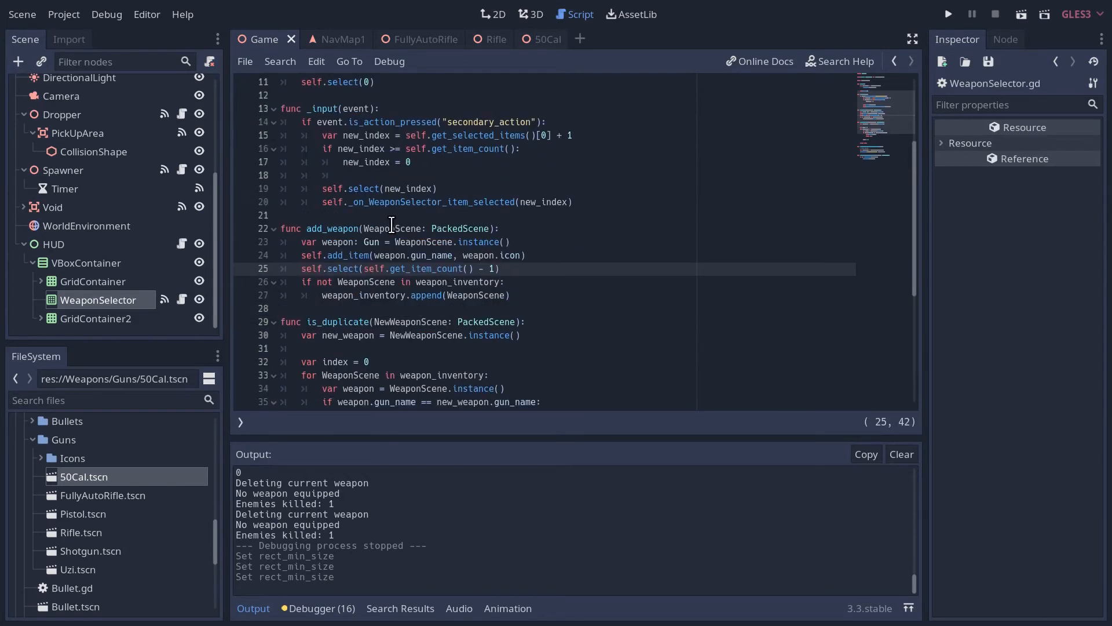
pyautogui.moveTo(405, 246)
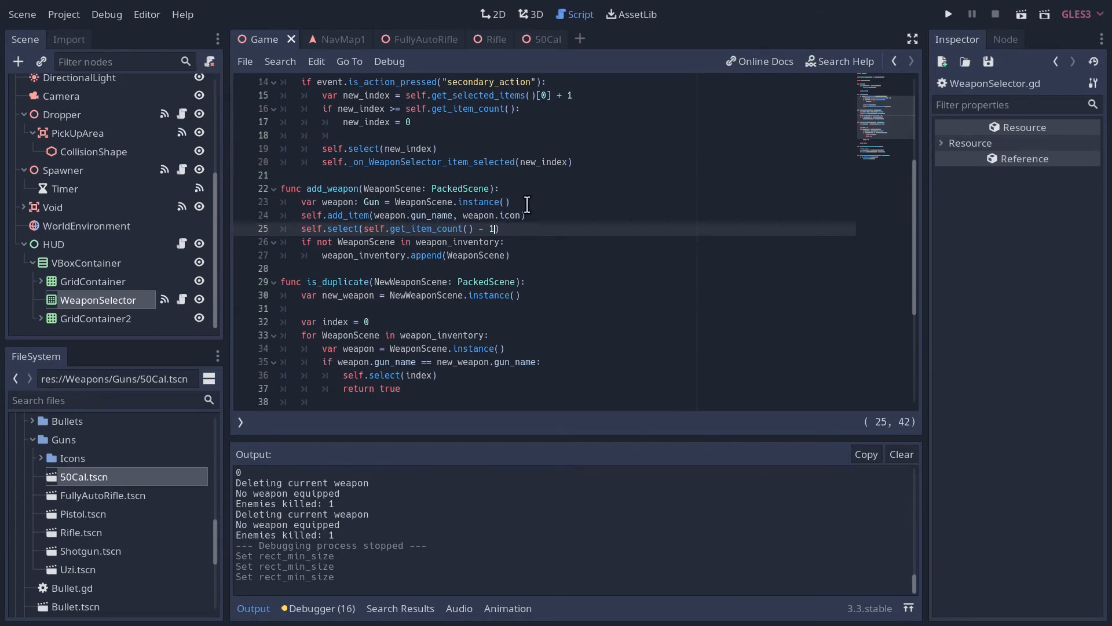
pyautogui.write('var te')
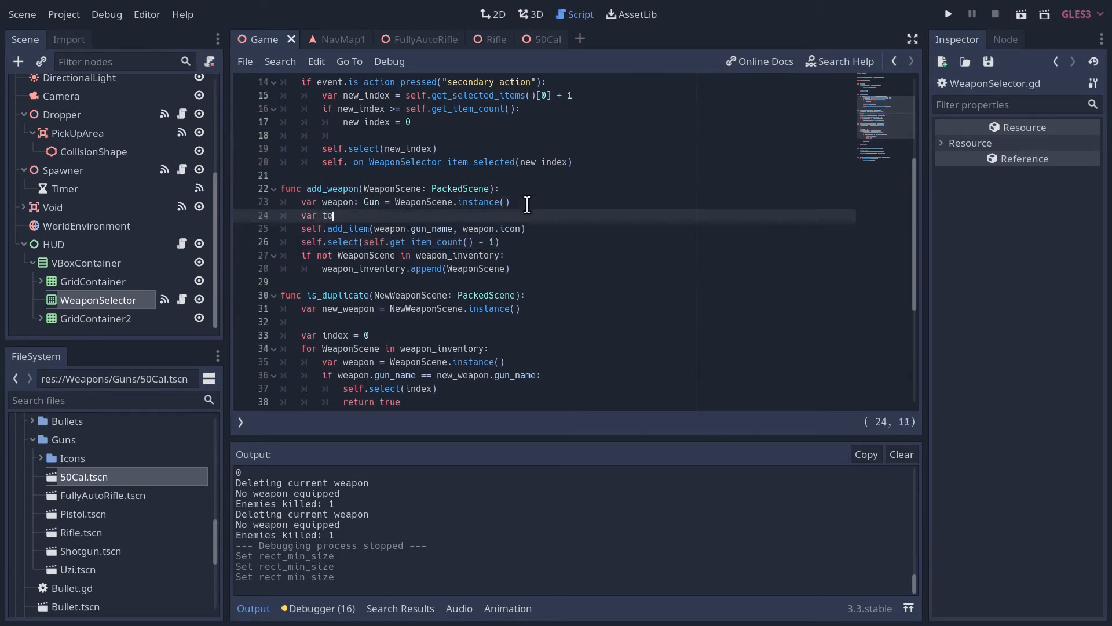
pyautogui.write('xt = str')
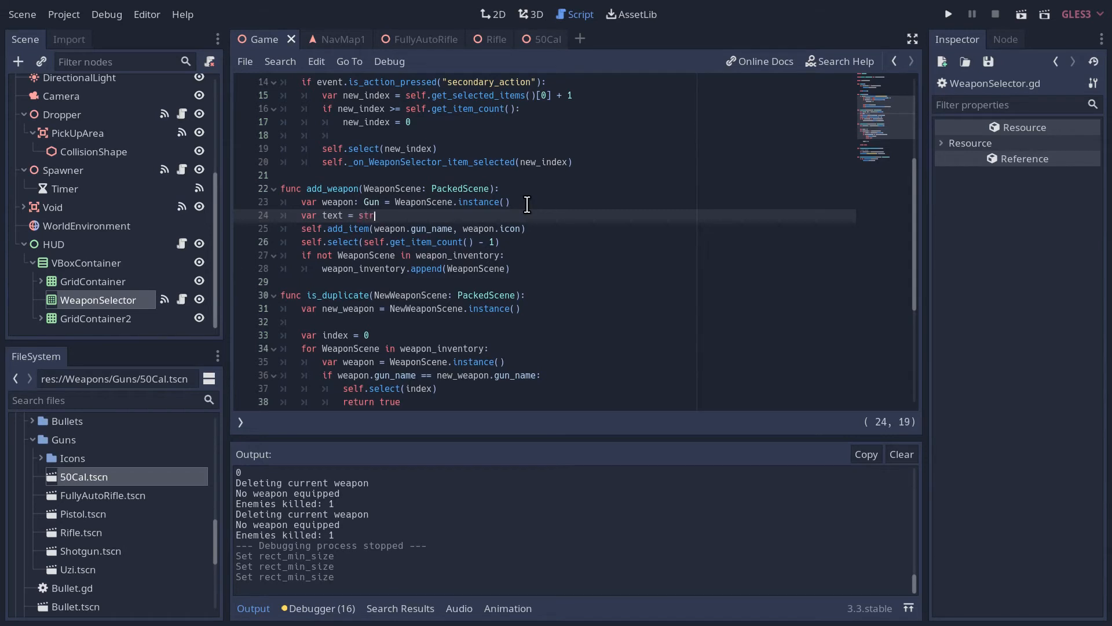
pyautogui.write('len())')
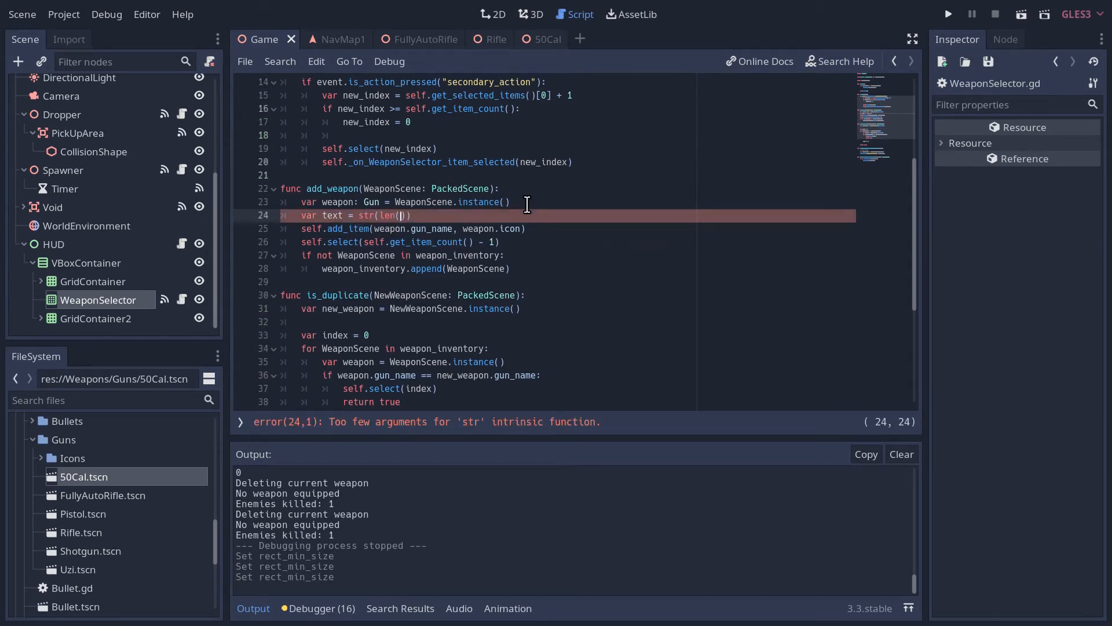
pyautogui.write('weapon_inventory')
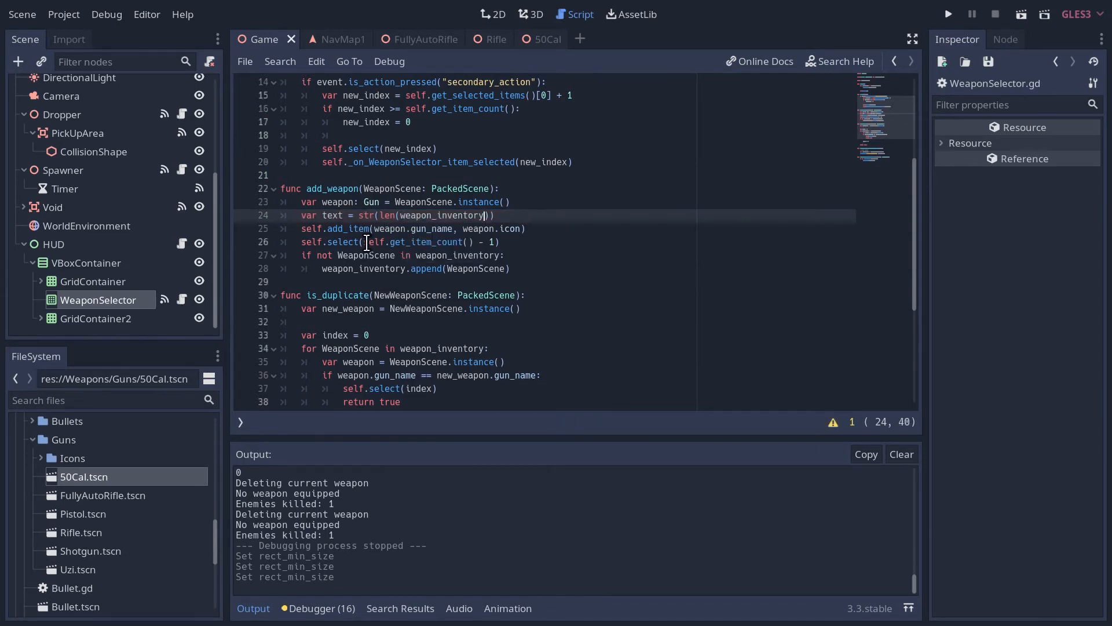
pyautogui.write('+ "')
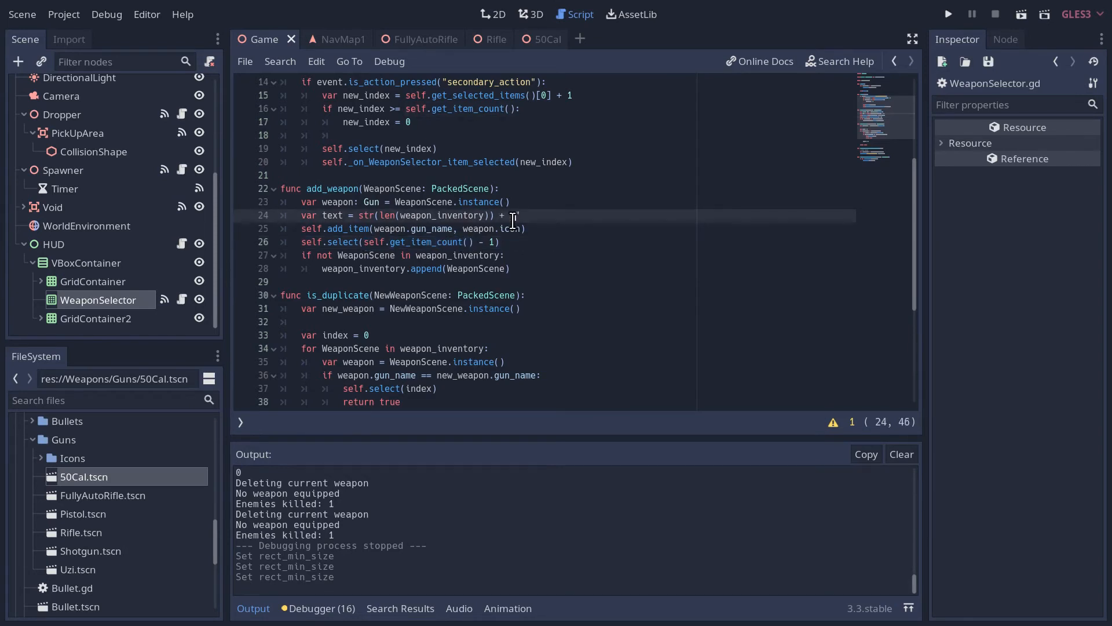
pyautogui.write('":')
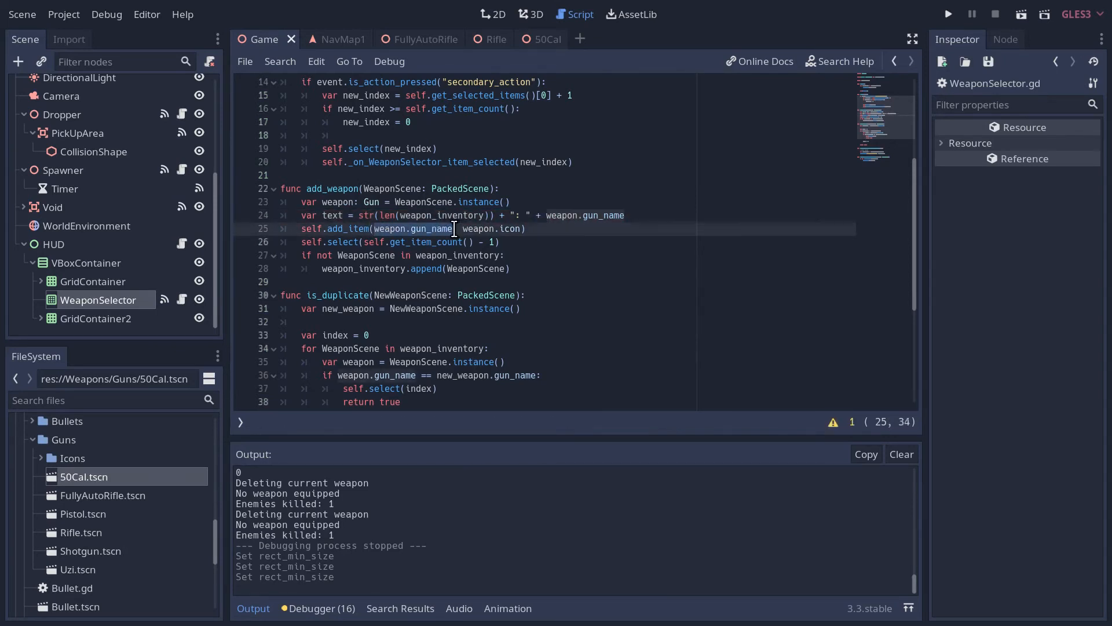
pyautogui.write('text')
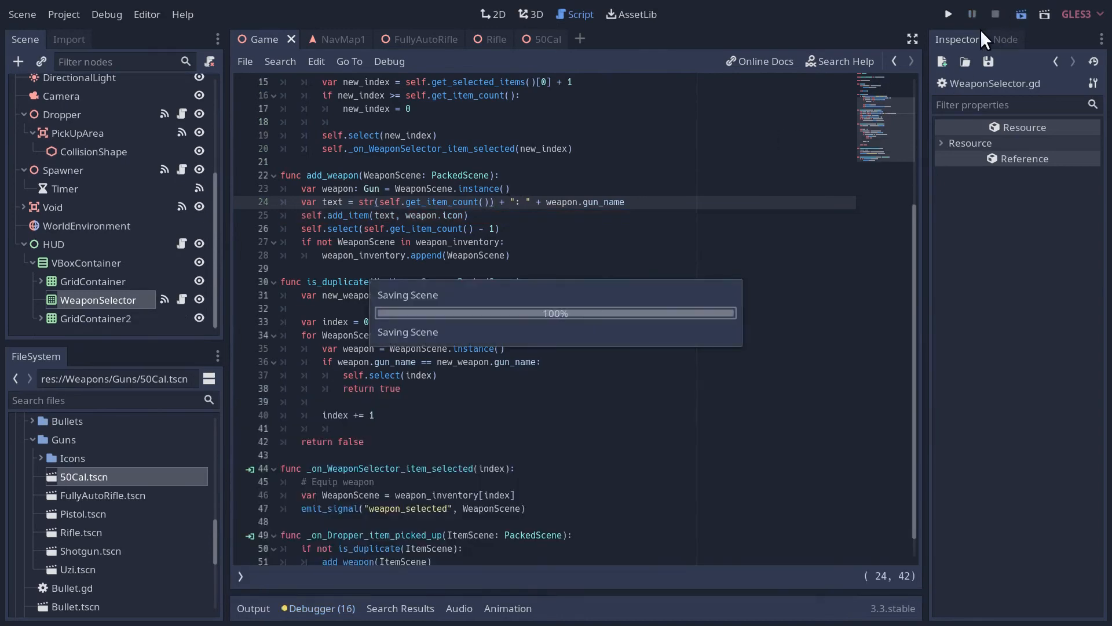
# - Run the game to test the numbered list, fix numbering to get_item_count()+1, and run again
pyautogui.click(948, 14)
pyautogui.write('+1')
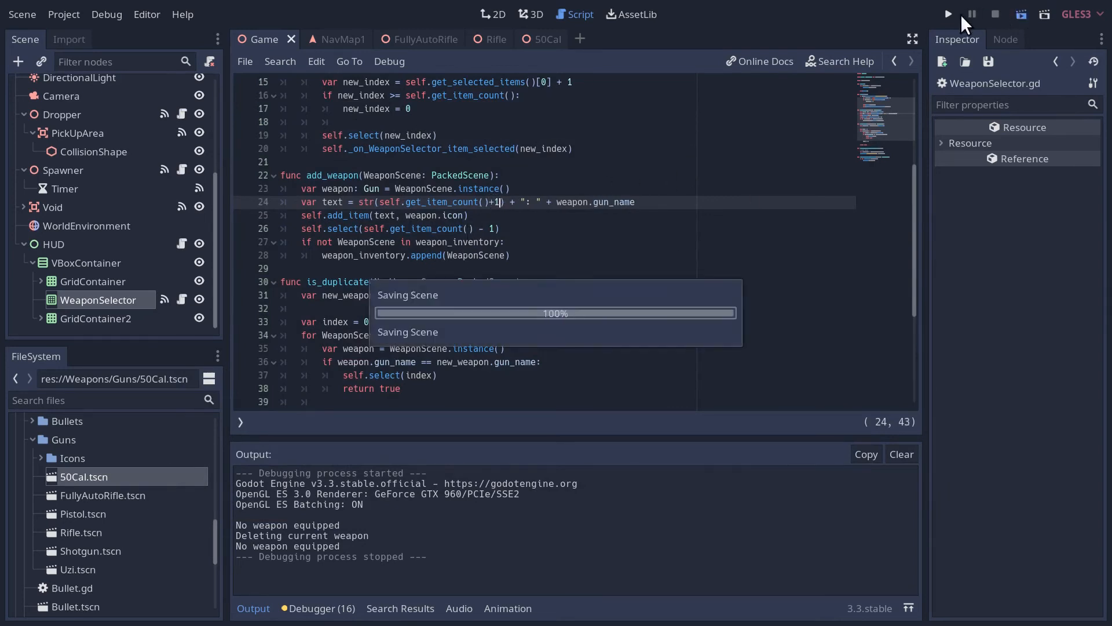
pyautogui.click(947, 14)
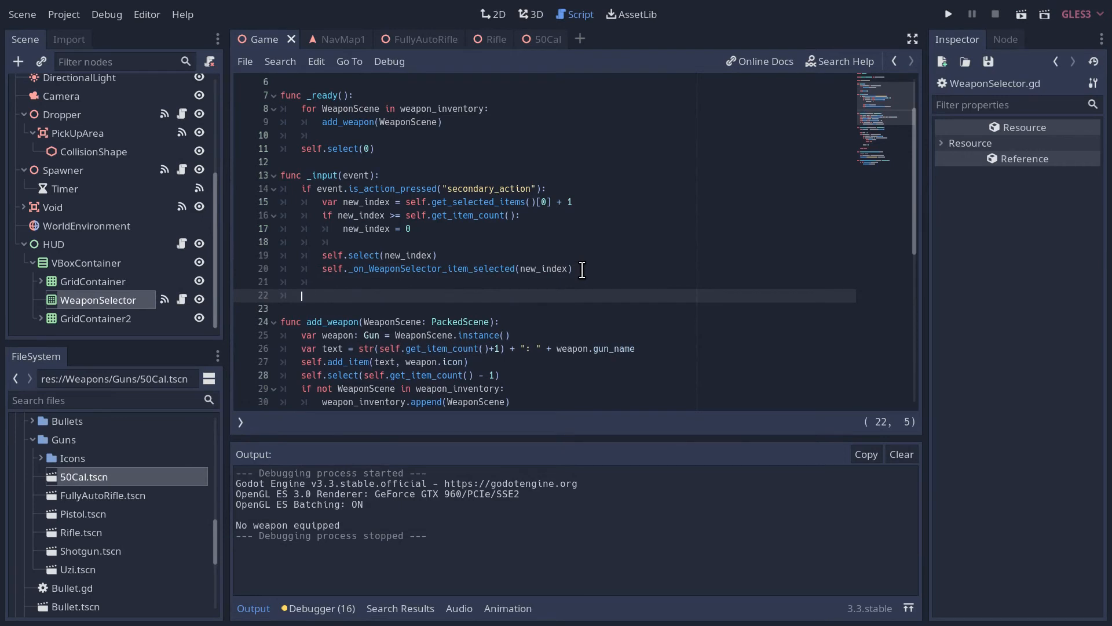
# - Add an input check for InputEventKey events that are pressed in the key handler
pyautogui.scroll(-3)
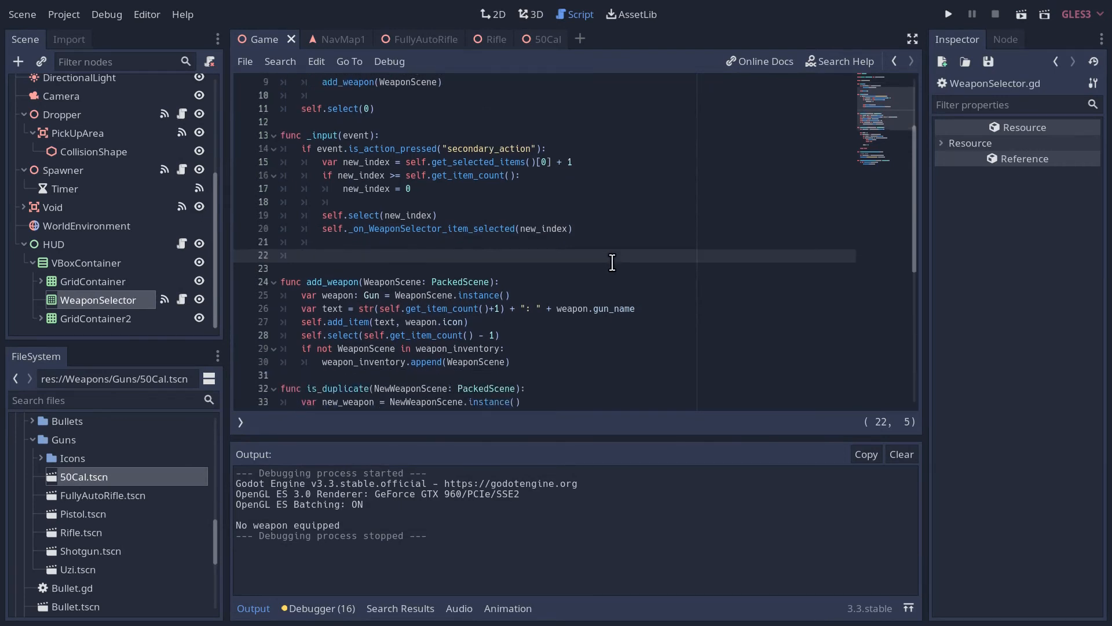
pyautogui.write('if event is In')
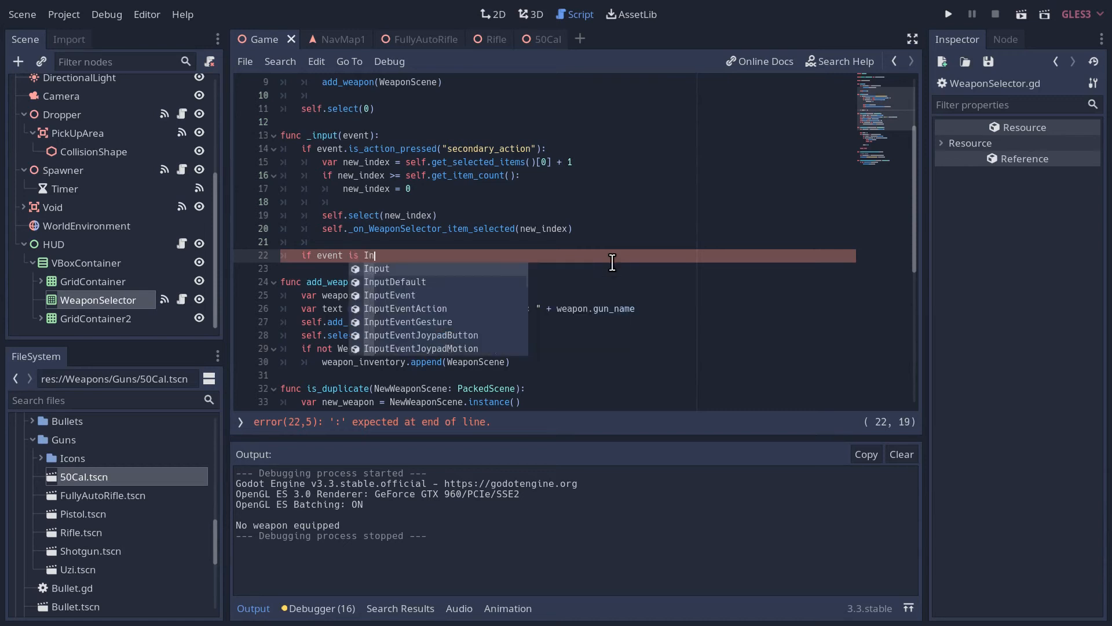
pyautogui.write('putEventKey')
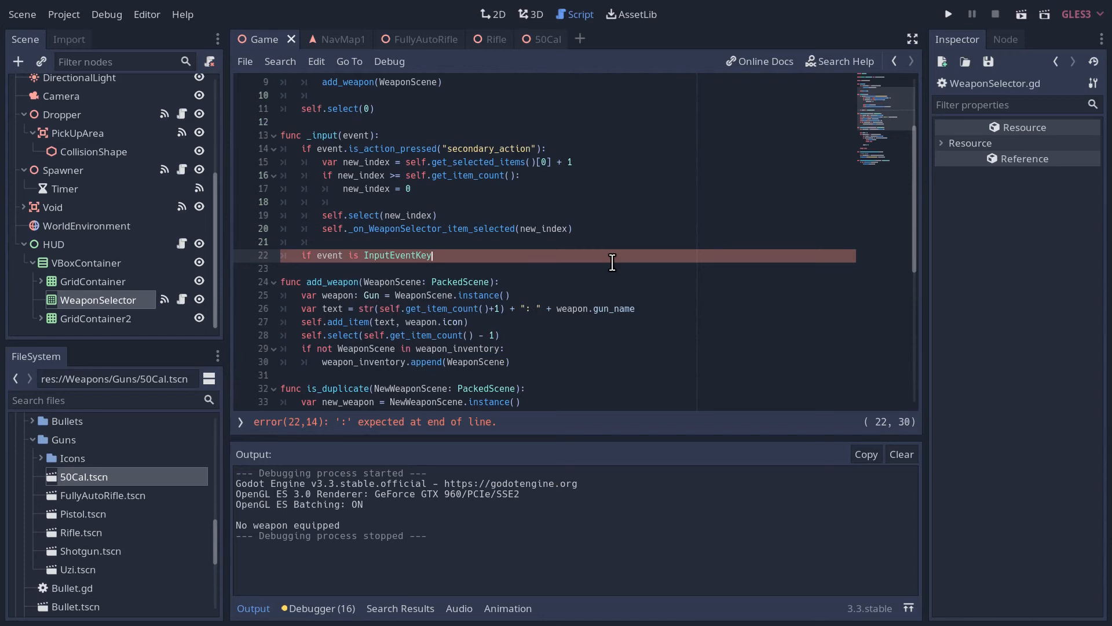
pyautogui.write('and event')
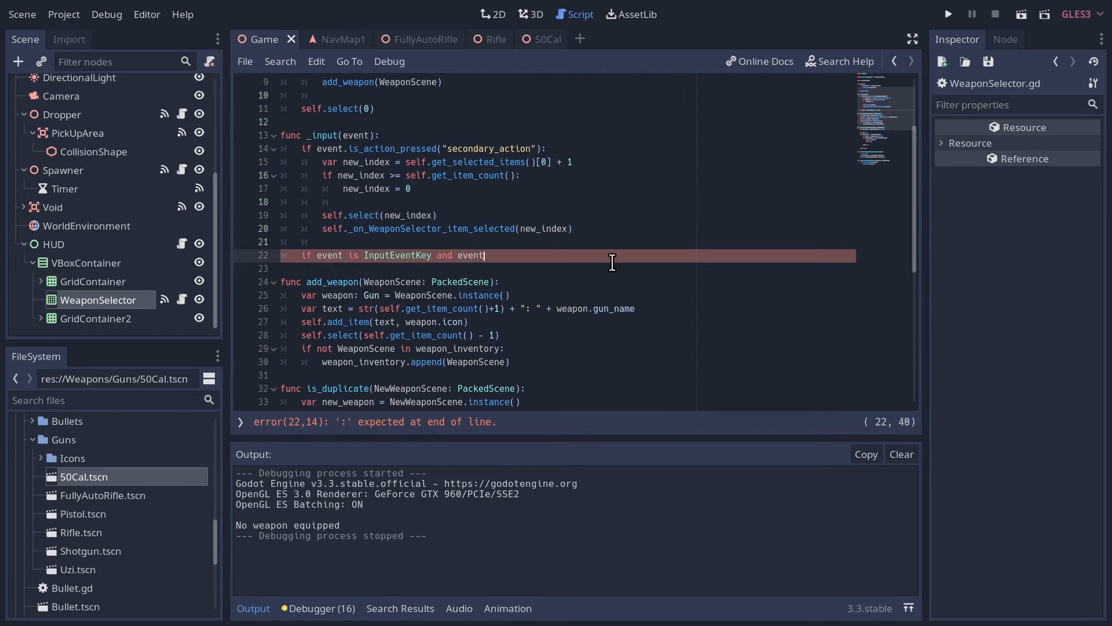
pyautogui.write('pressed:')
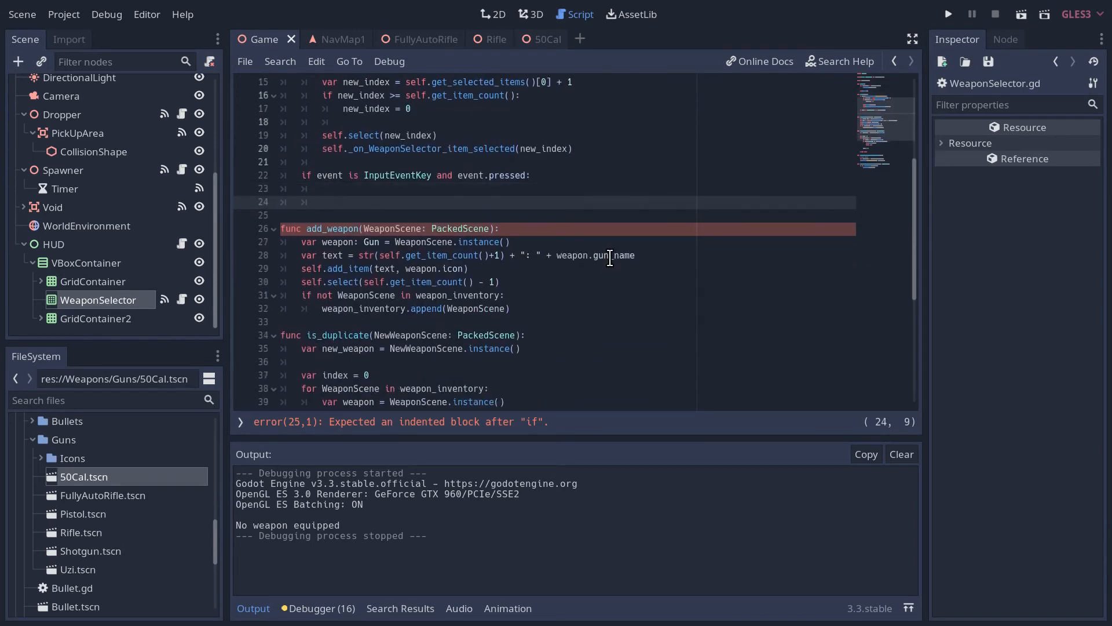
# - Add 'match event.scancode:' with a KEY_1 branch setting new_index = 0
pyautogui.write('match e')
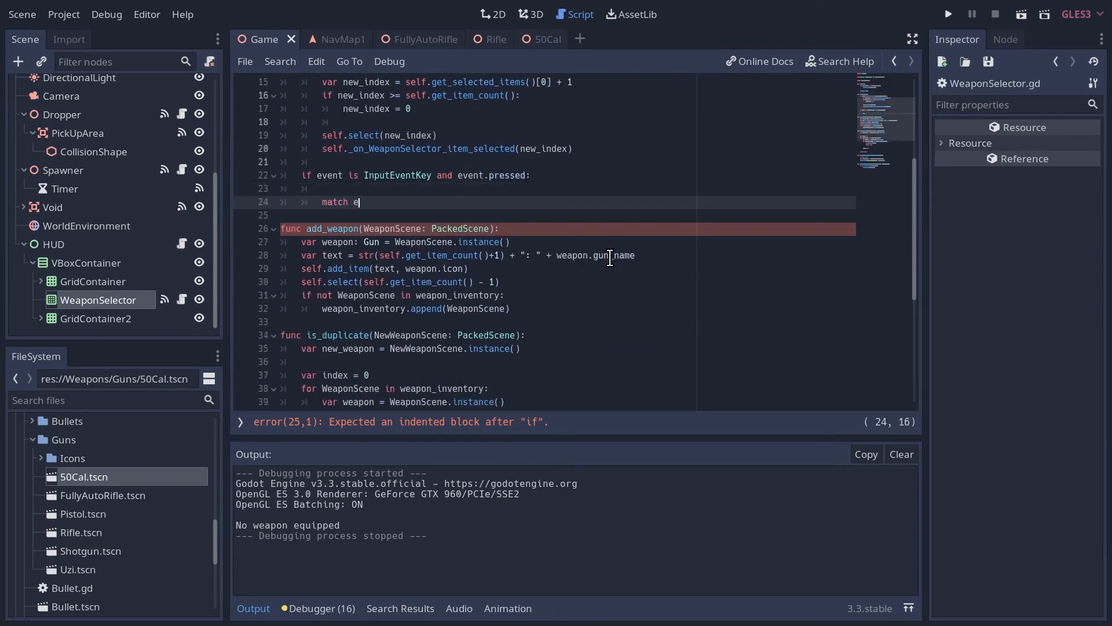
pyautogui.write('vent')
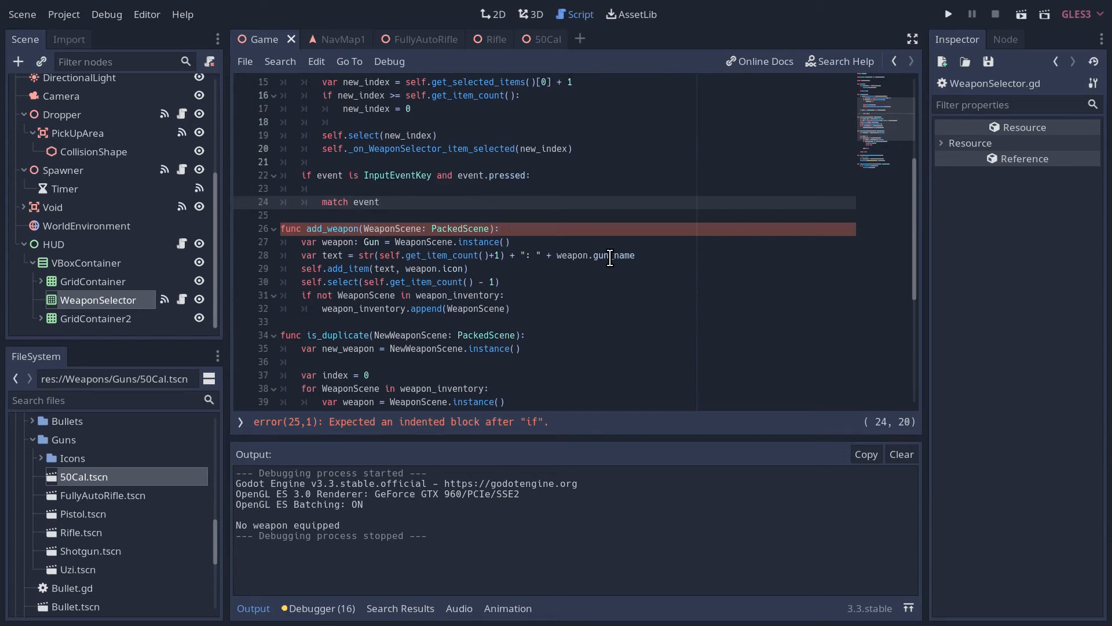
pyautogui.write('.scancode:')
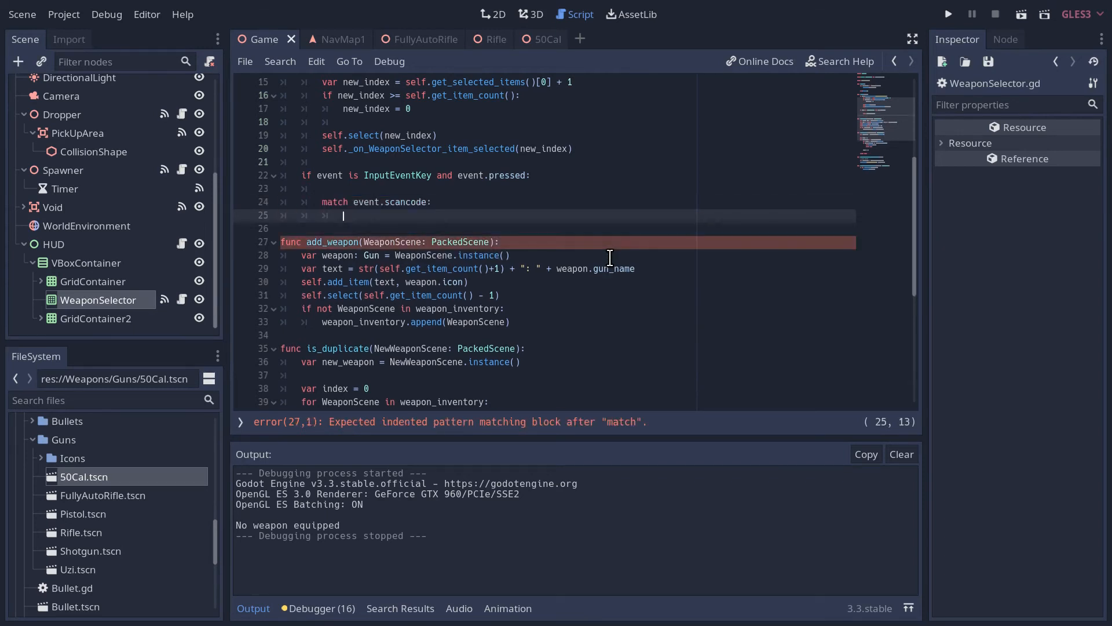
pyautogui.write('KEY_')
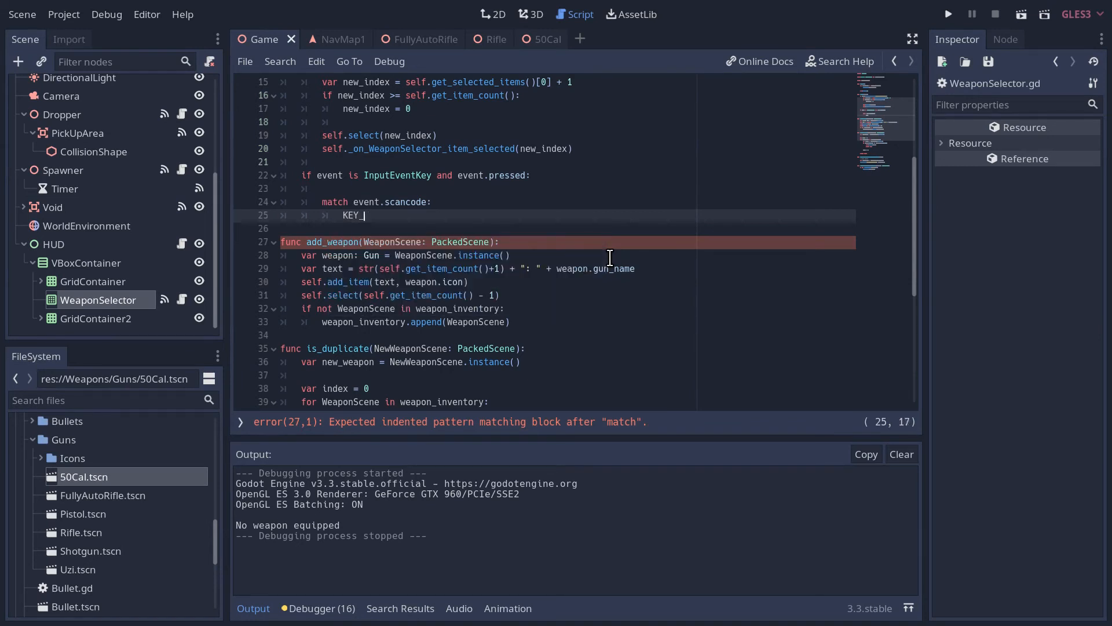
pyautogui.write('1:')
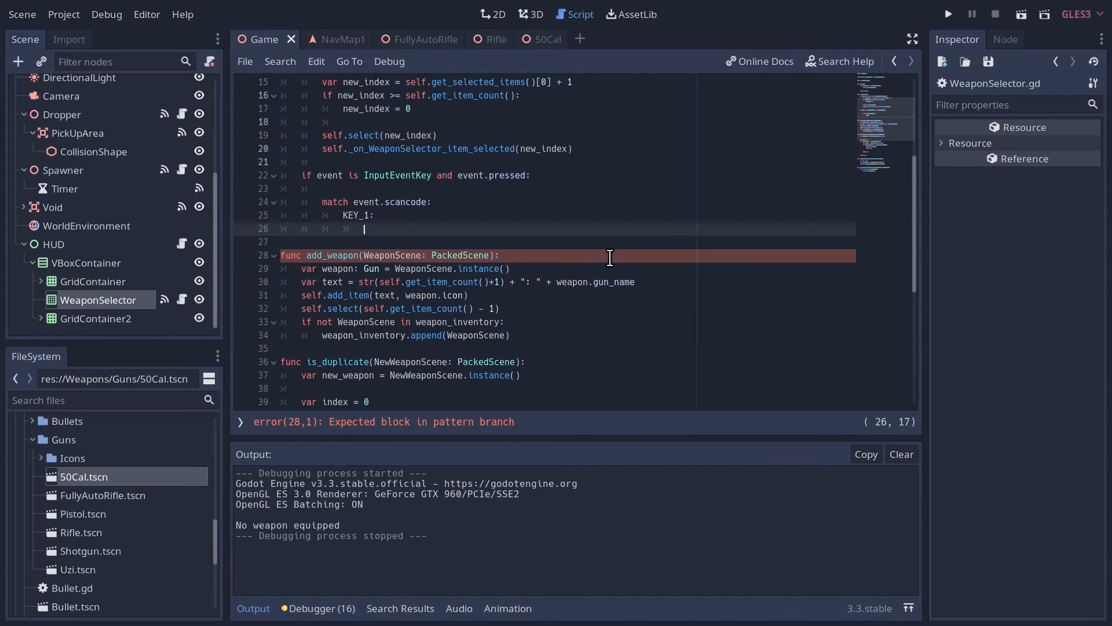
pyautogui.write('n')
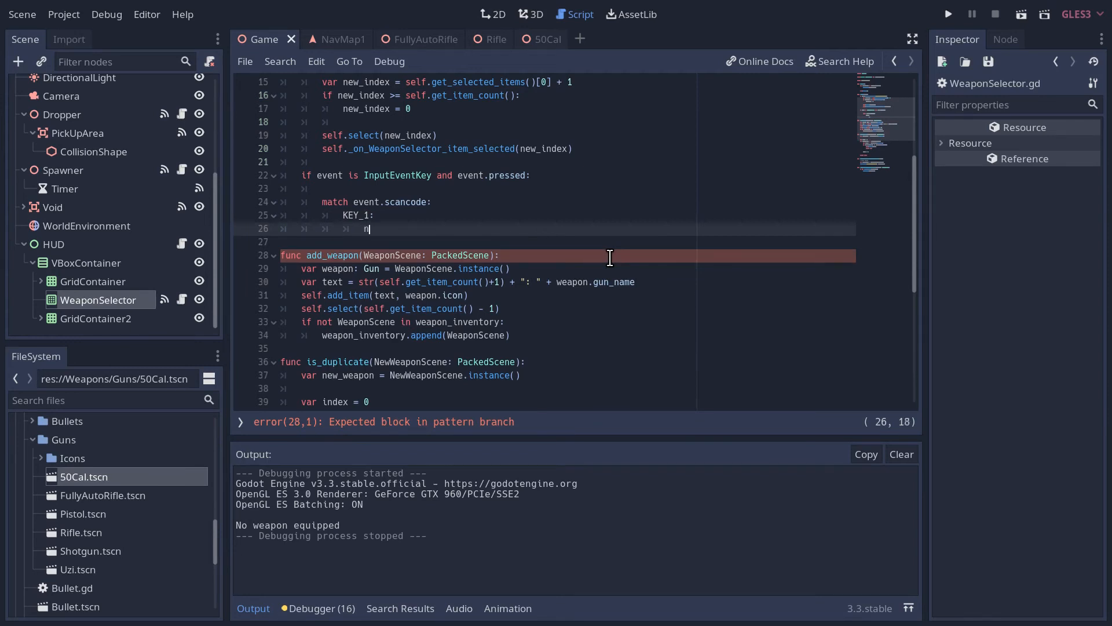
pyautogui.write('ew_index = 0')
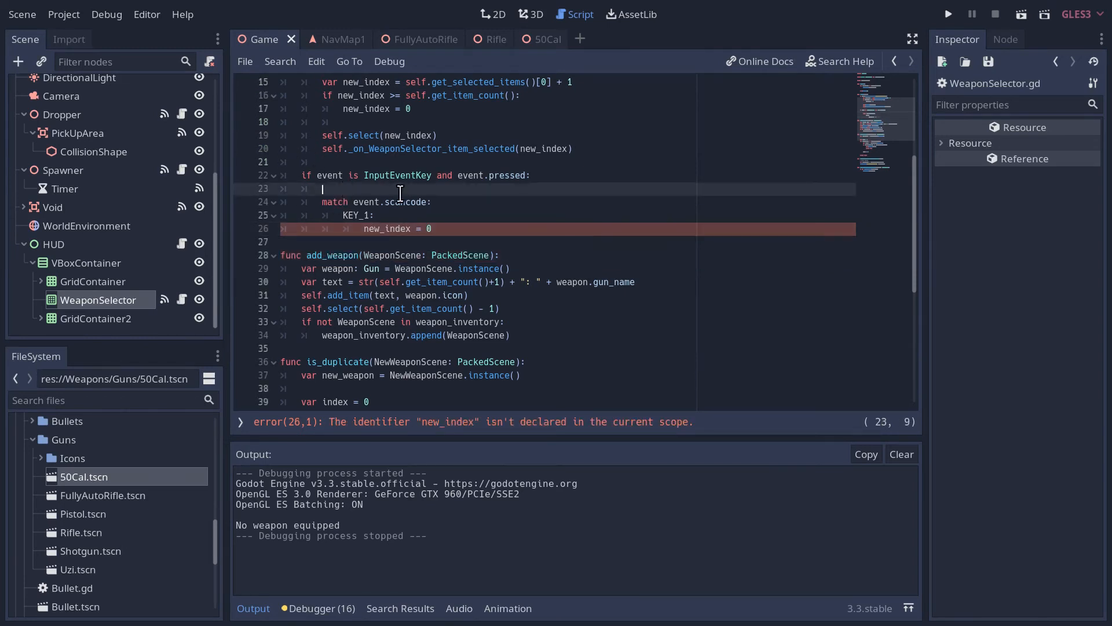
# - Declare 'var new_index = null' and fill the KEY_2–KEY_6 branches with indices 1, 4 and 5
pyautogui.write('var new_index')
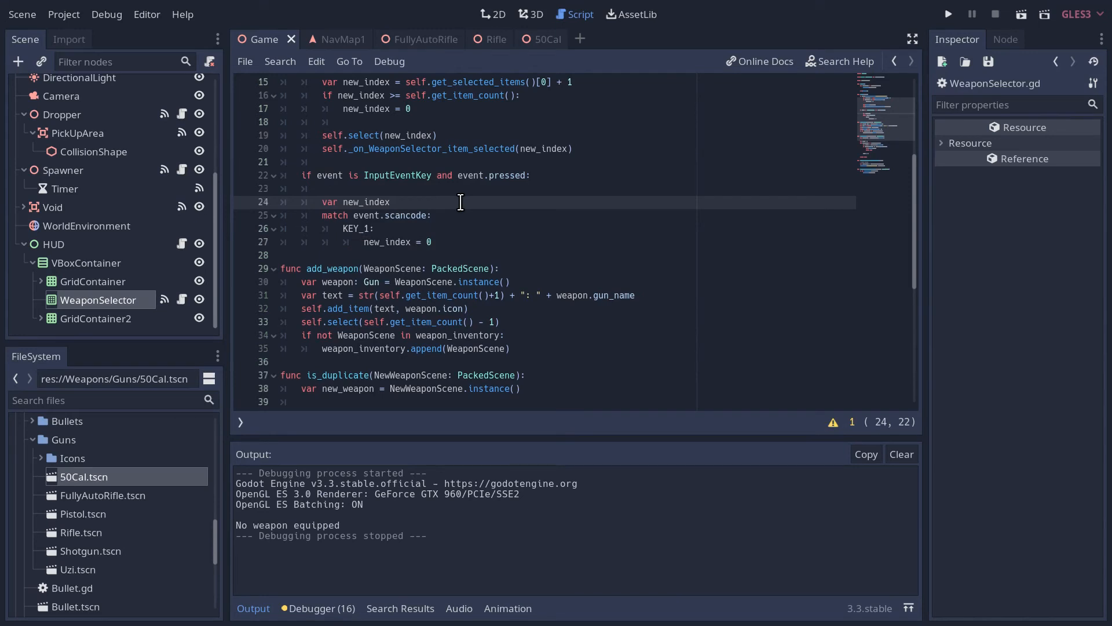
pyautogui.write('= null')
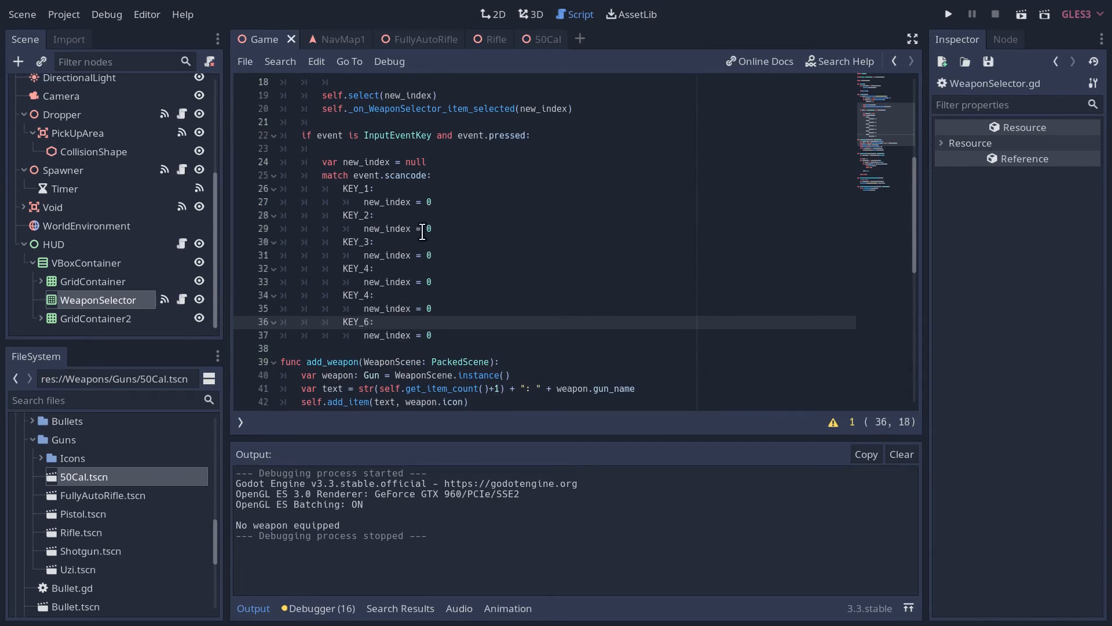
pyautogui.write('1')
pyautogui.click(565, 281)
pyautogui.write('3')
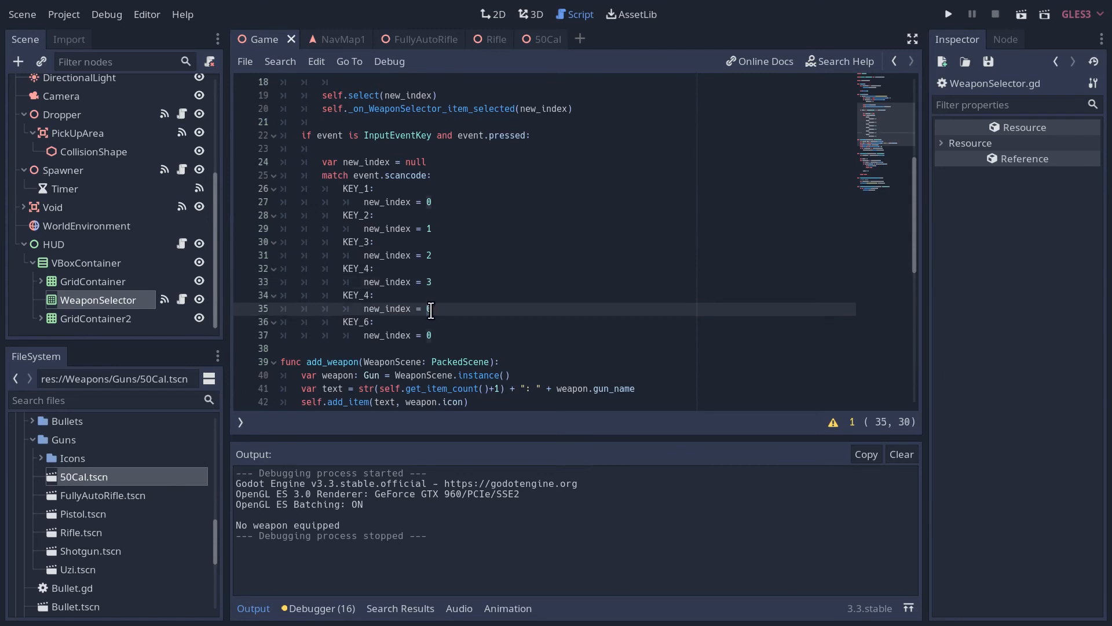
pyautogui.write('4')
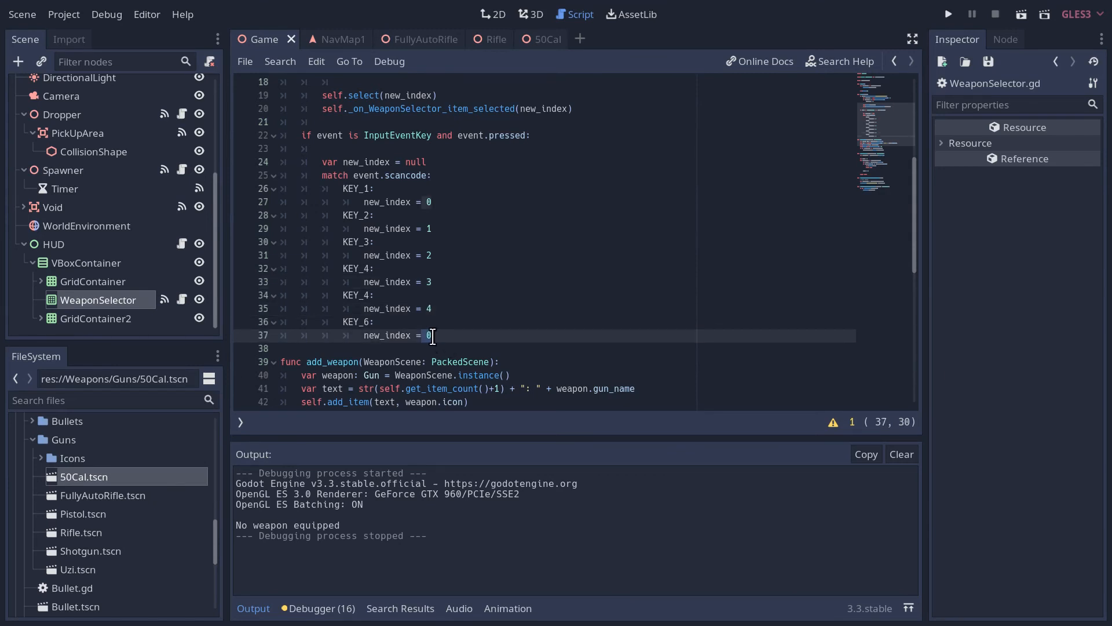
pyautogui.write('5')
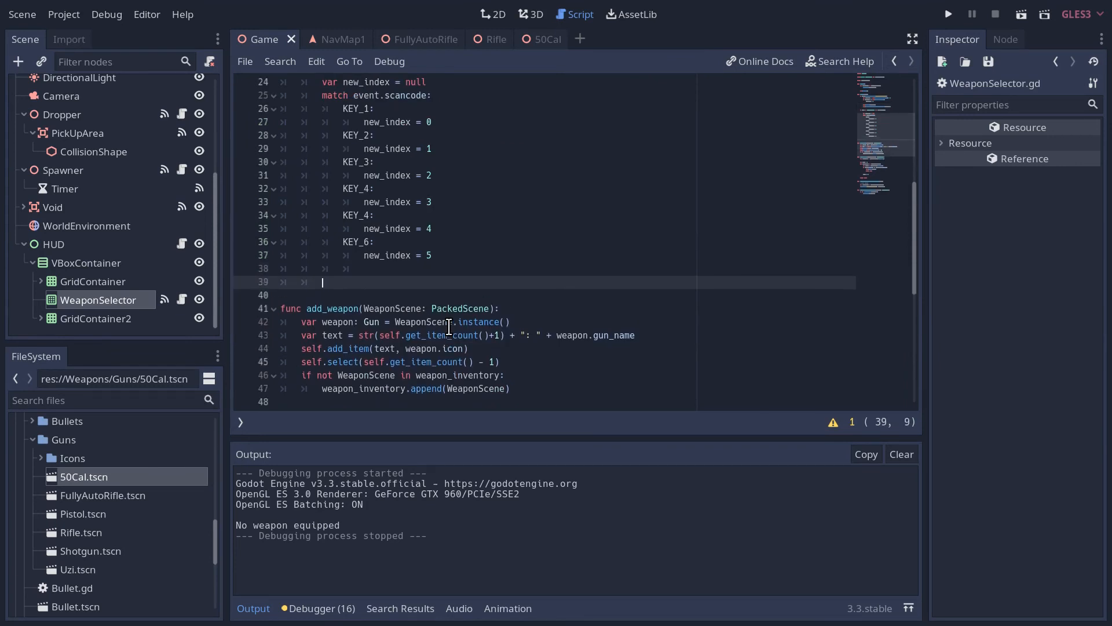
# - Start the guard 'if new_index != null and ... :' after the match block
pyautogui.write('if new_index !=')
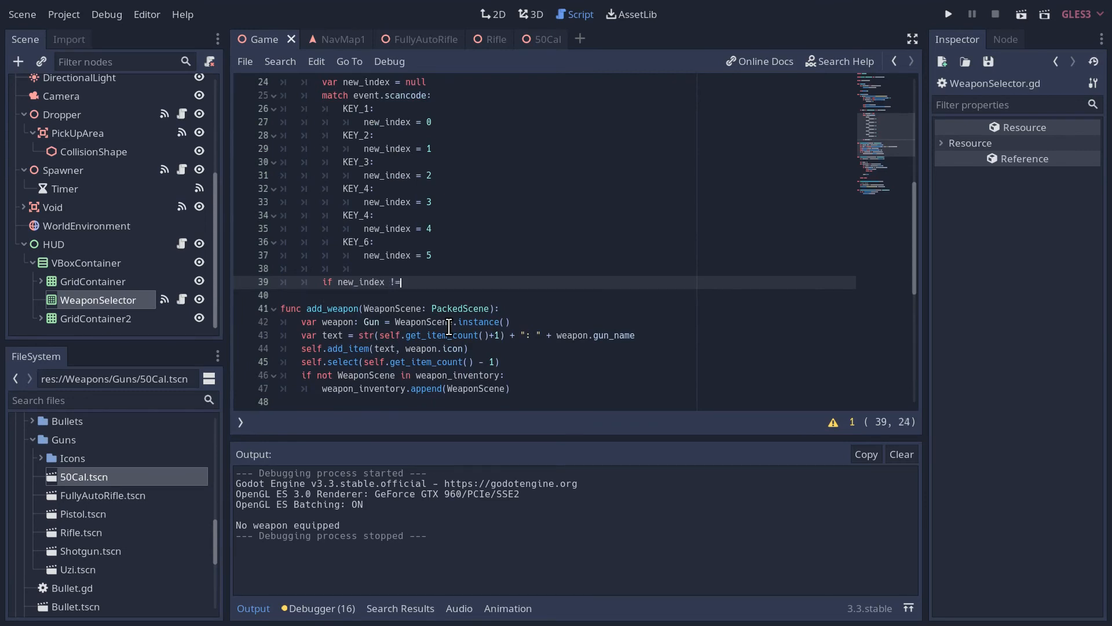
pyautogui.write('null')
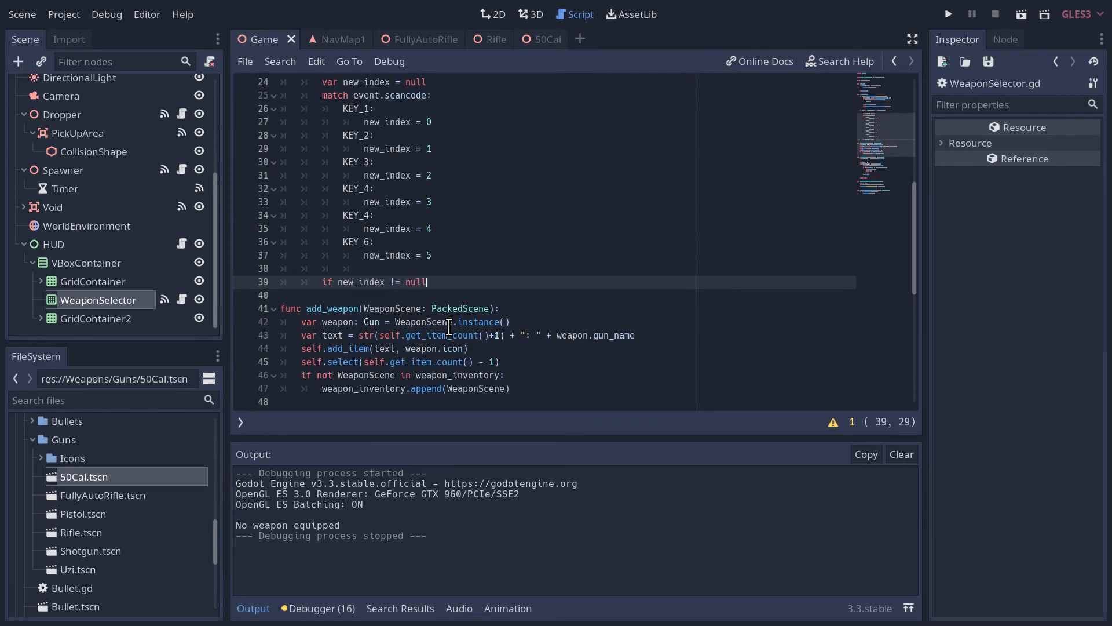
pyautogui.write('and')
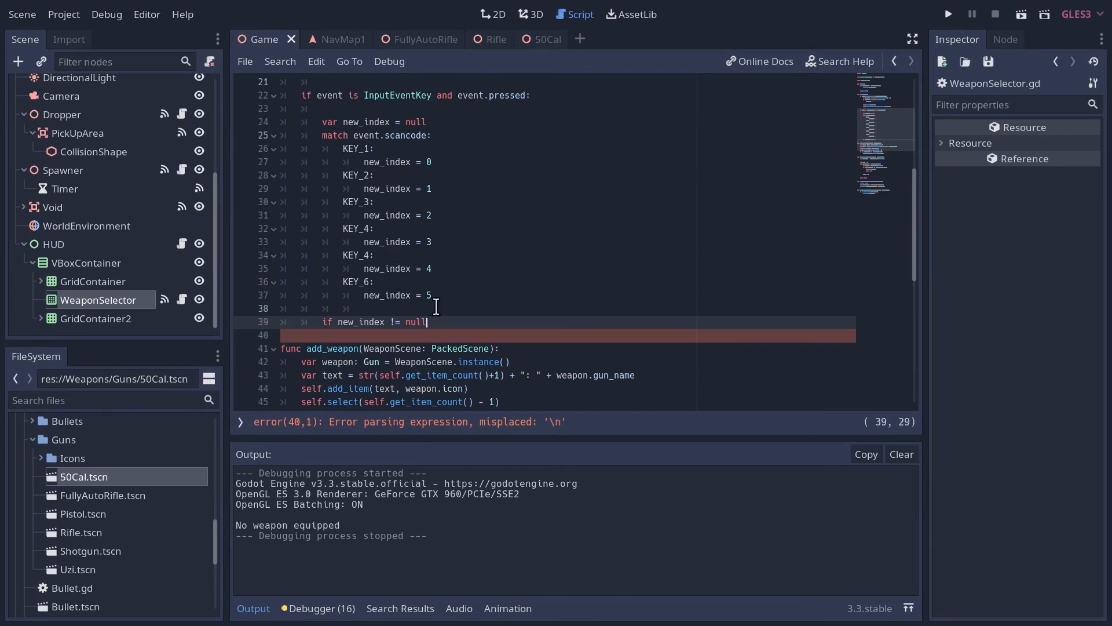
pyautogui.write(':')
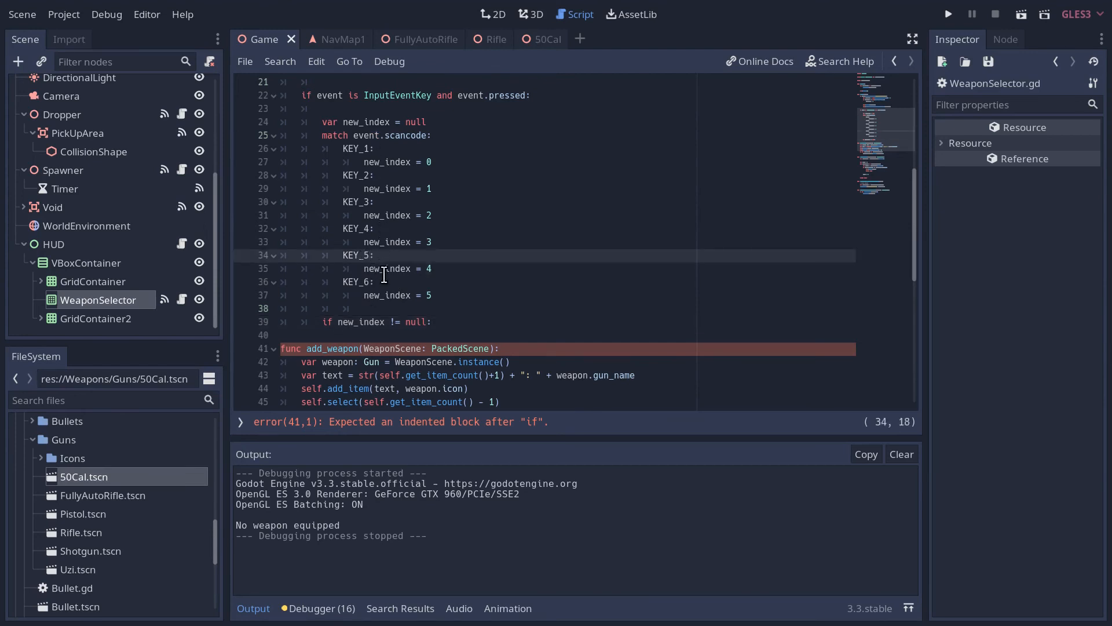
# - Extend the guard with the item-count check and call self.select(new_index) inside it
pyautogui.click(432, 321)
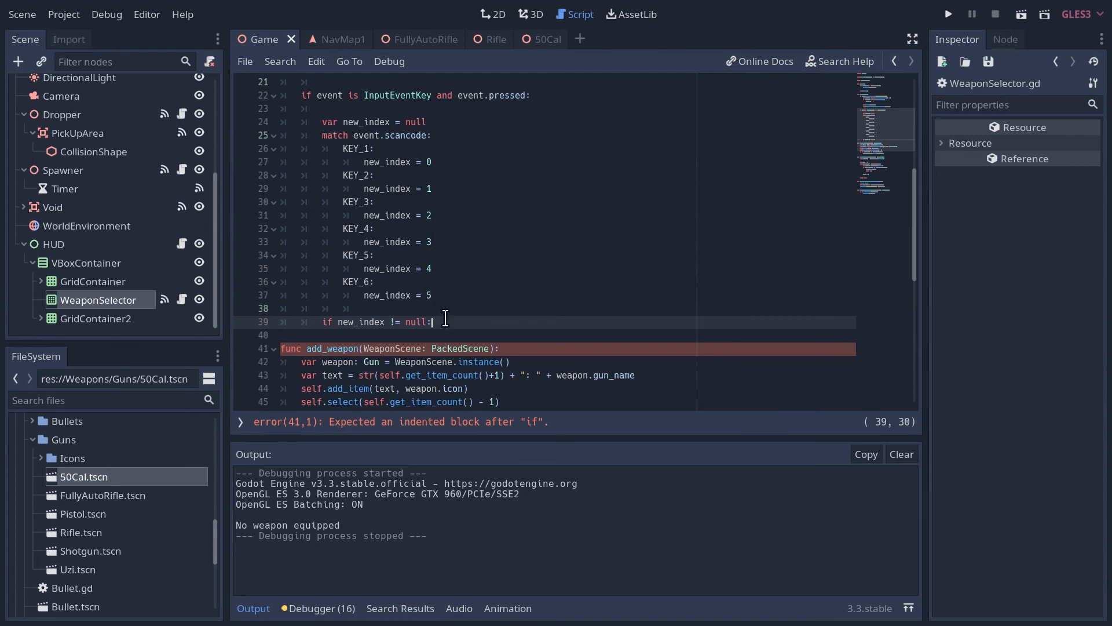
pyautogui.write('and')
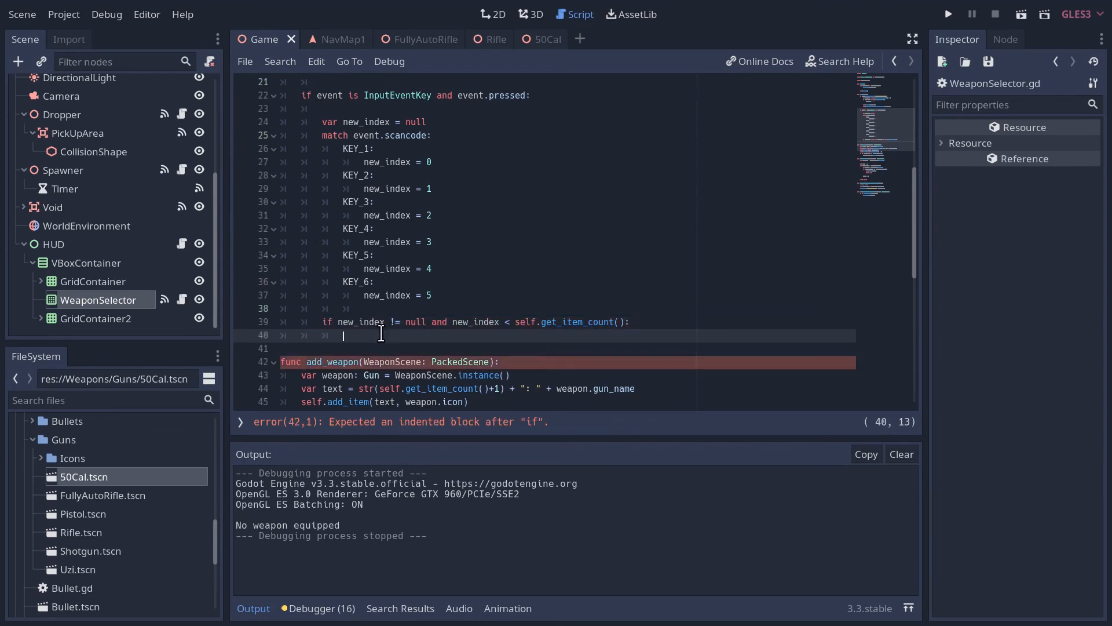
pyautogui.write('self.')
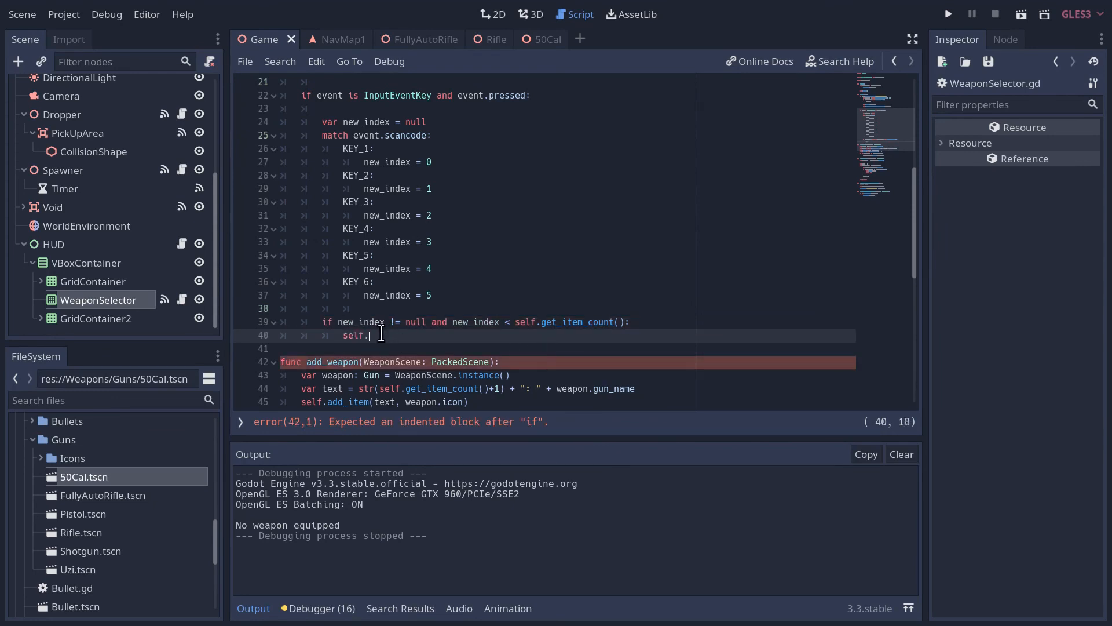
pyautogui.write('select')
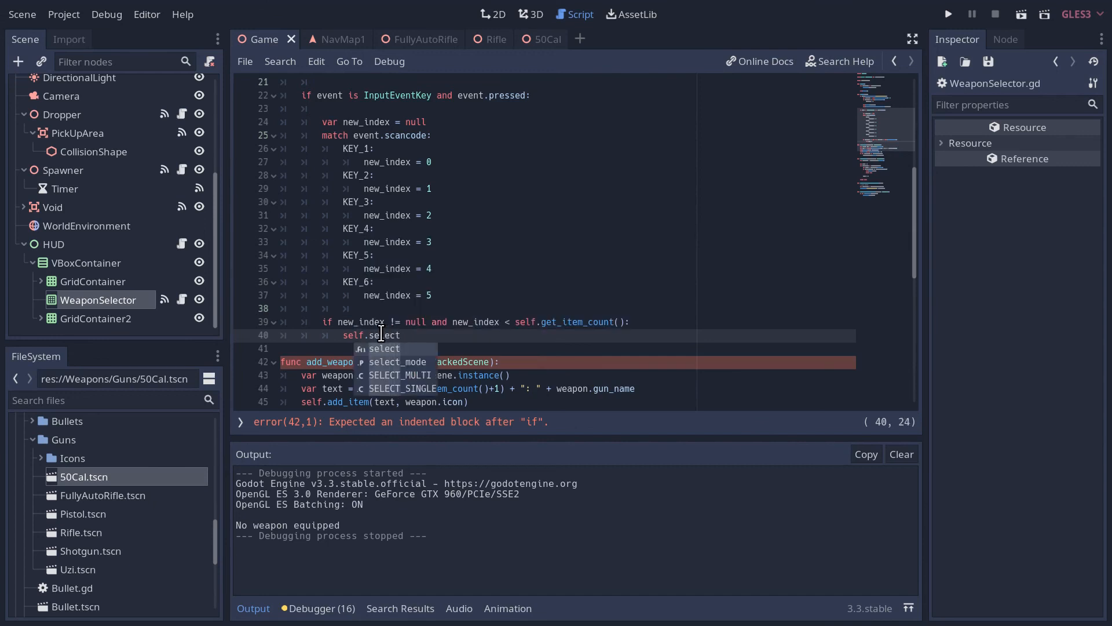
pyautogui.write('(new')
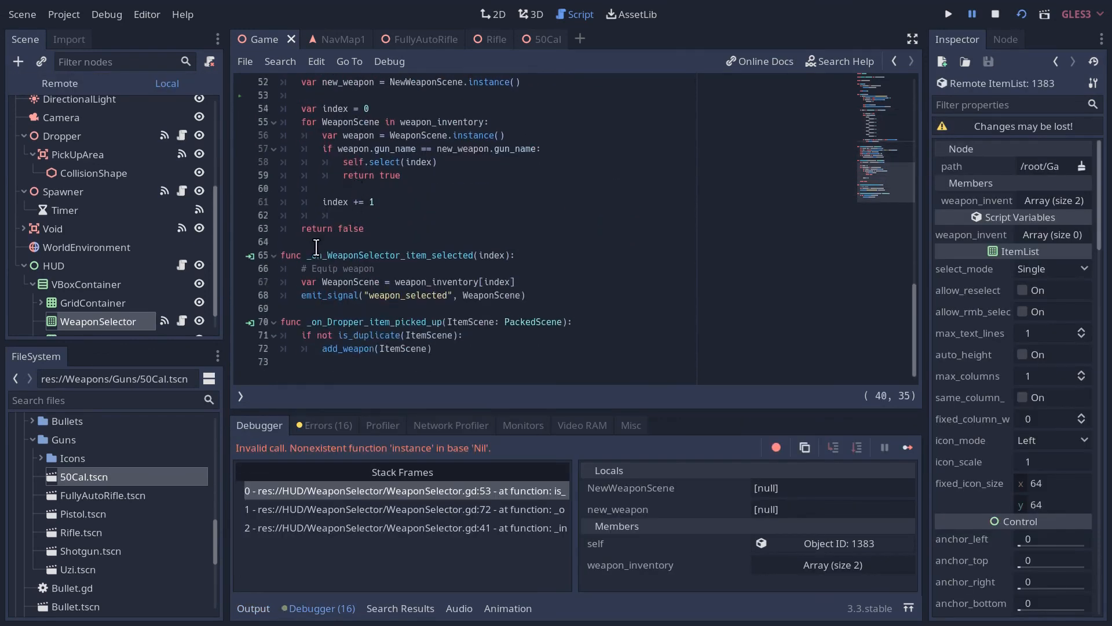
# - Add the call _on_WeaponSelector_item_selected(new_index) below the select call
pyautogui.doubleClick(391, 255)
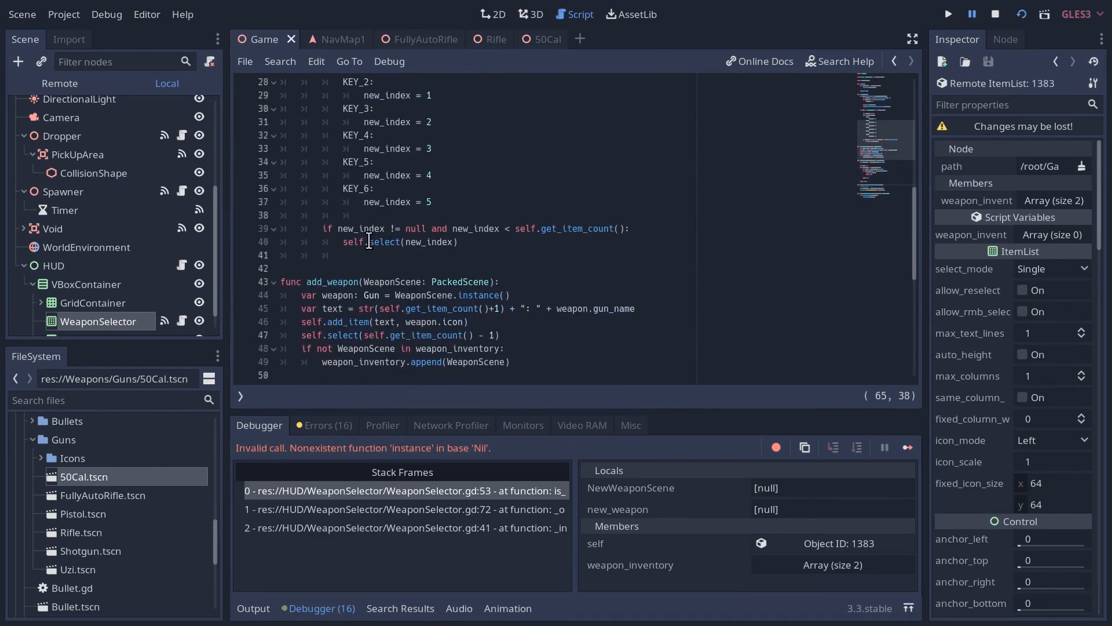
pyautogui.click(474, 241)
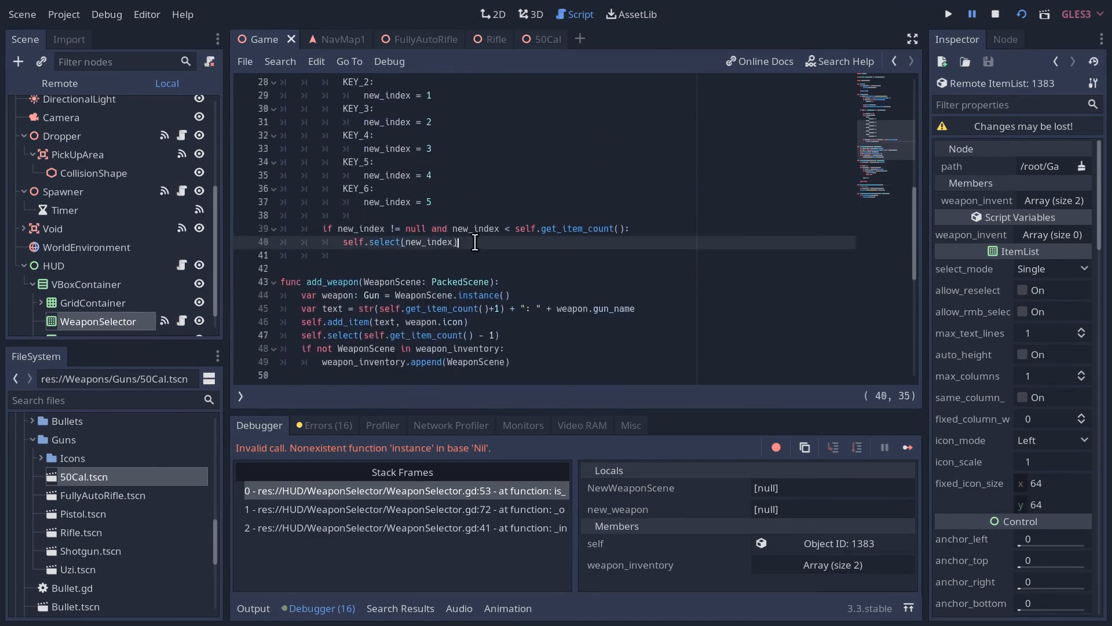
pyautogui.write('_on_WeaponSelector_item_selected')
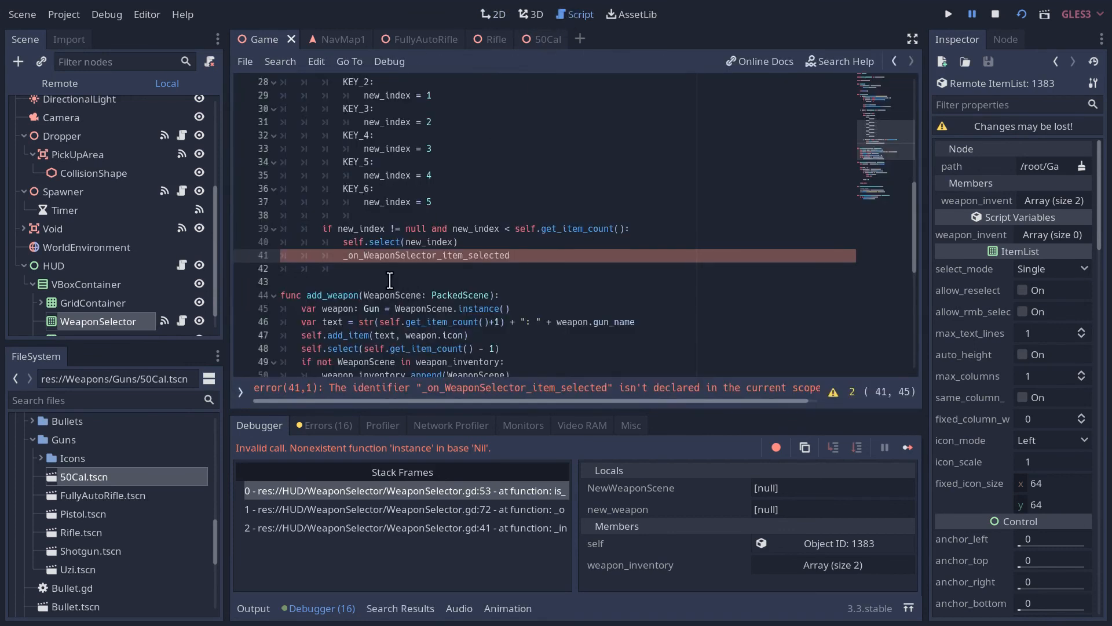
pyautogui.click(537, 255)
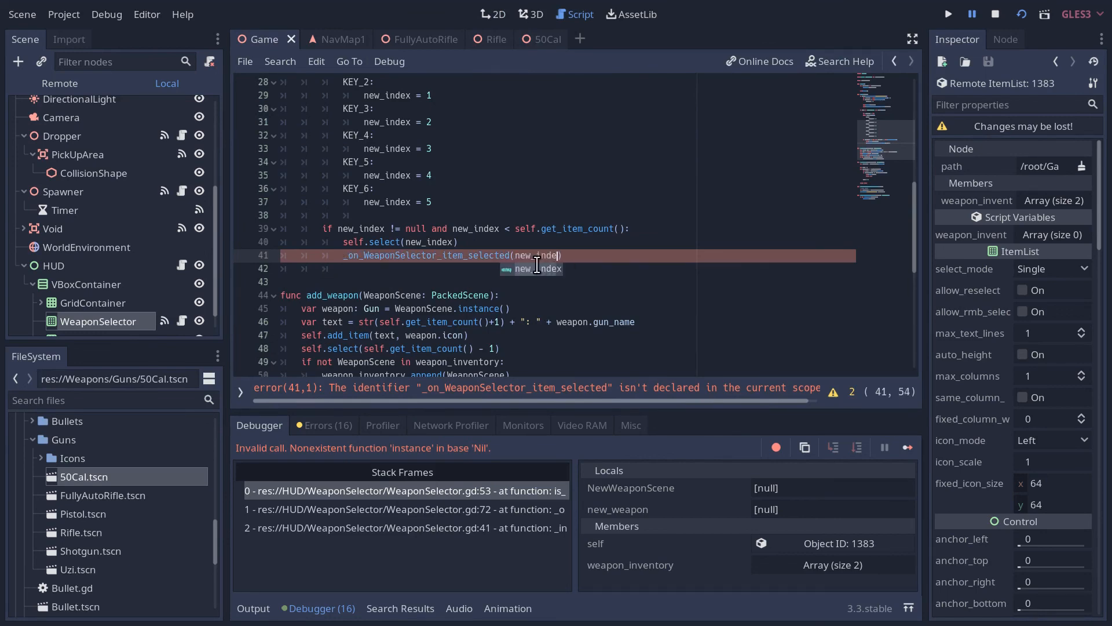
pyautogui.scroll(-3)
pyautogui.write('x')
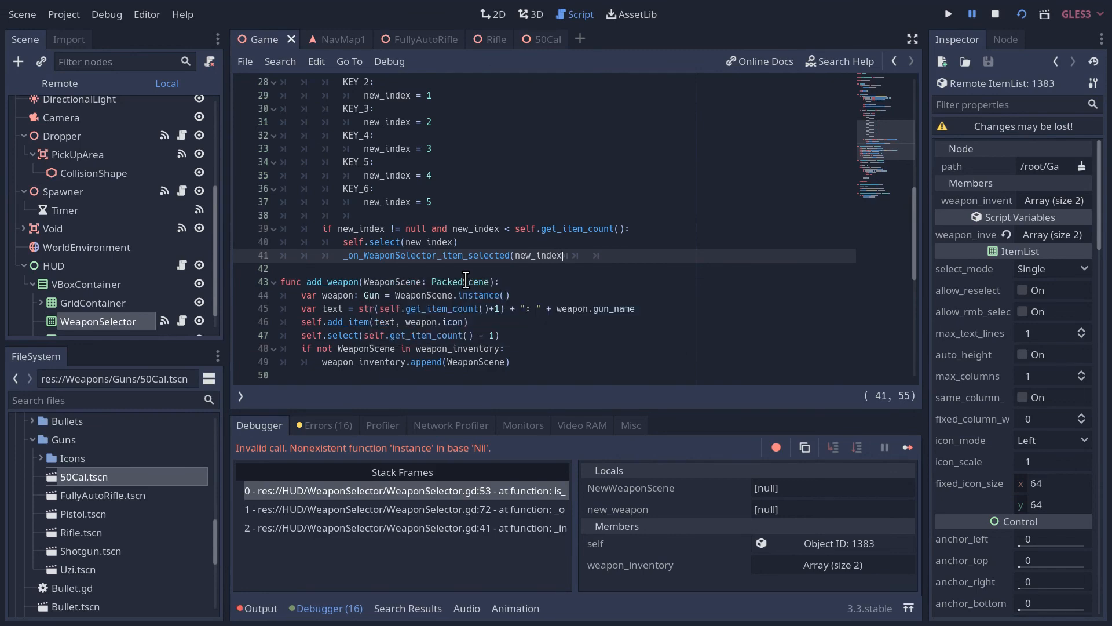
pyautogui.click(946, 14)
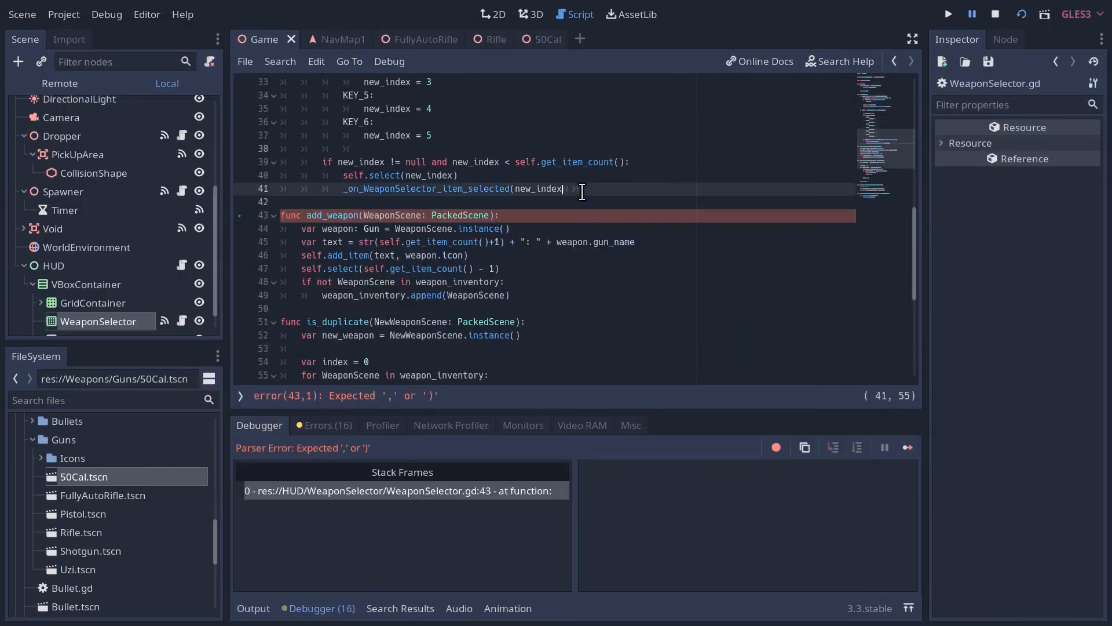
pyautogui.write(')')
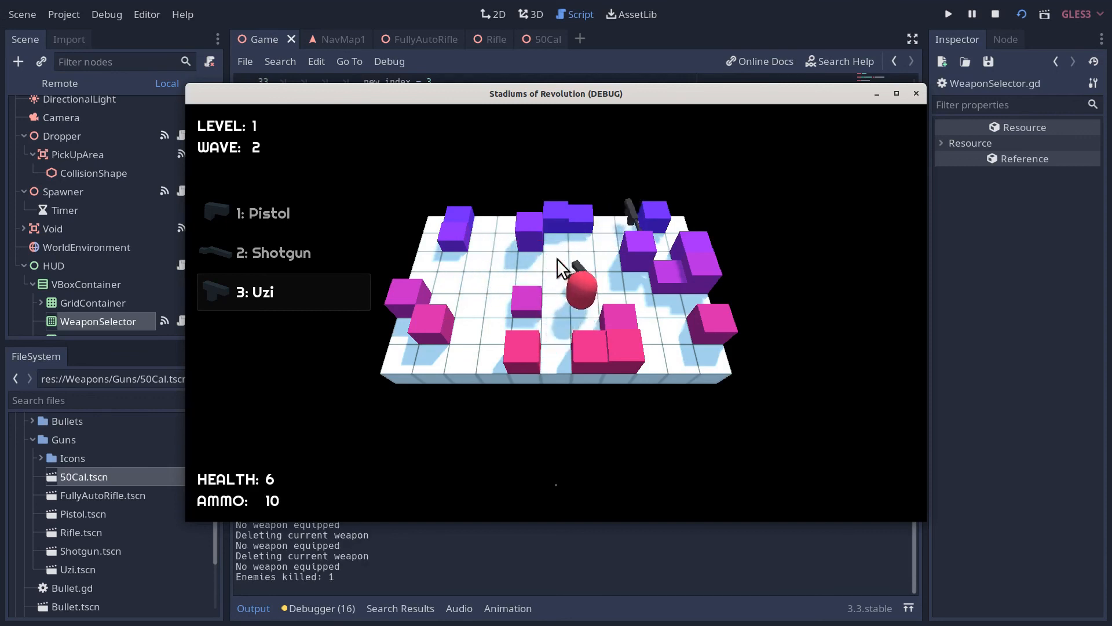
# - Press 4 in the running game to select the Rifle (Burst) entry from the numbered list
pyautogui.press('4')
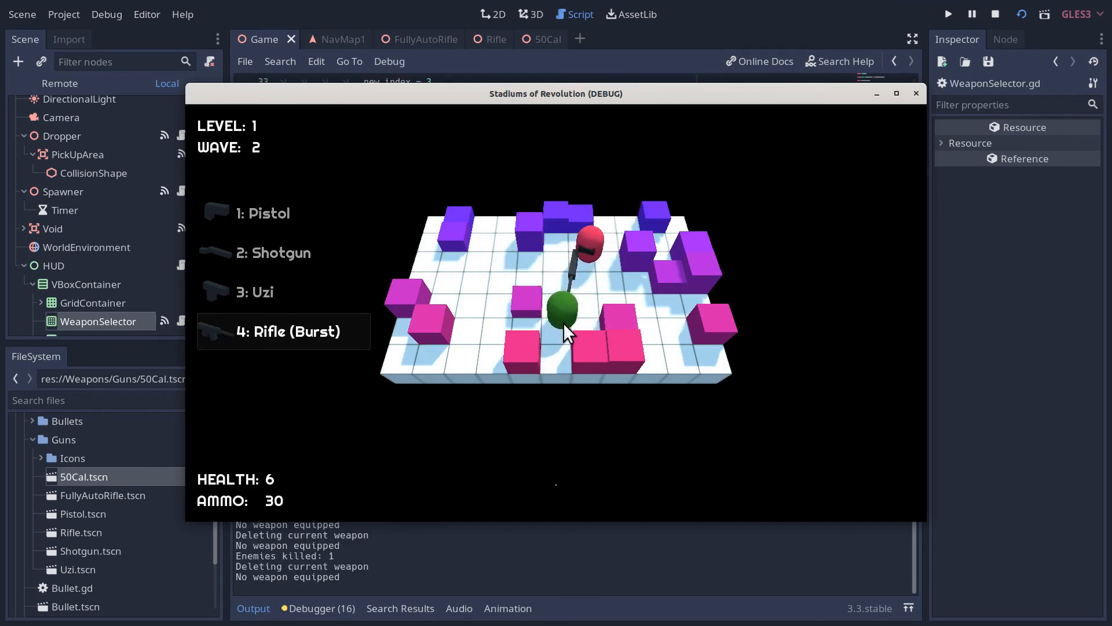